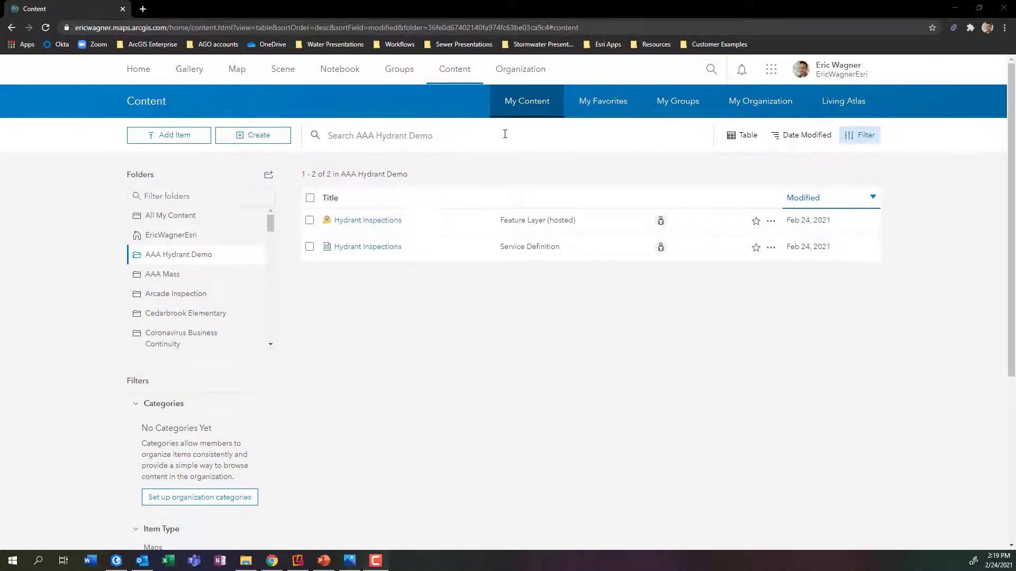
mouse_move(454, 69)
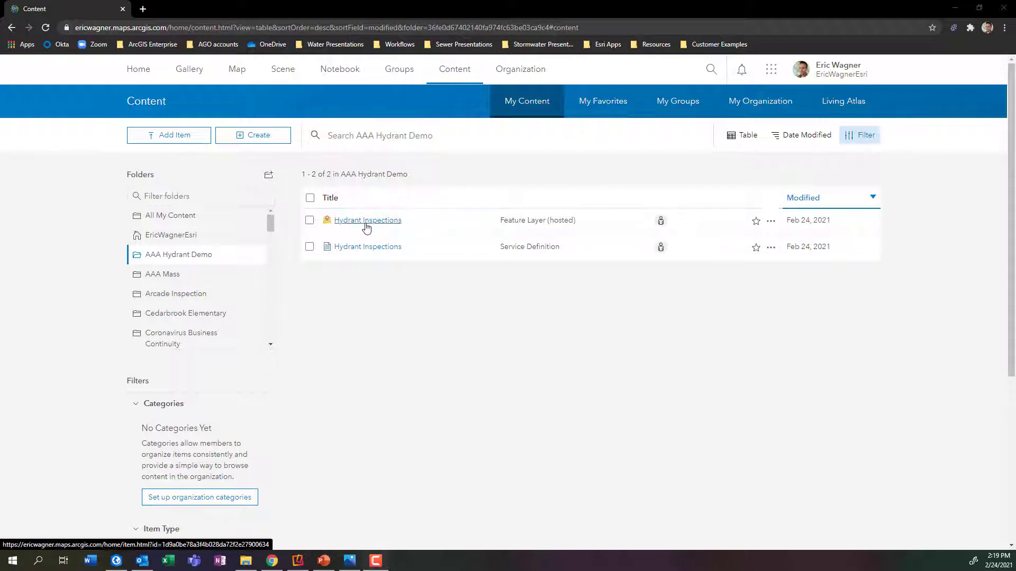
Step: Open the Hydrant Inspections layer's data and display the HydrantInspections table's two records
click(367, 219)
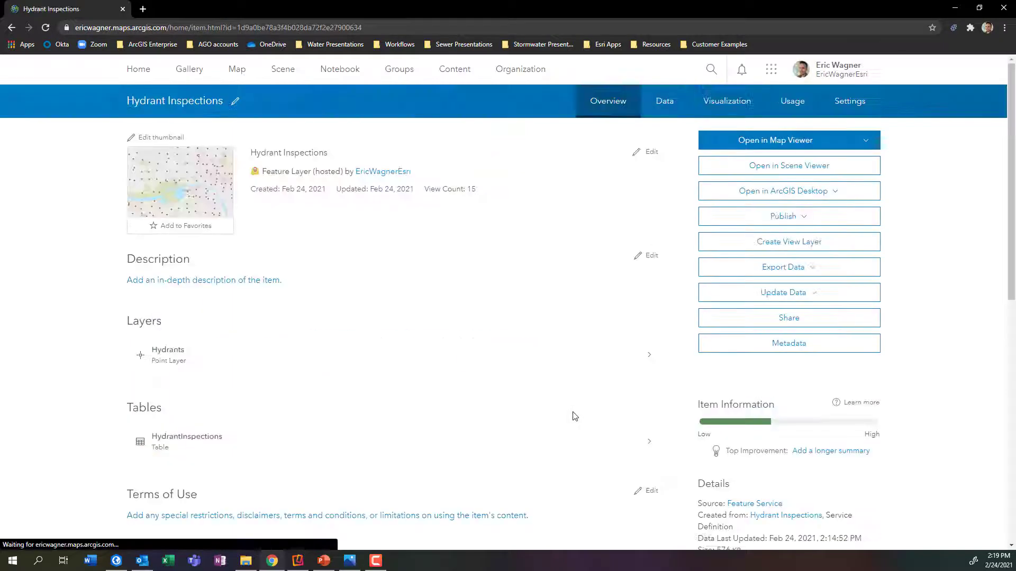
click(664, 100)
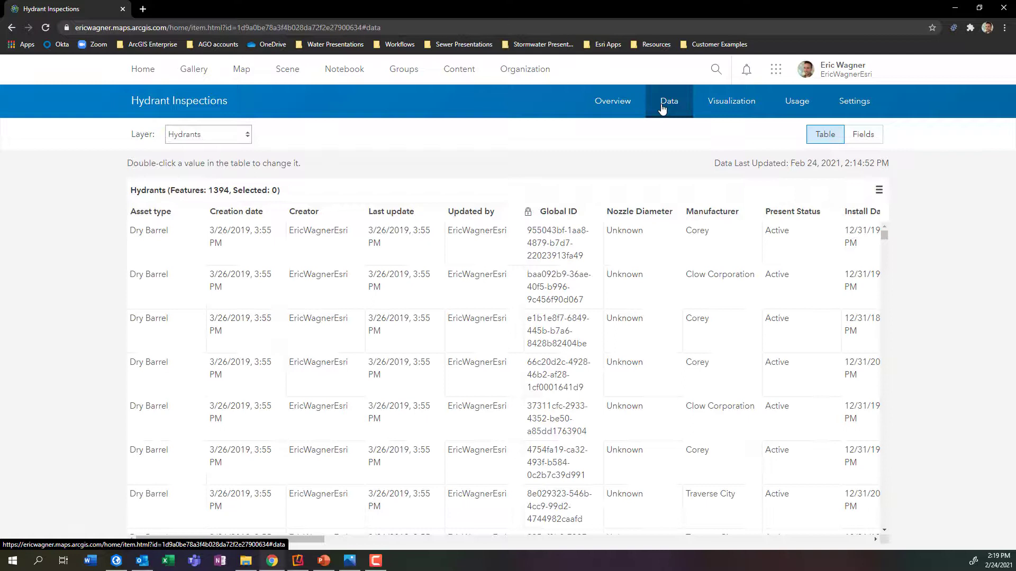
mouse_move(385, 125)
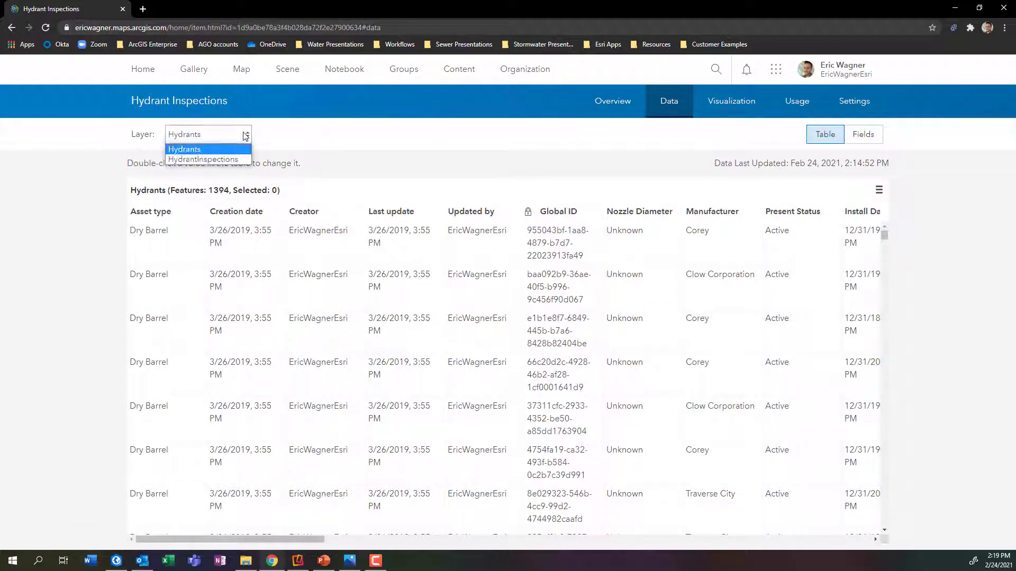
mouse_move(203, 159)
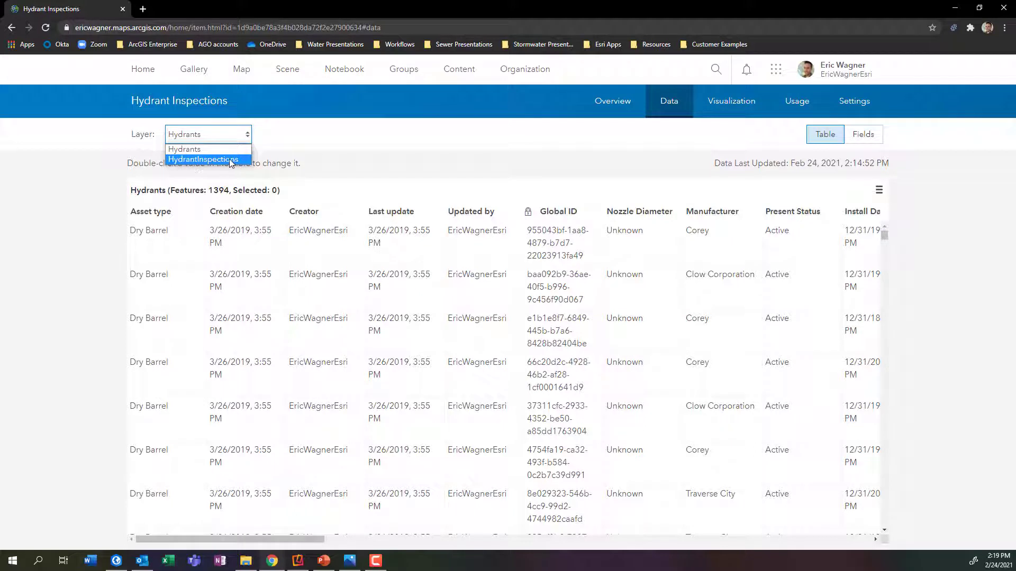
click(204, 160)
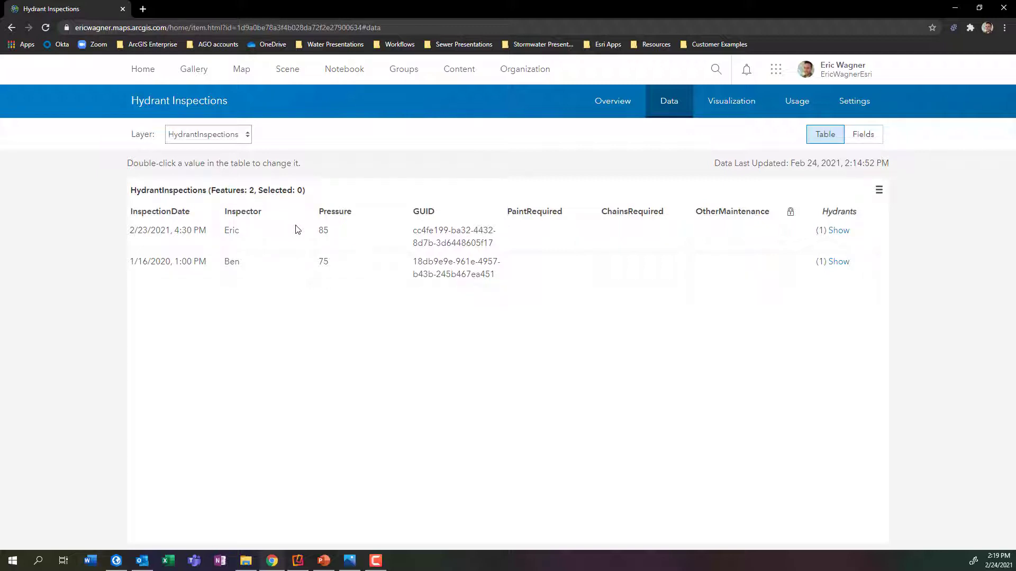
mouse_move(362, 280)
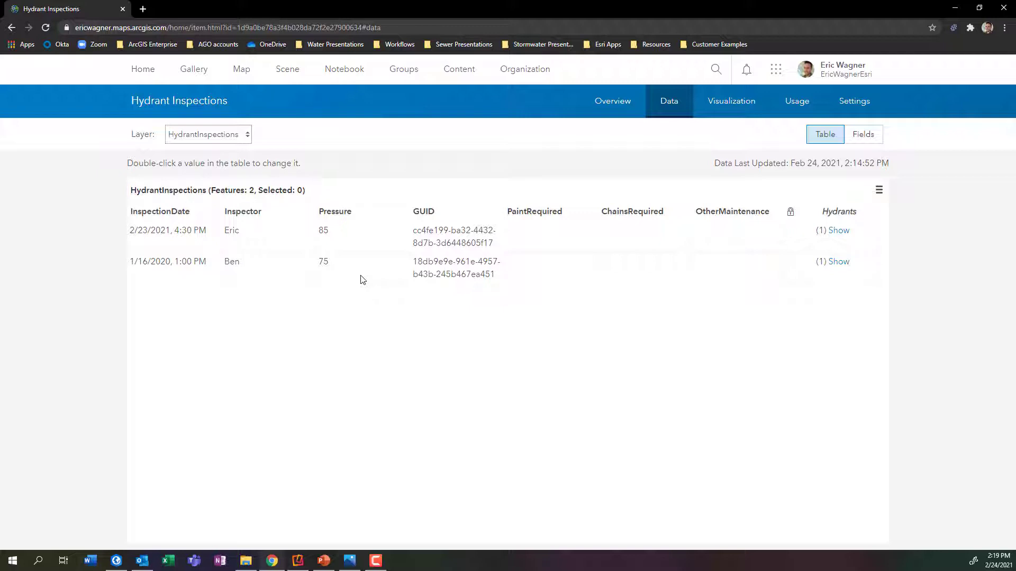
mouse_move(749, 272)
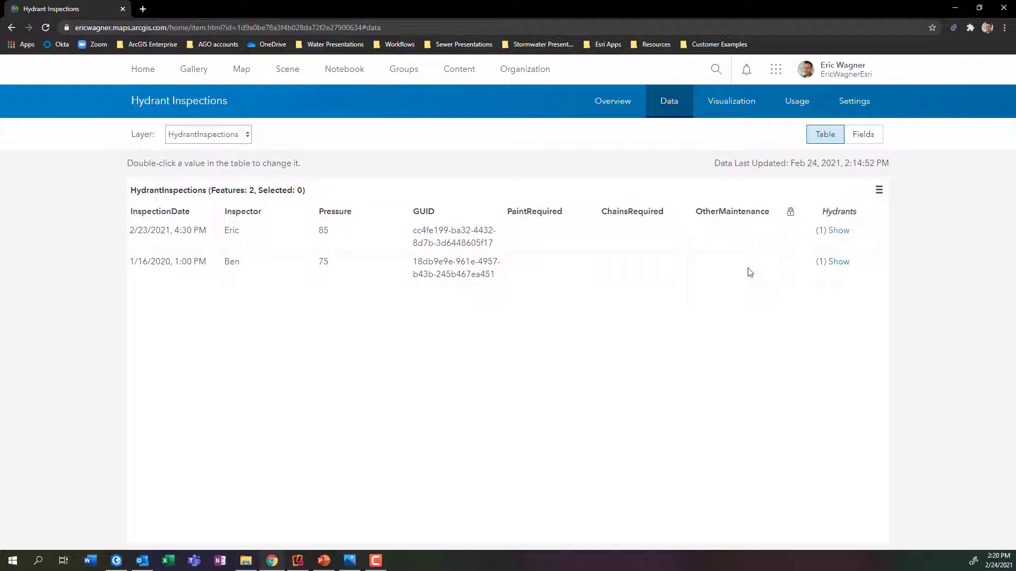
mouse_move(727, 301)
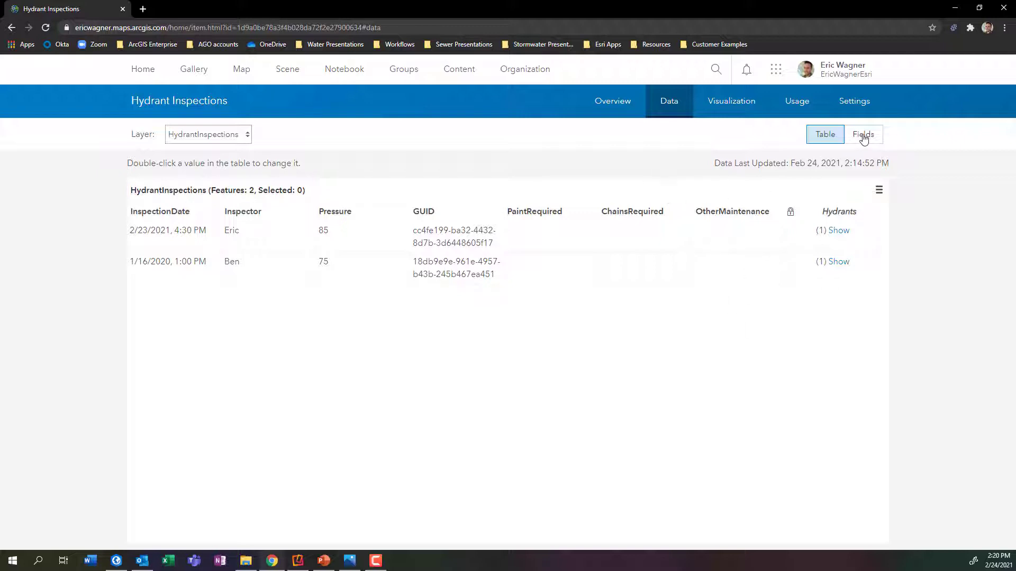
Step: Add a MaintenanceRequired string field to the HydrantInspections table's fields
click(862, 134)
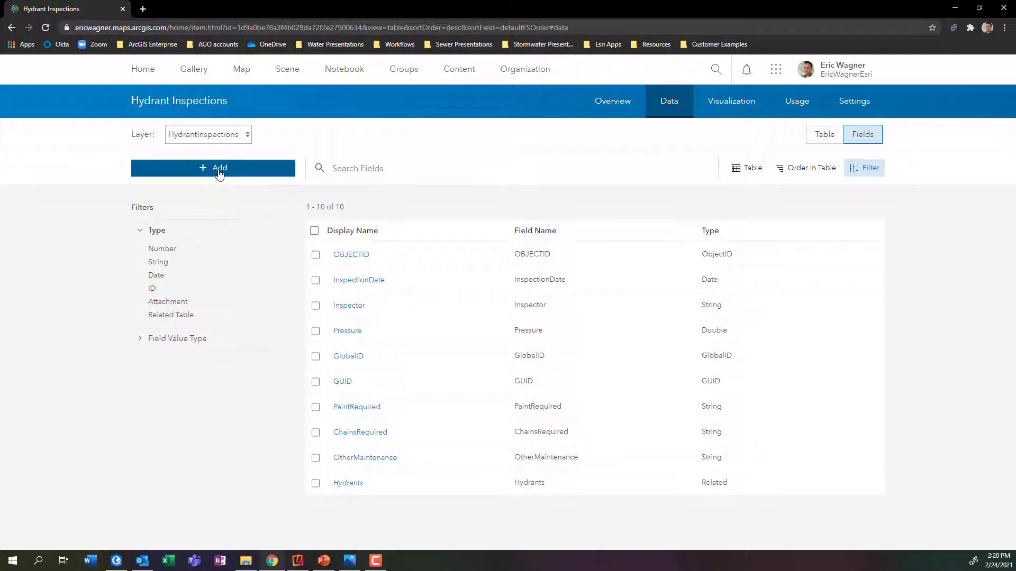
click(213, 168)
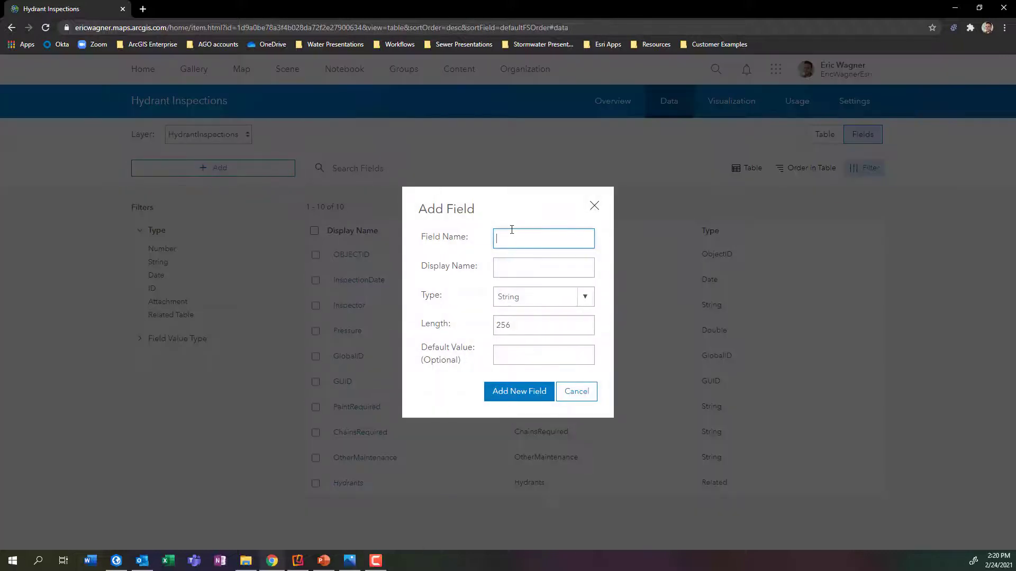
text(Maintenance)
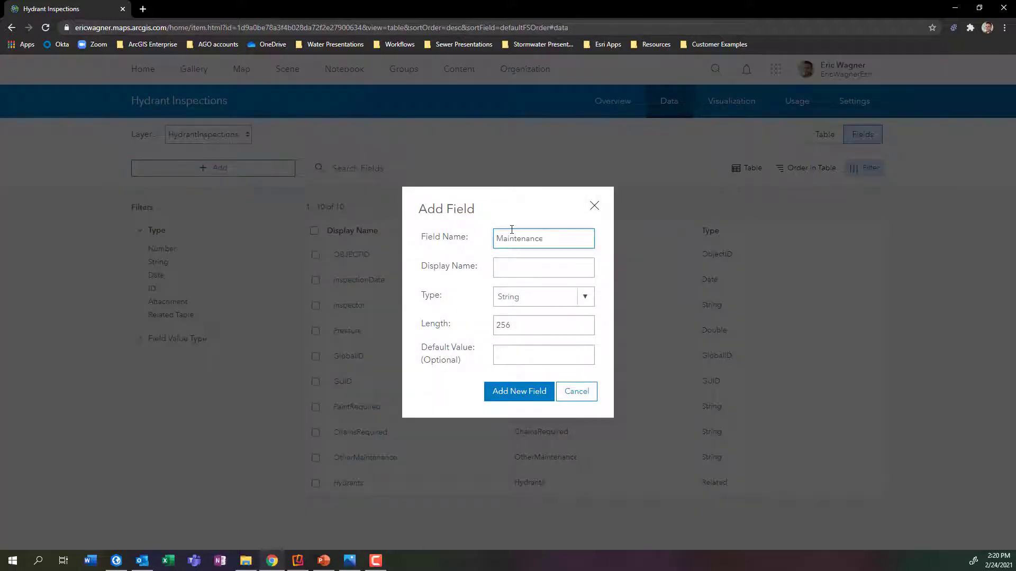
text(Required)
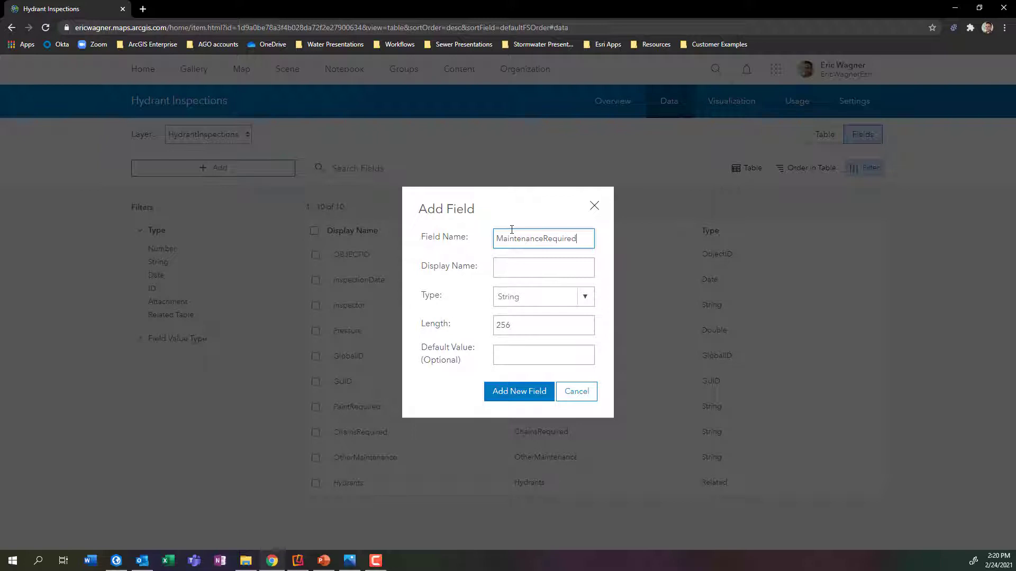
mouse_move(518, 392)
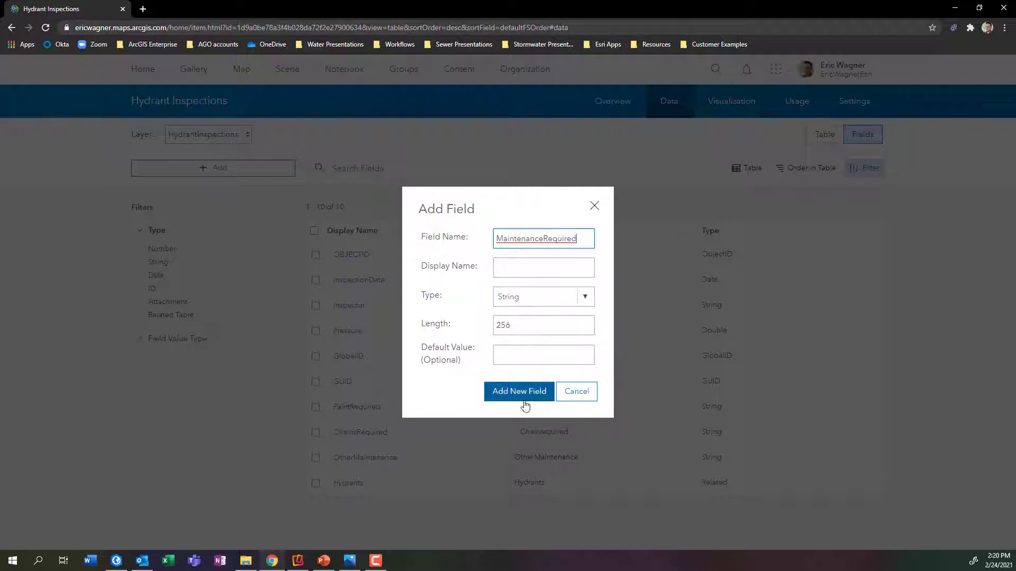
click(518, 391)
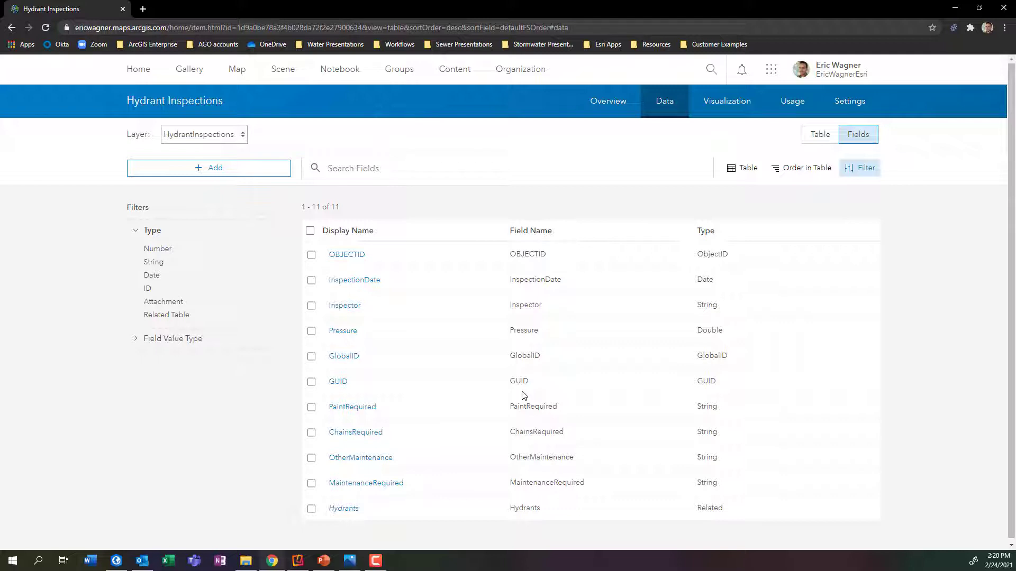
mouse_move(393, 482)
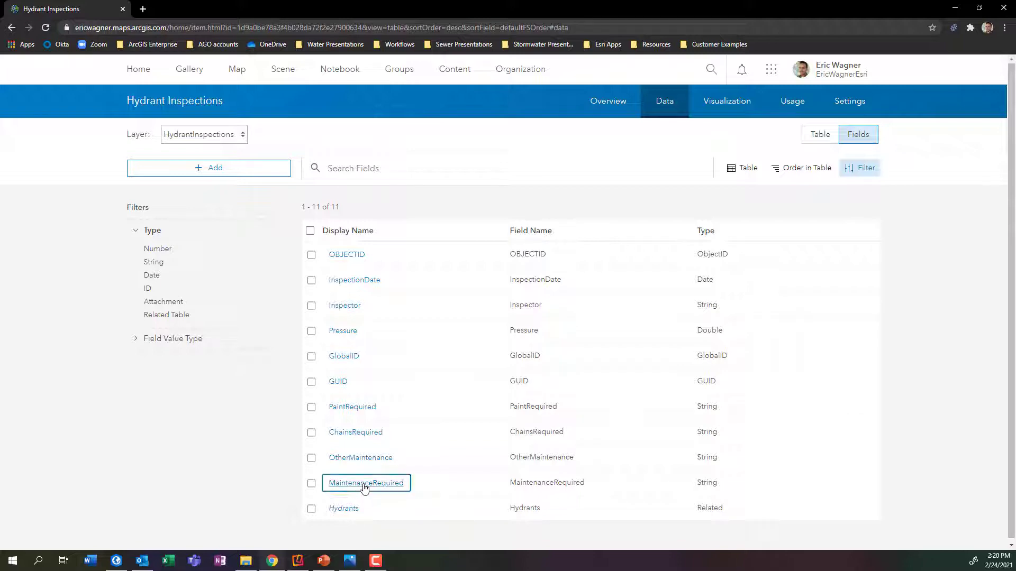
Step: Save a Yes/No list of values for MaintenanceRequired and return to the table records
click(366, 482)
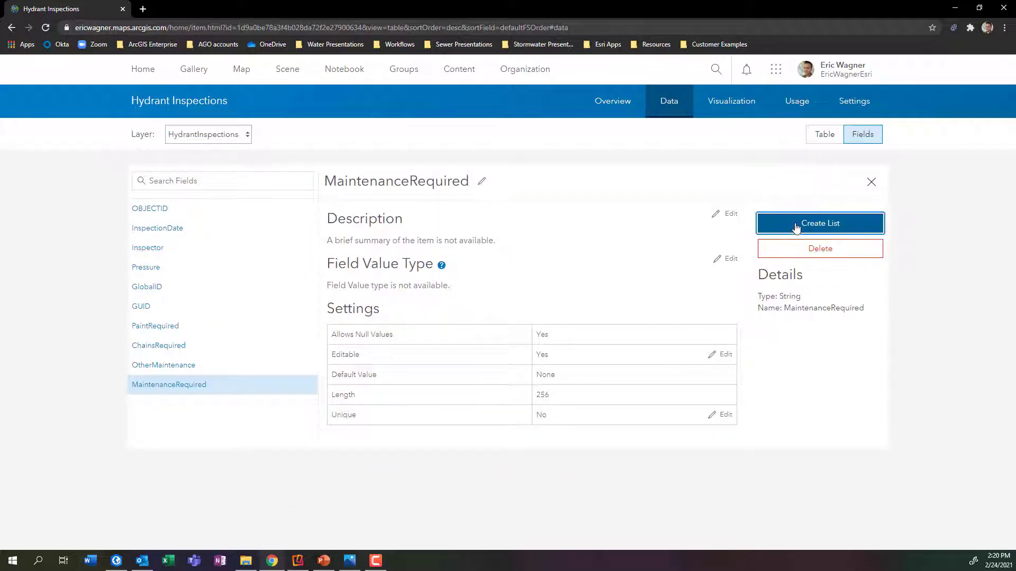
click(819, 223)
text(Yes)
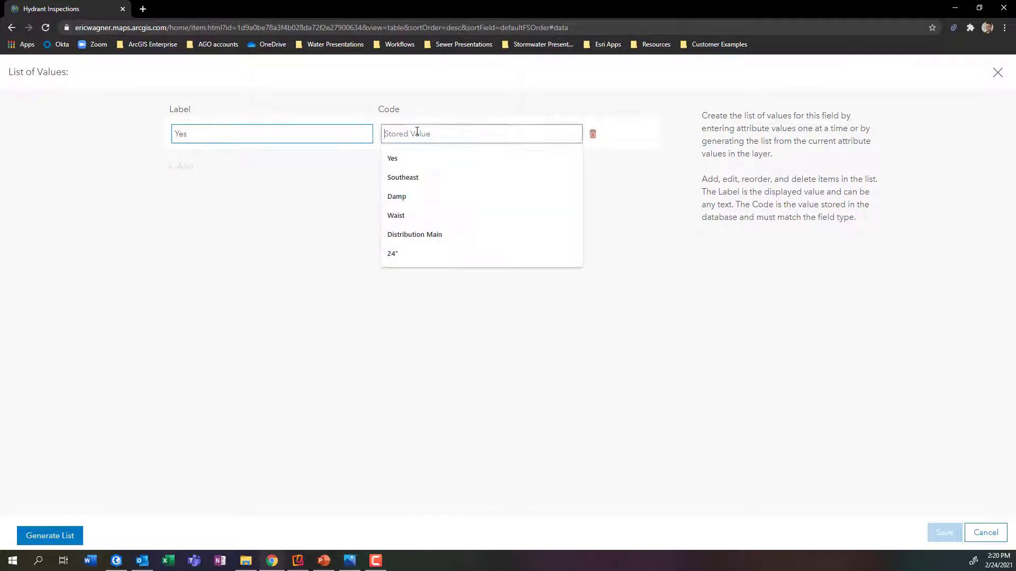
text(Y)
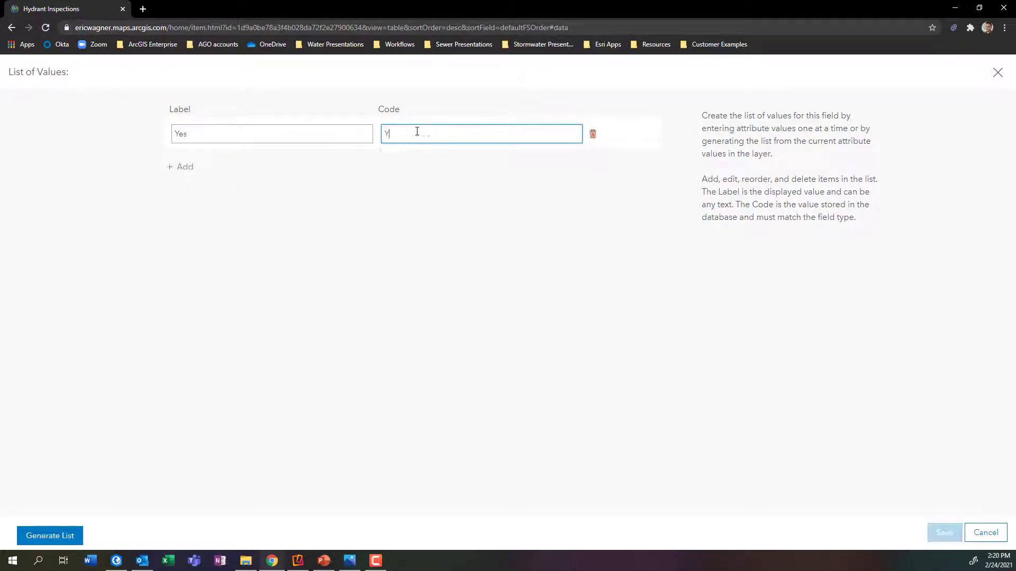
click(185, 167)
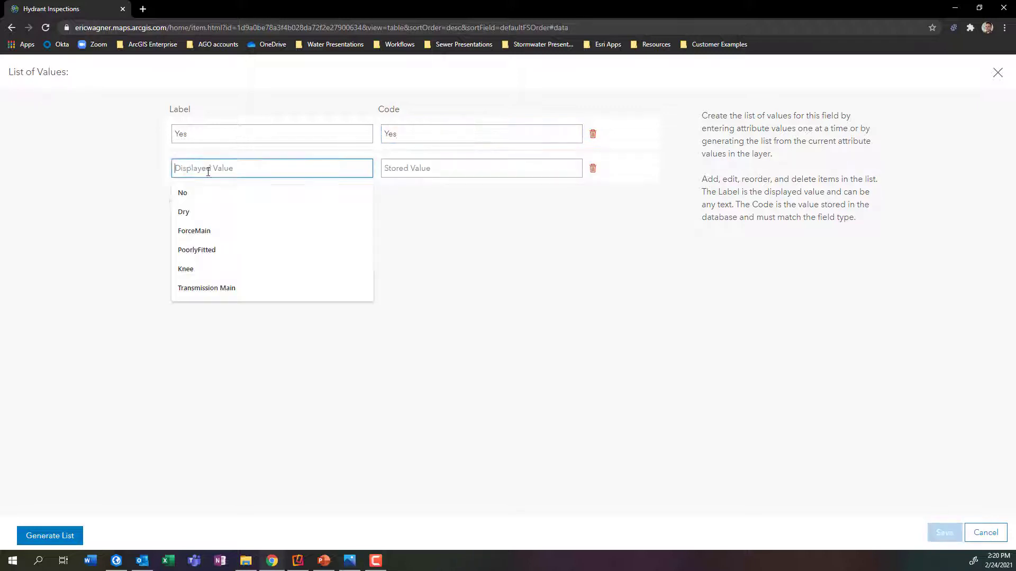
click(182, 193)
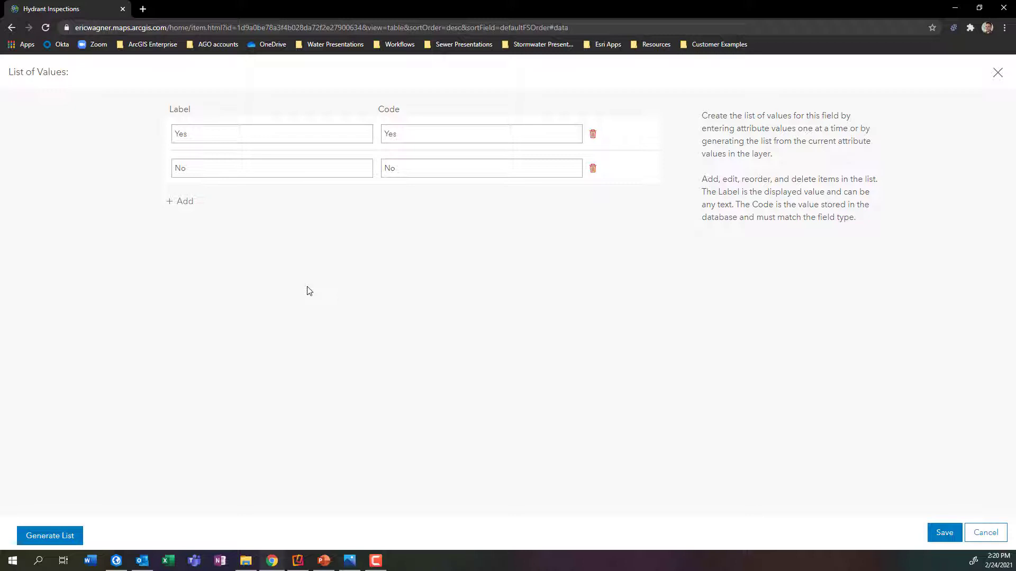
mouse_move(863, 529)
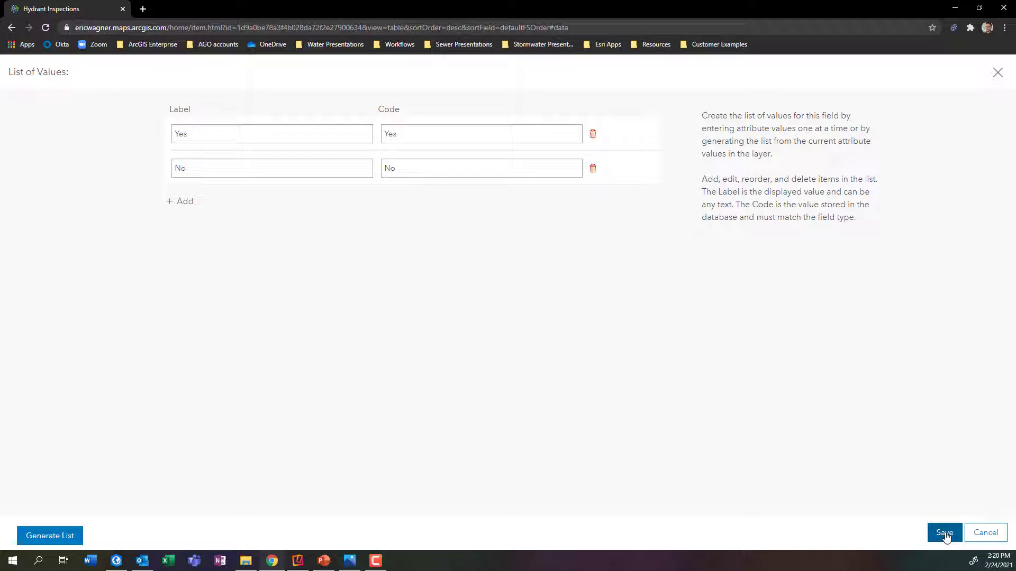
click(944, 533)
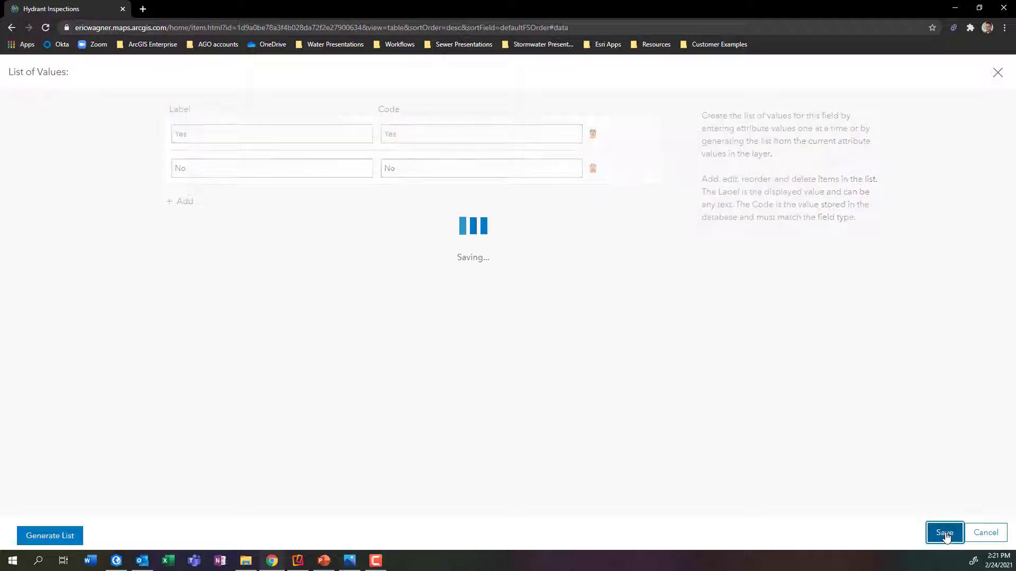
click(944, 533)
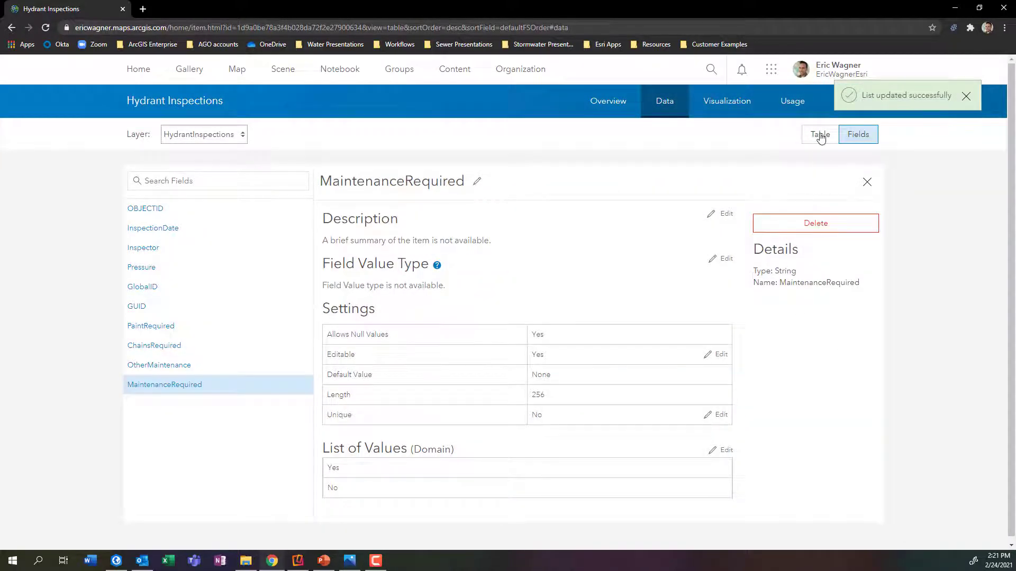
click(820, 134)
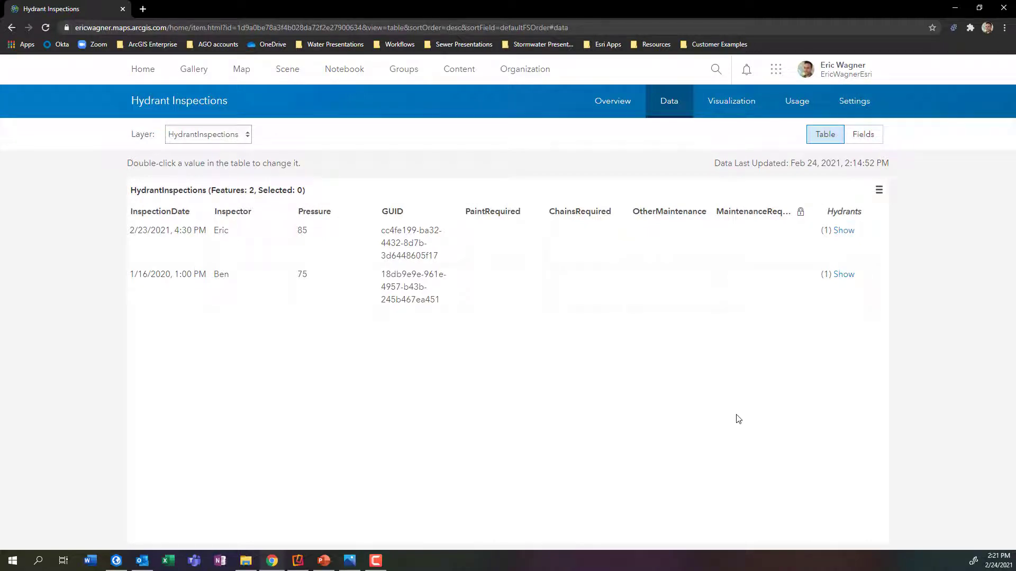
mouse_move(608, 182)
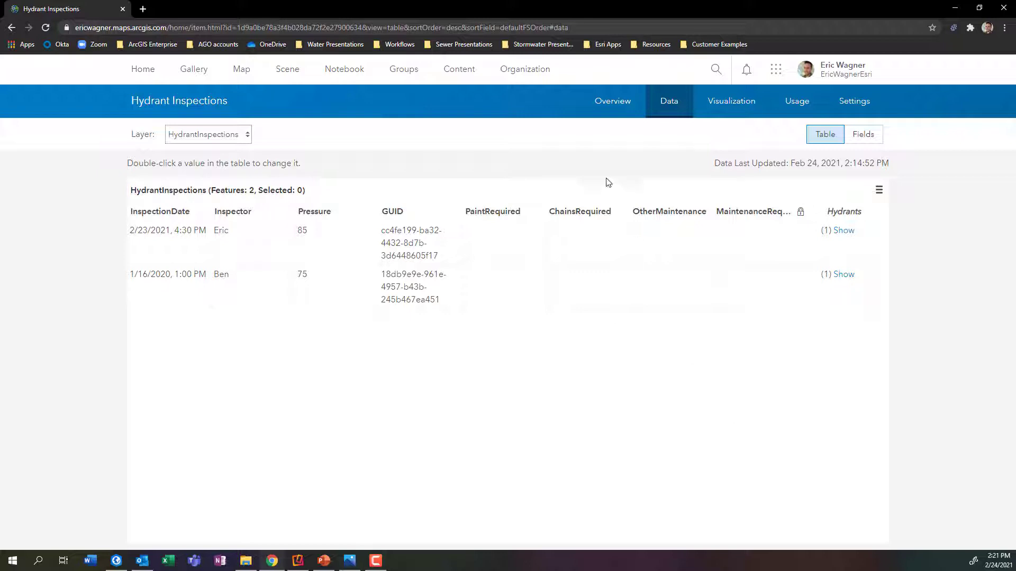
Step: Open the hosted Hydrant Inspections layer in Map Viewer from the AAA Hydrant Demo folder, discarding the test map
click(458, 69)
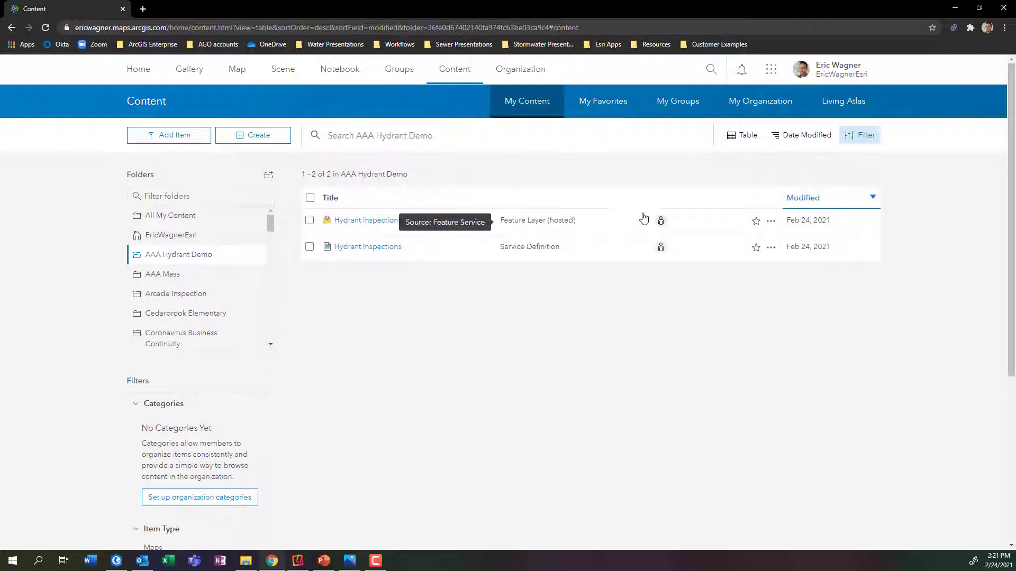
mouse_move(638, 215)
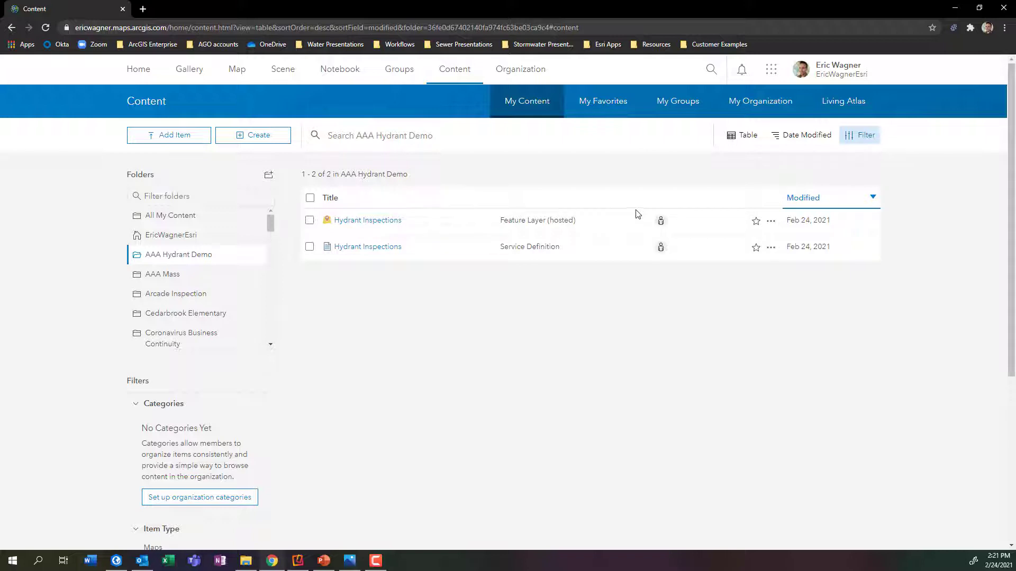
mouse_move(770, 221)
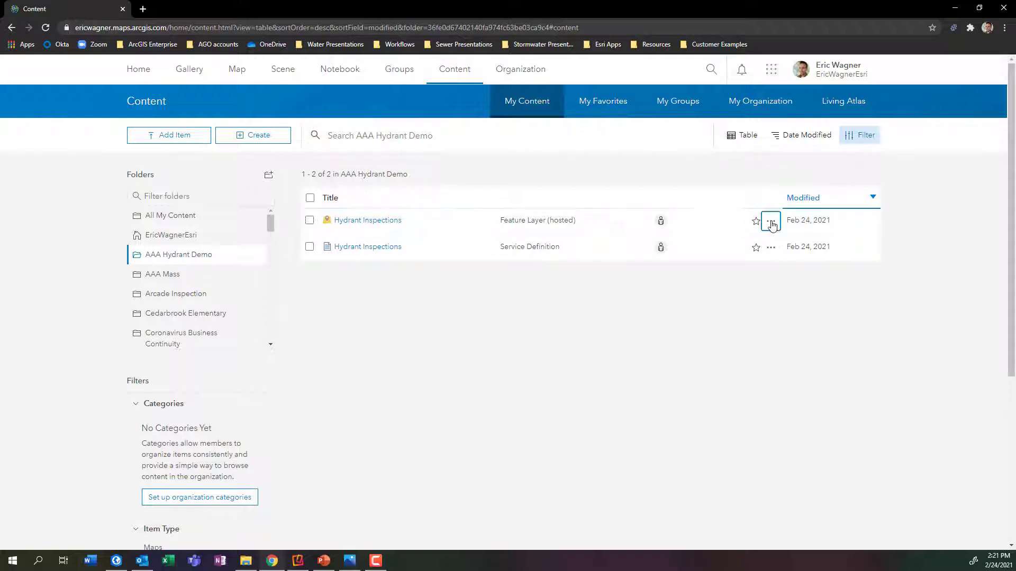
click(770, 220)
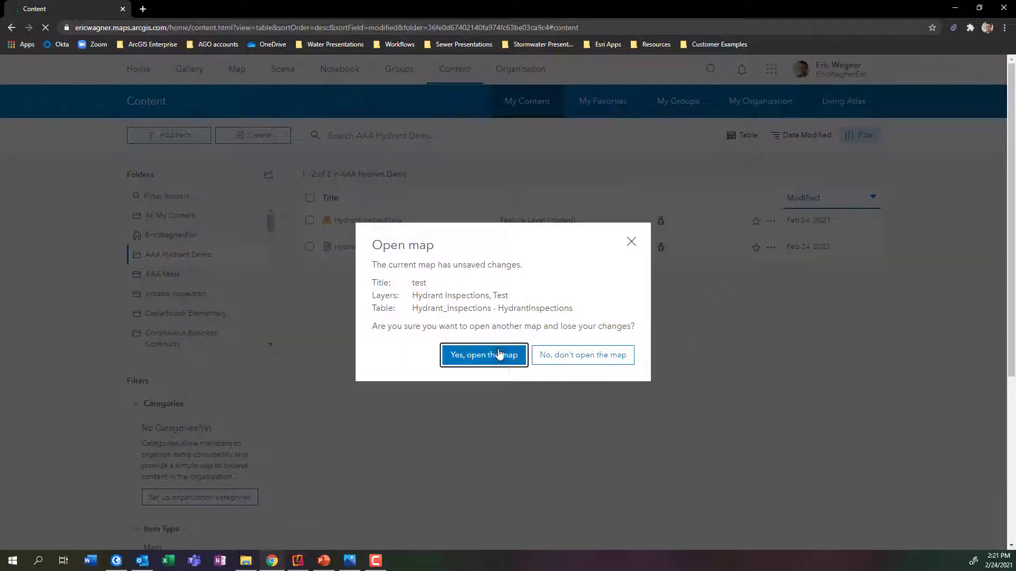
click(483, 355)
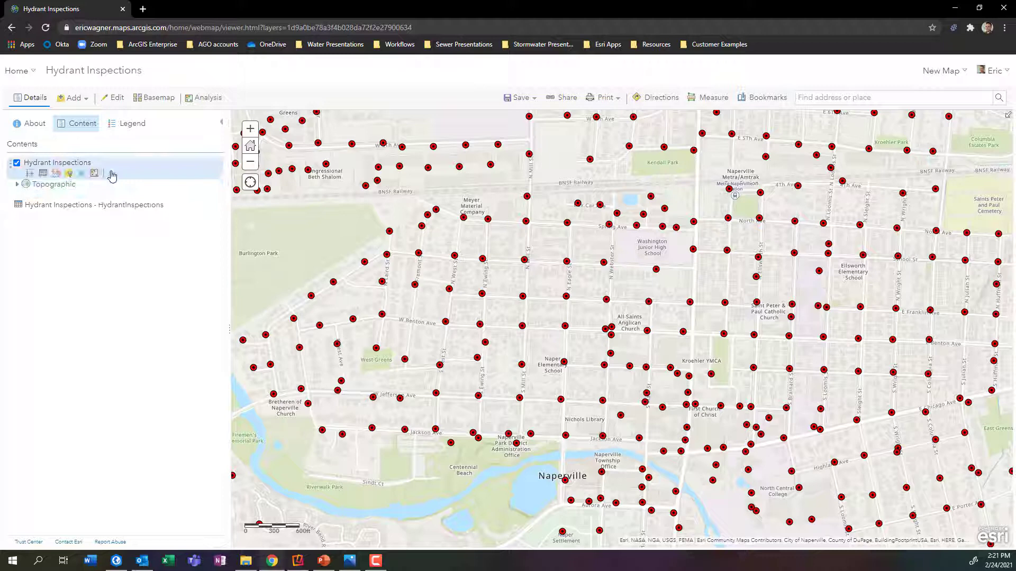
Step: Rename the hydrant point layer to 'Hydrants'
click(109, 176)
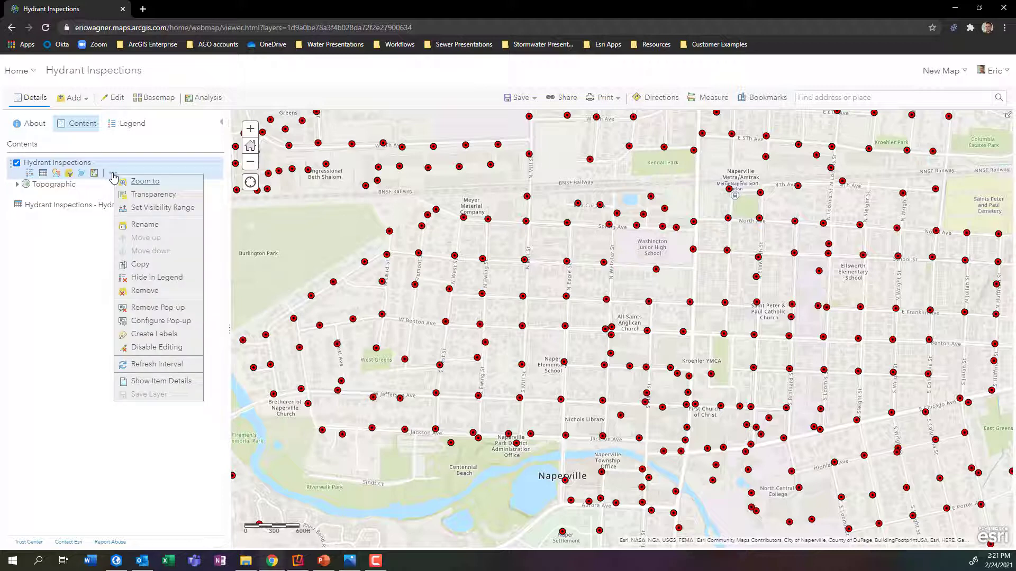
mouse_move(145, 291)
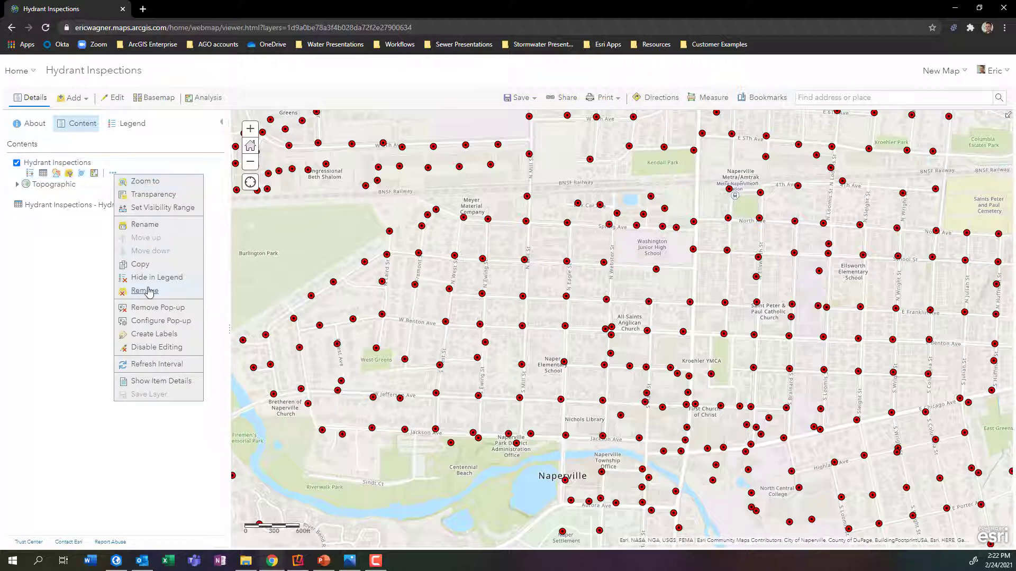
click(144, 291)
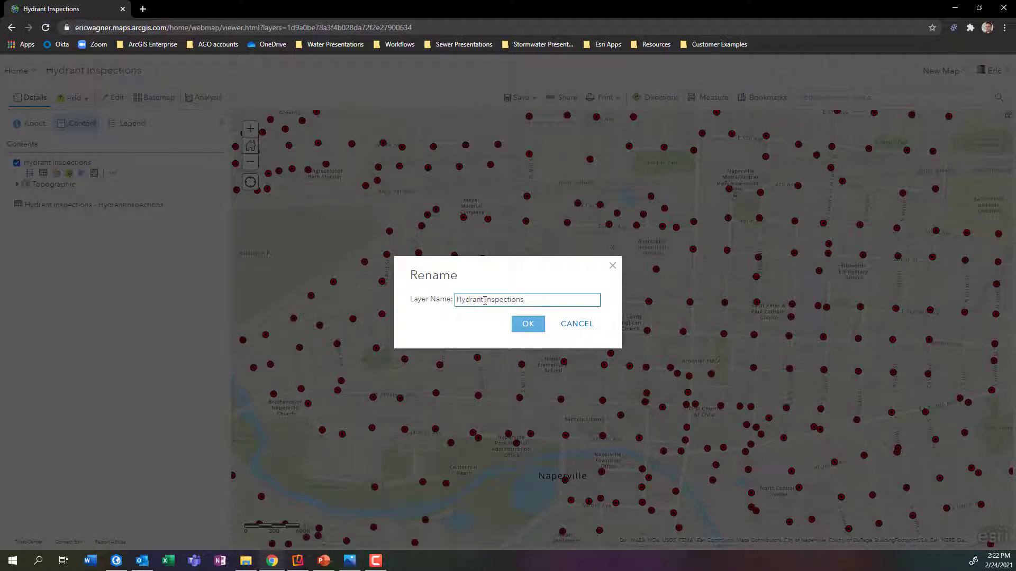
text(Hydrants)
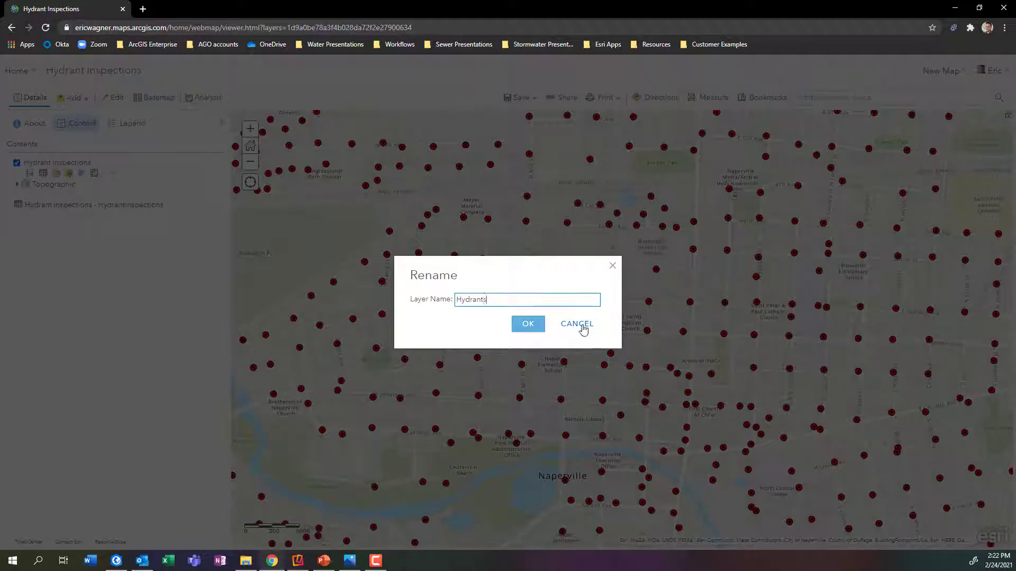
click(527, 324)
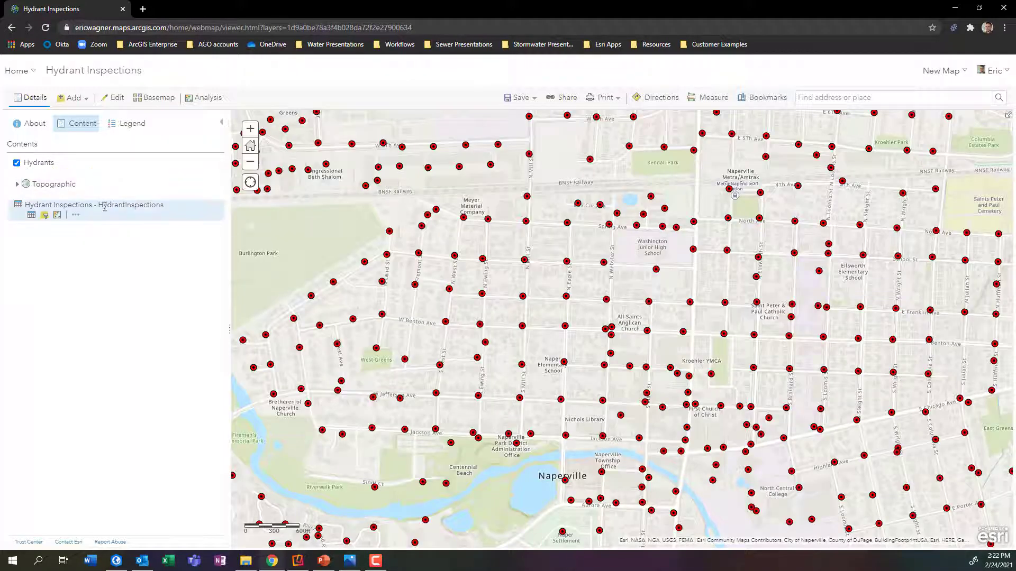
Step: Rename the inspections table to 'Hydrant Inspections'
click(75, 214)
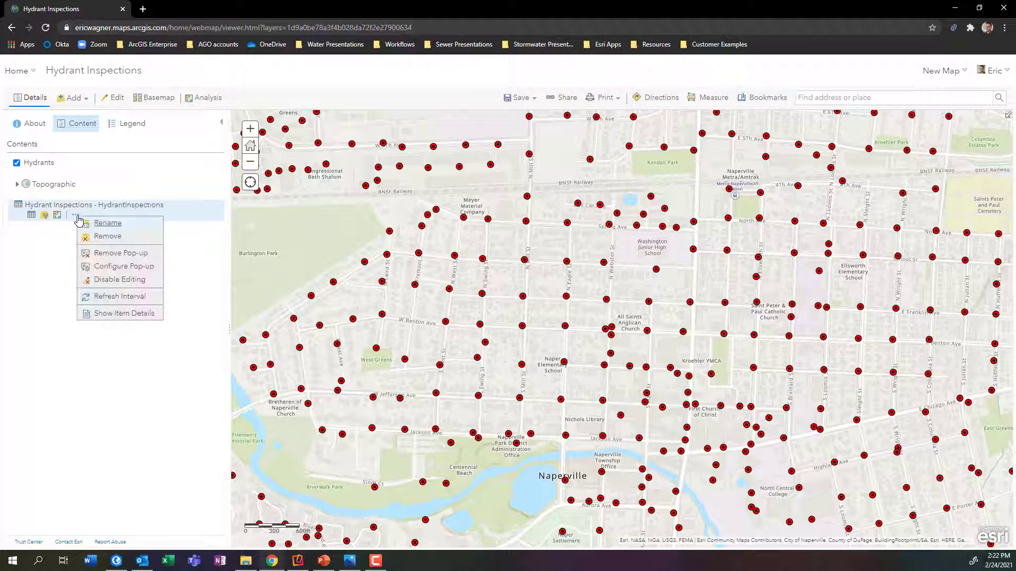
click(107, 222)
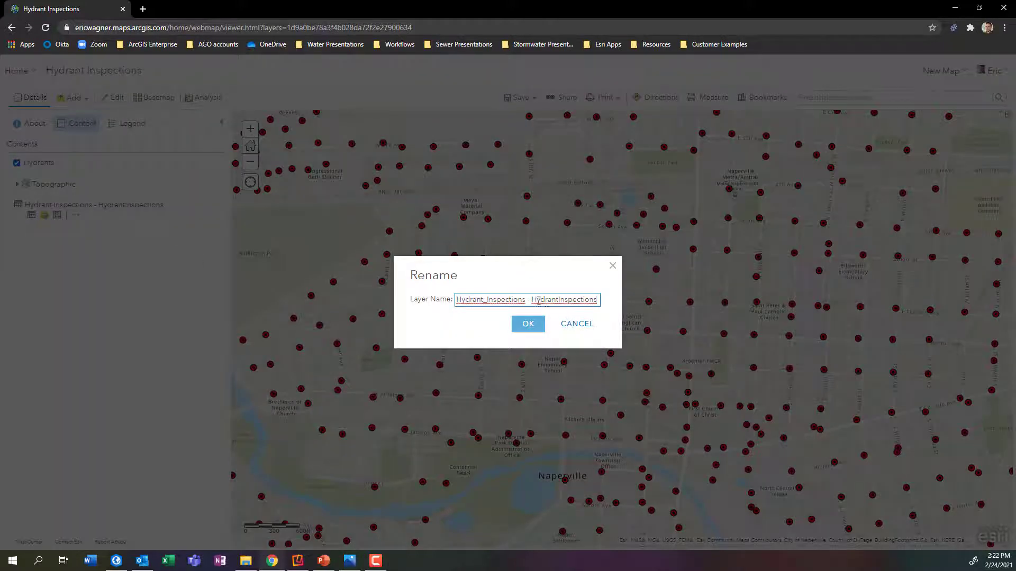
text(Hydrant Inspections)
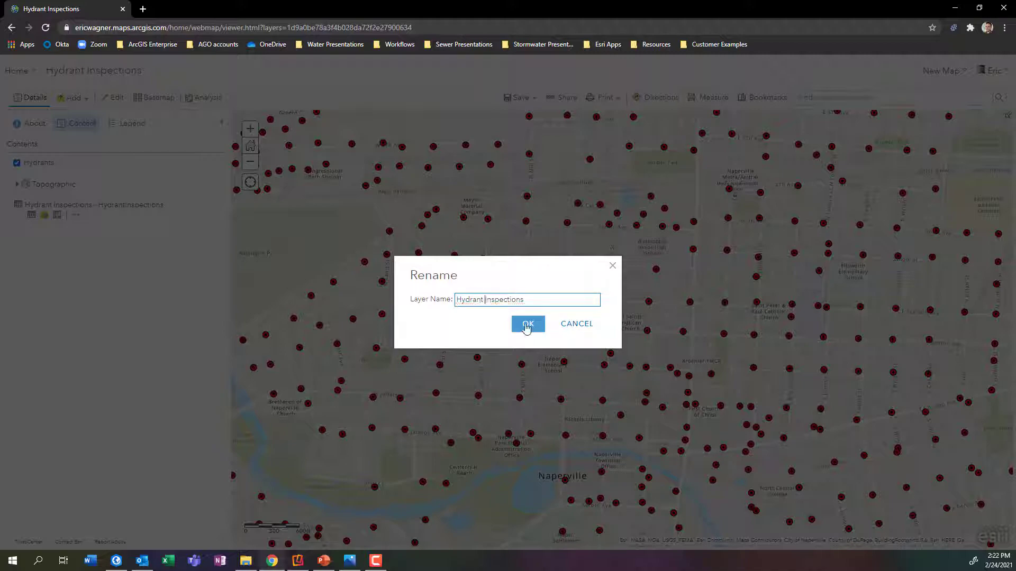
click(528, 324)
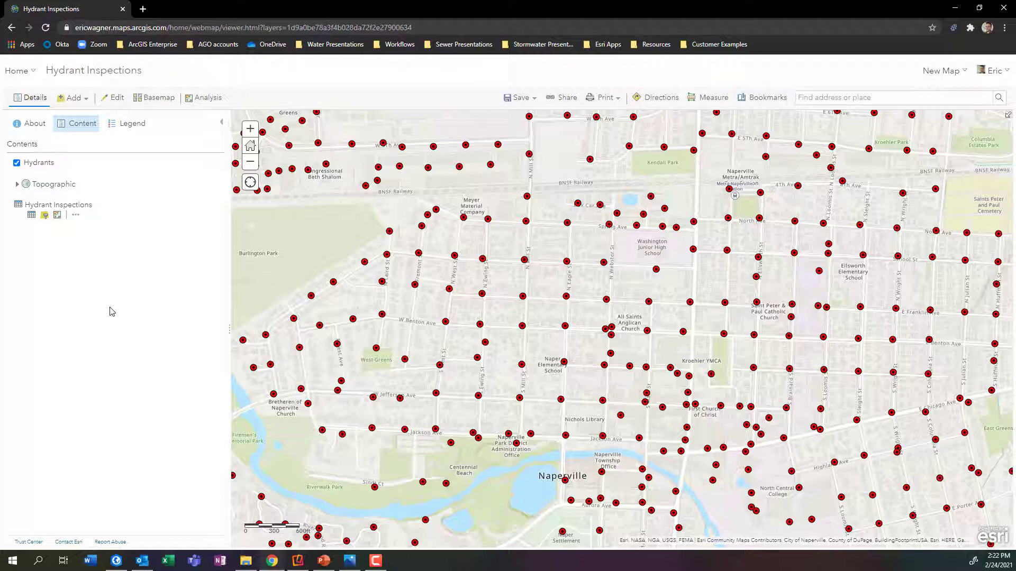
mouse_move(91, 298)
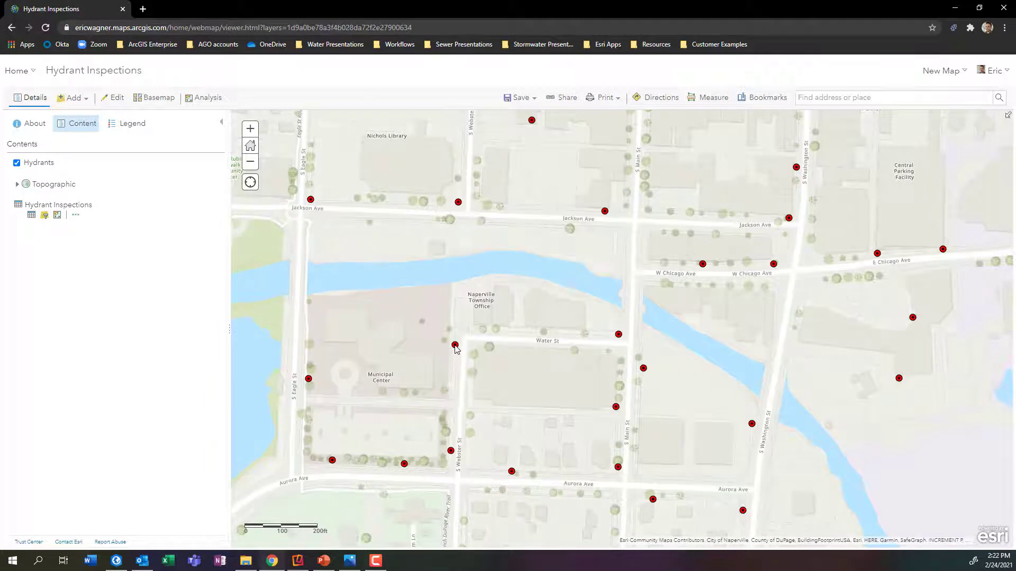
Step: Show the pop-up for the hydrant near Water St and scroll through its attributes
click(455, 346)
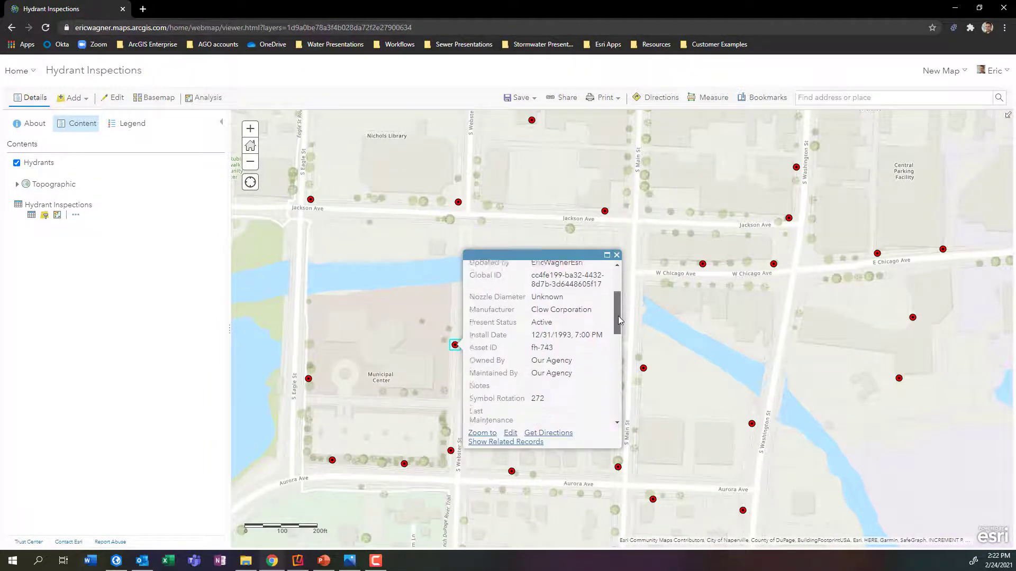
scroll(up, 3)
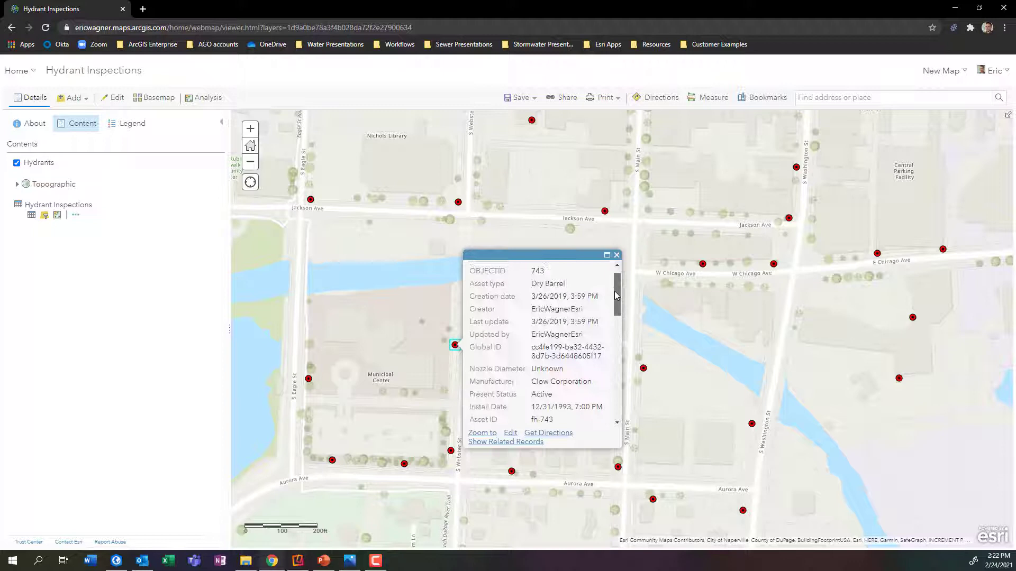
scroll(up, 3)
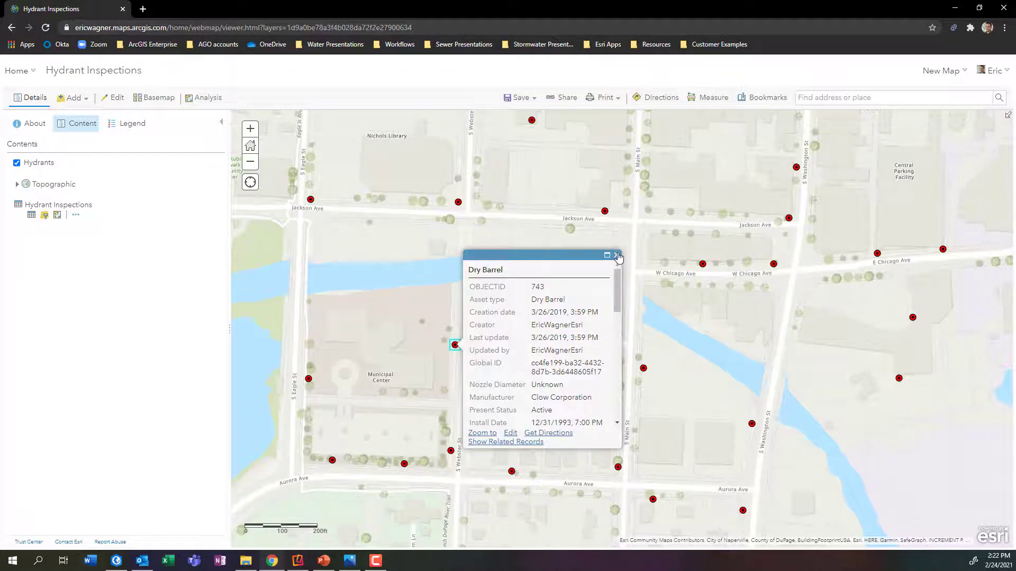
Step: Close the hydrant pop-up and set the Hydrants pop-up display to a custom attribute display
click(618, 255)
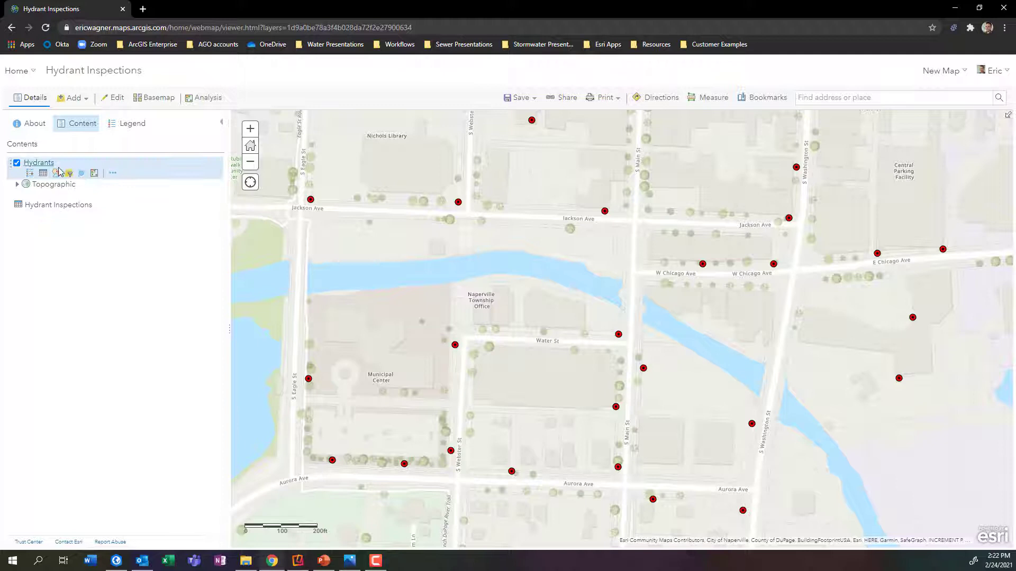
mouse_move(68, 173)
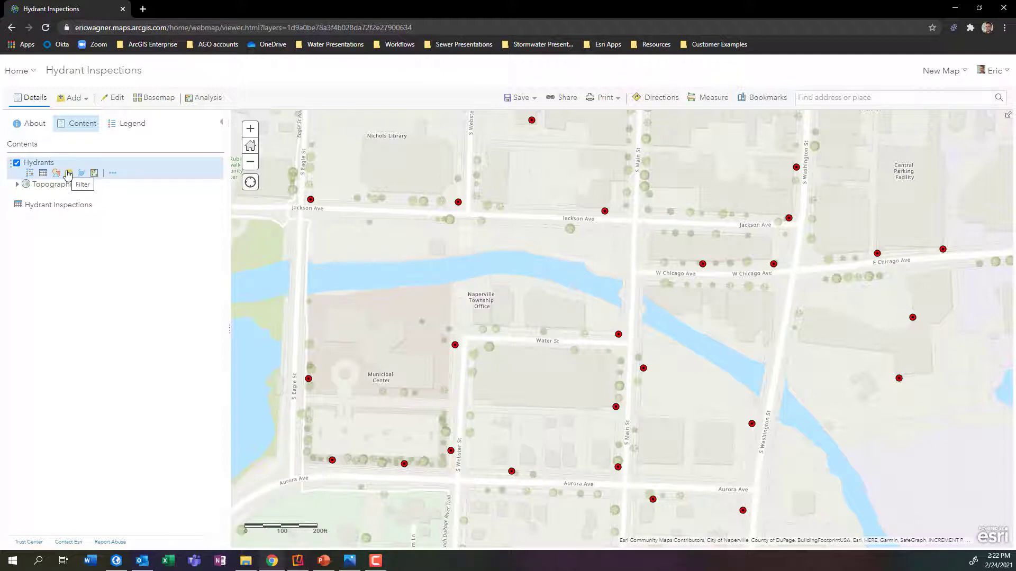
mouse_move(111, 176)
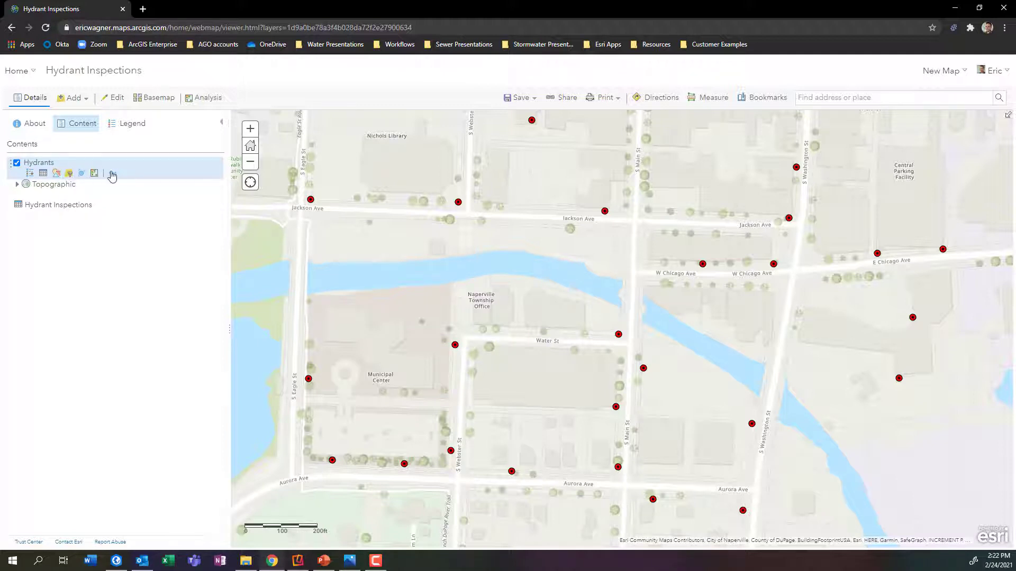
click(112, 173)
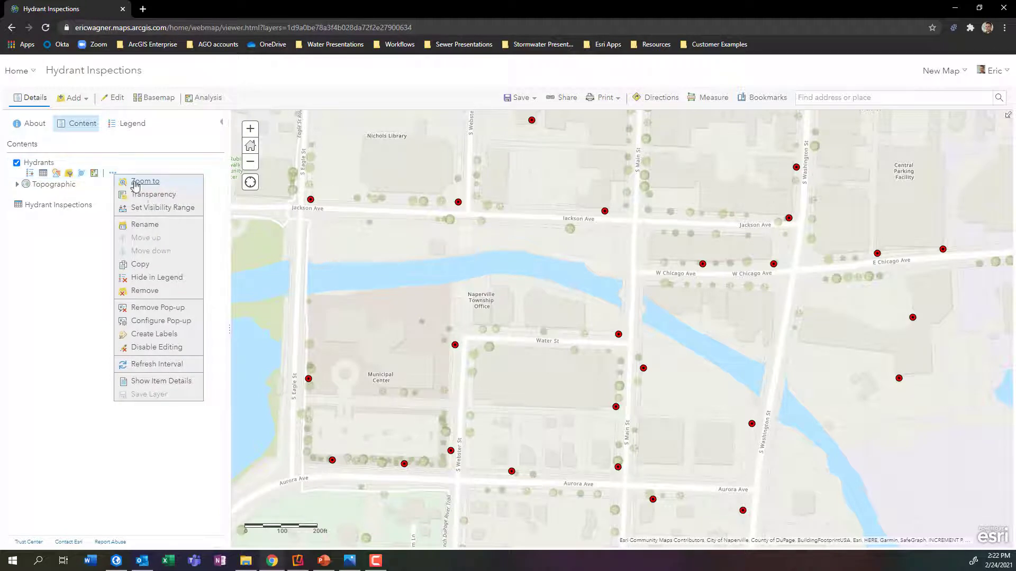
mouse_move(167, 323)
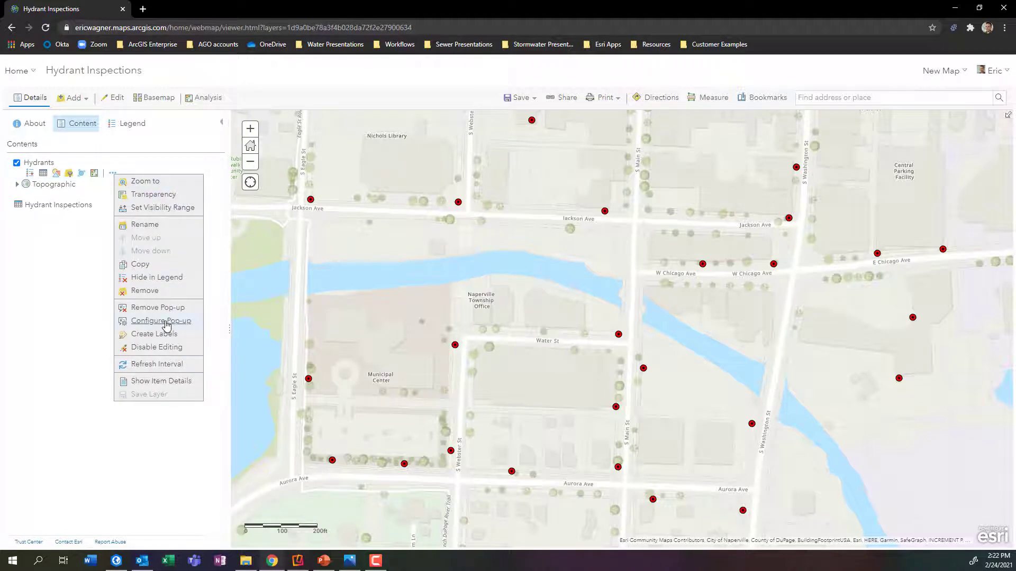
click(161, 320)
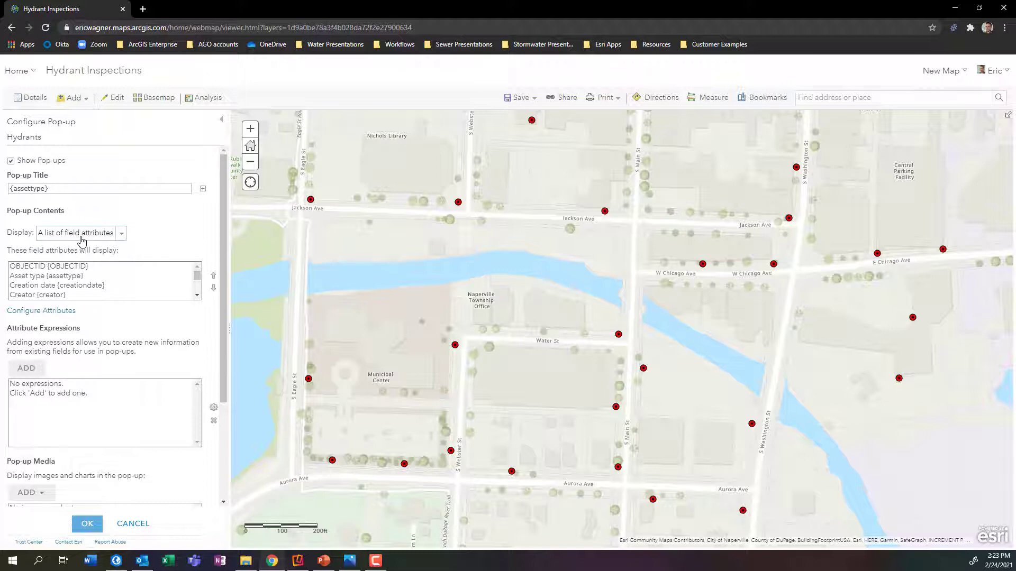
click(121, 233)
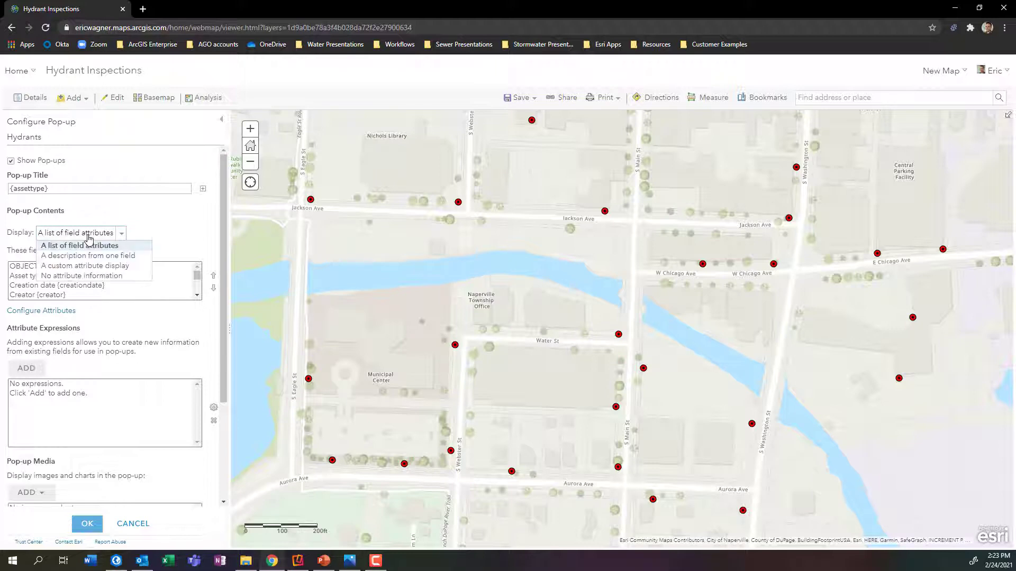
click(84, 266)
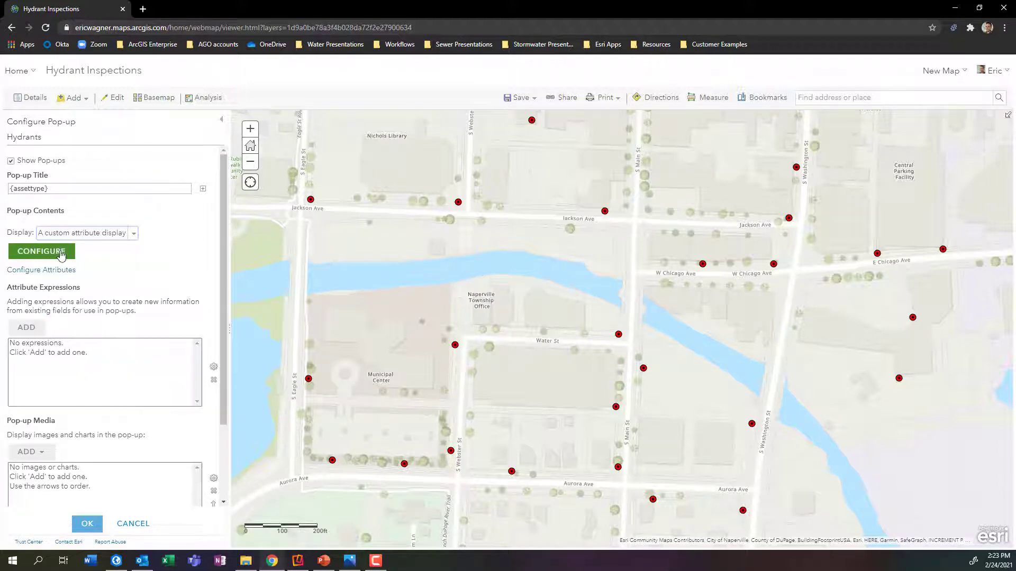
Step: Start the custom pop-up with a 'Type:' label and select it for formatting
click(42, 252)
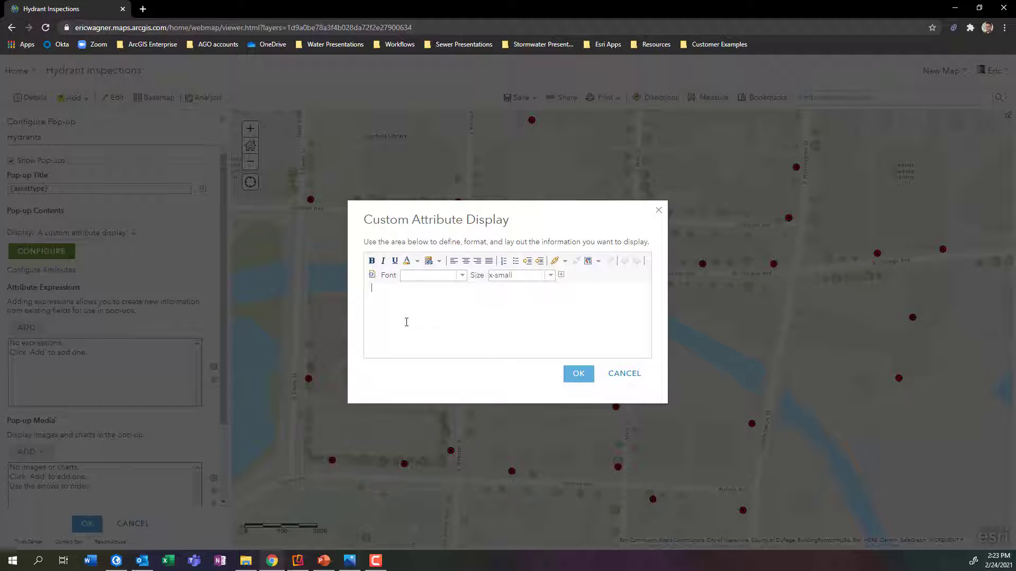
text(T)
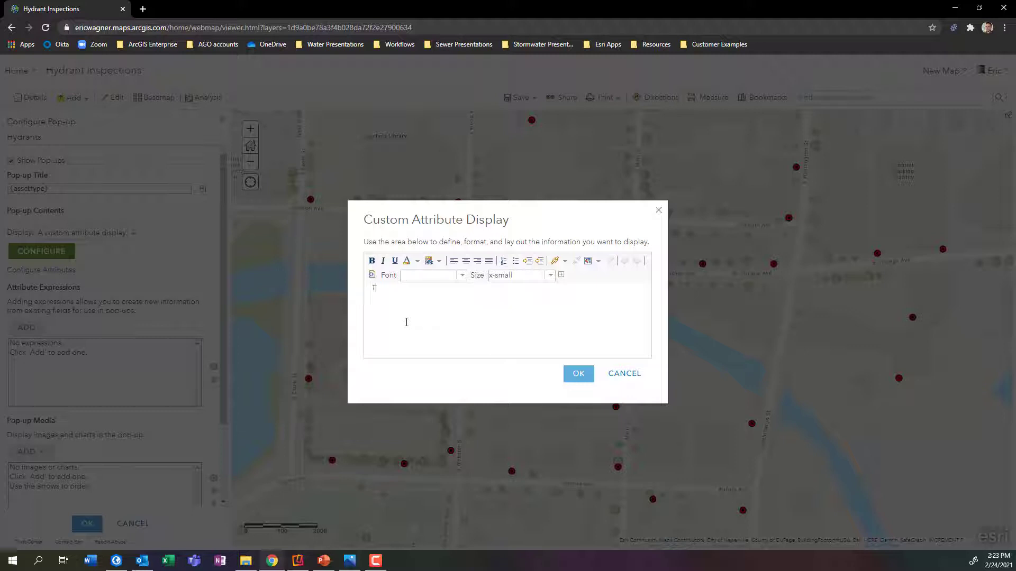
text(ype)
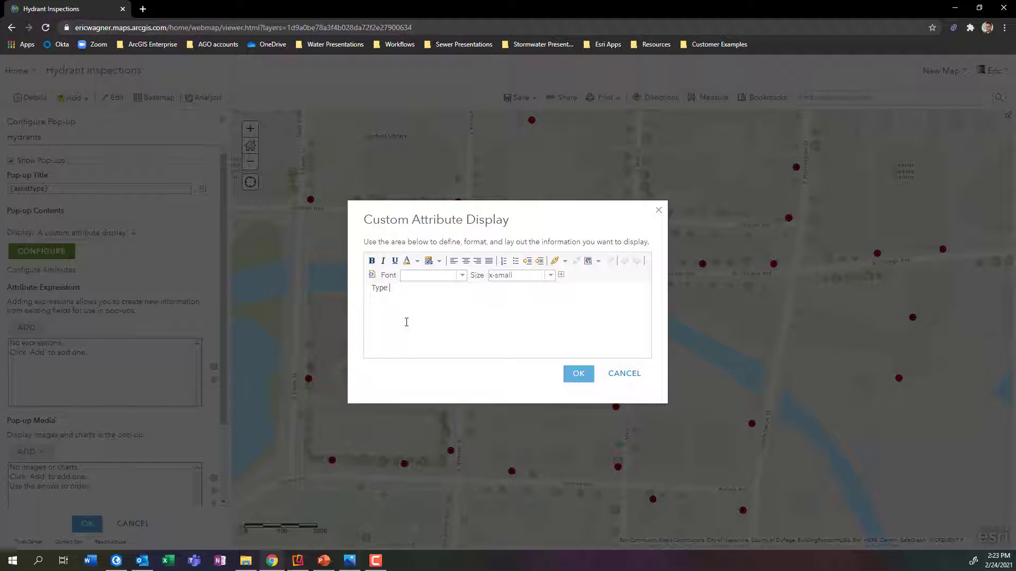
text(:)
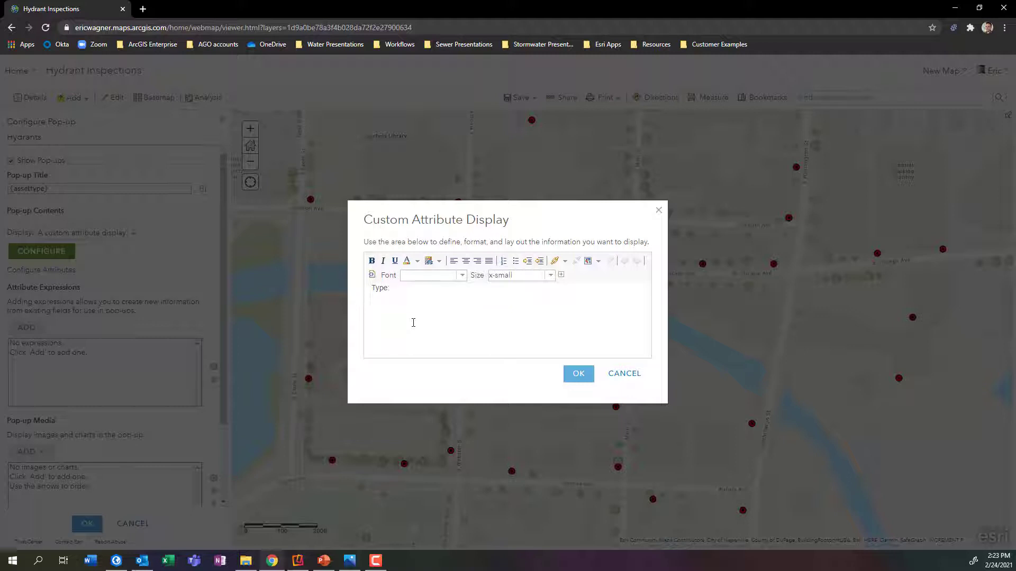
click(560, 274)
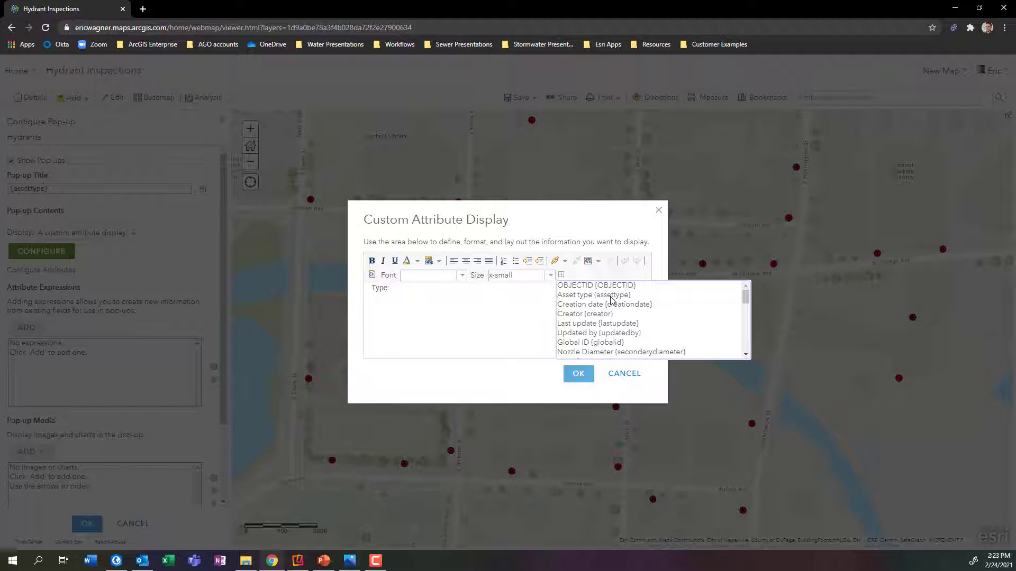
click(592, 294)
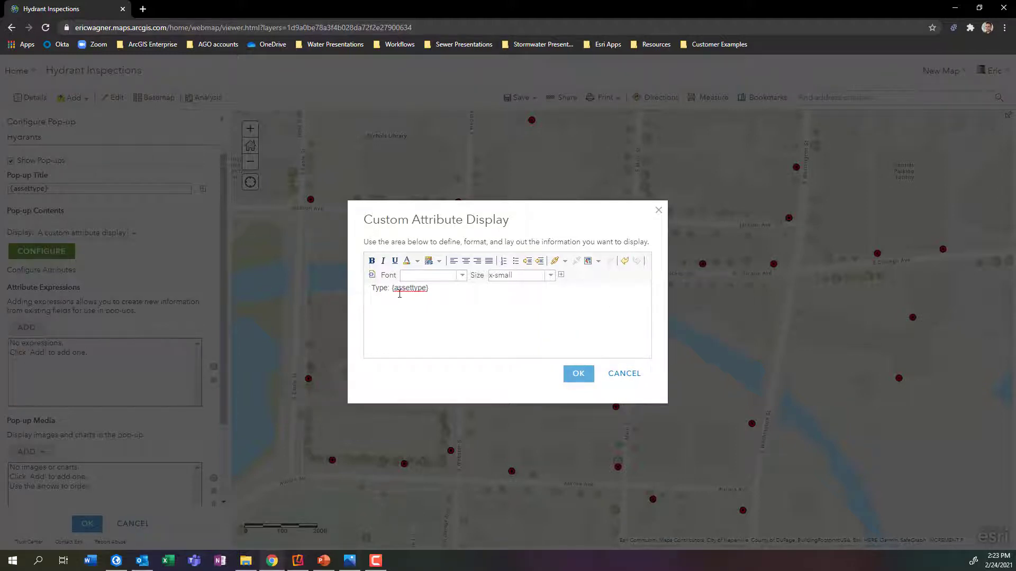
double_click(380, 287)
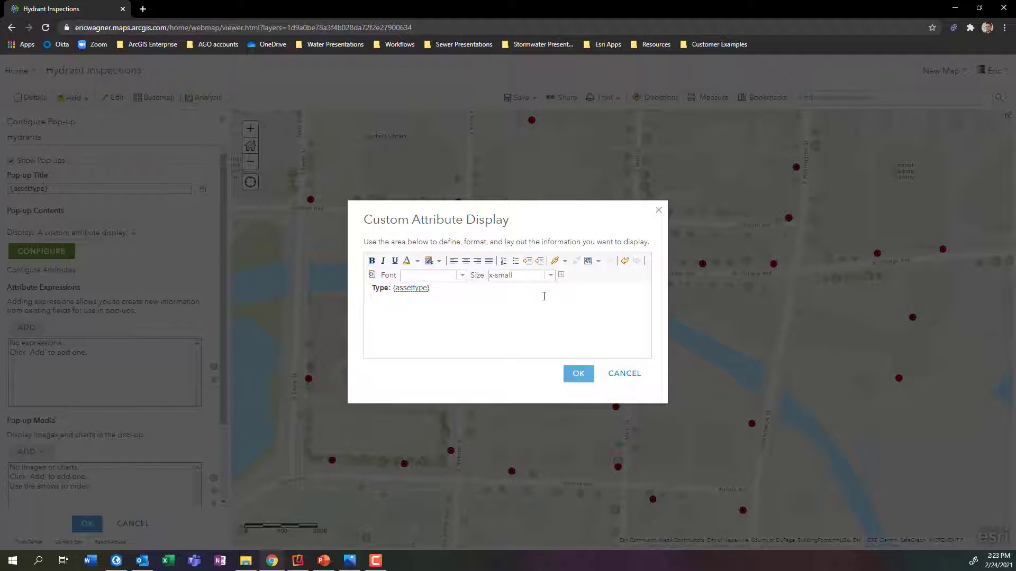
Step: Add a bold 'Install Date:' label followed by the Install Date field
text(Install Dat)
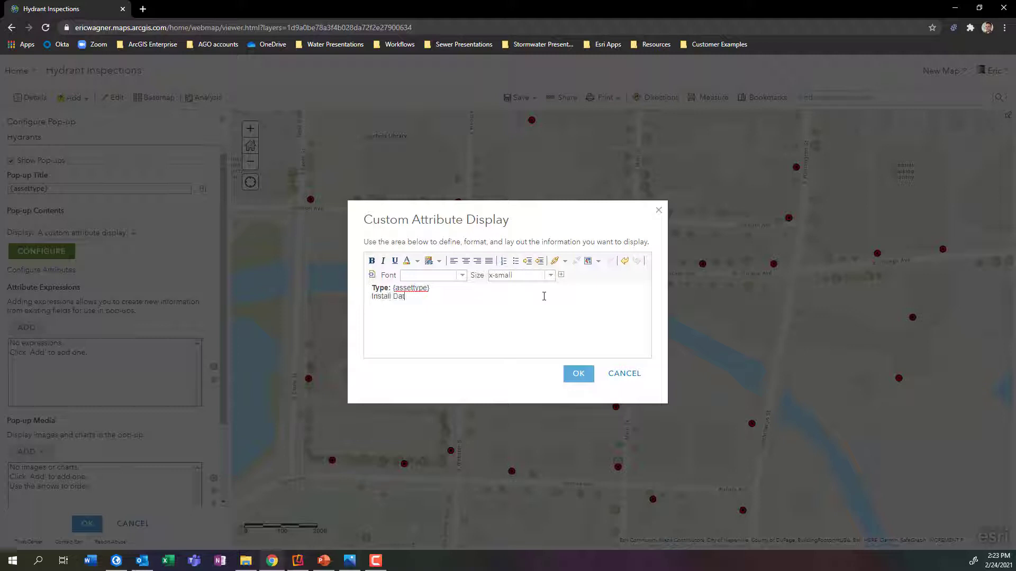
text(e:)
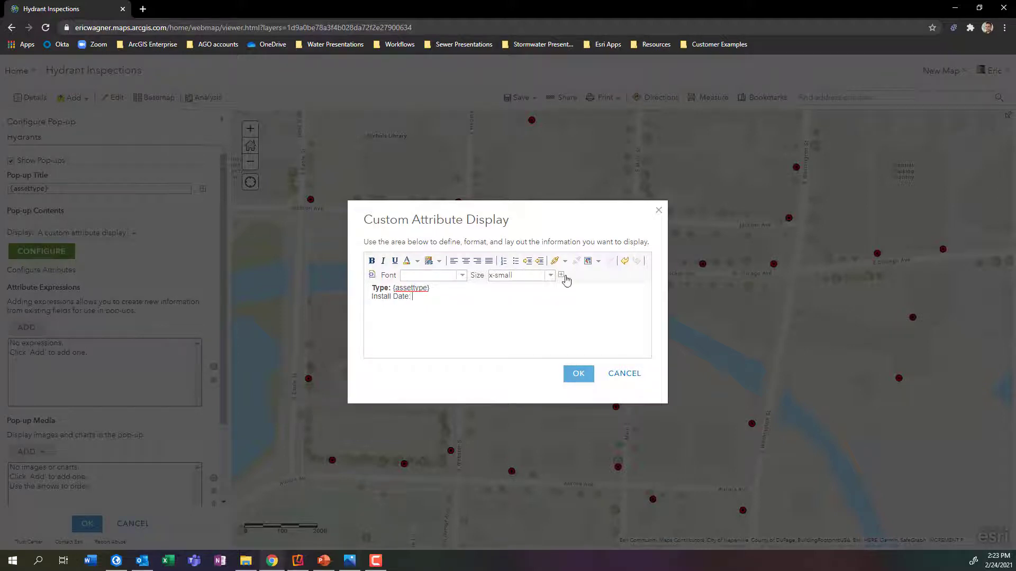
click(561, 274)
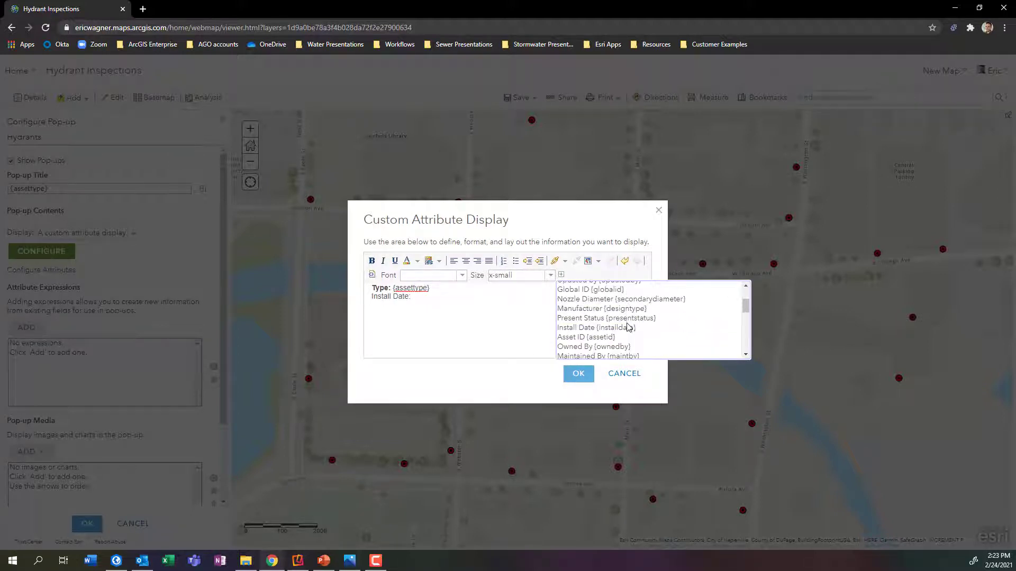
click(594, 327)
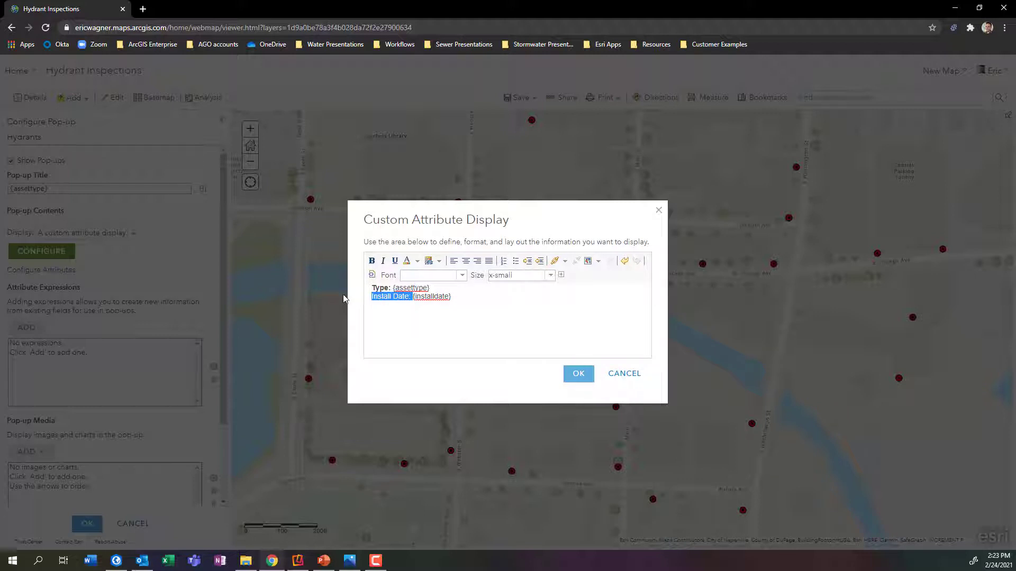
click(528, 302)
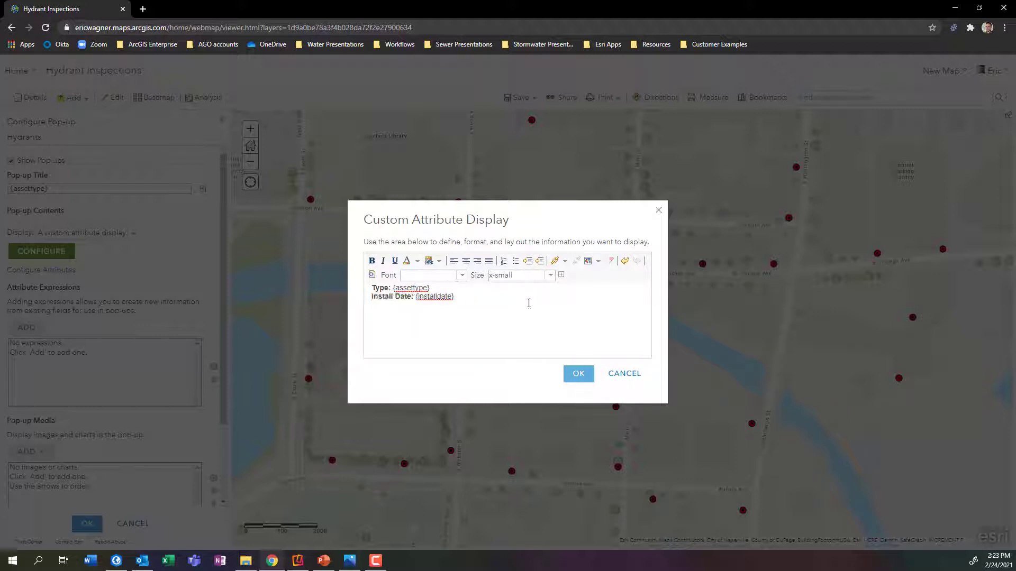
Step: Add a bold 'Asset ID:' label with {assetid} and apply the pop-up layout
text(Asset)
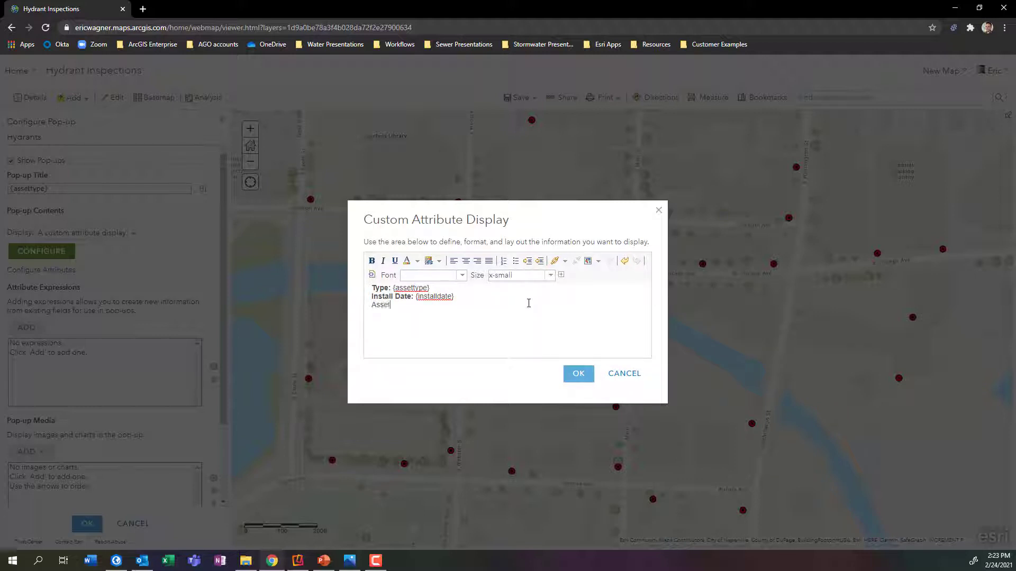
text(ID)
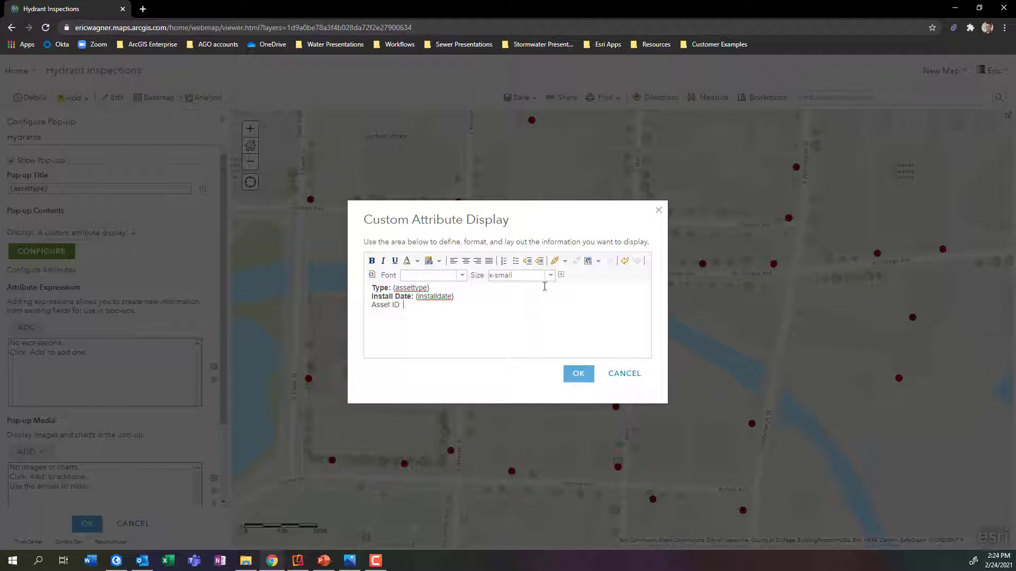
text({assetid})
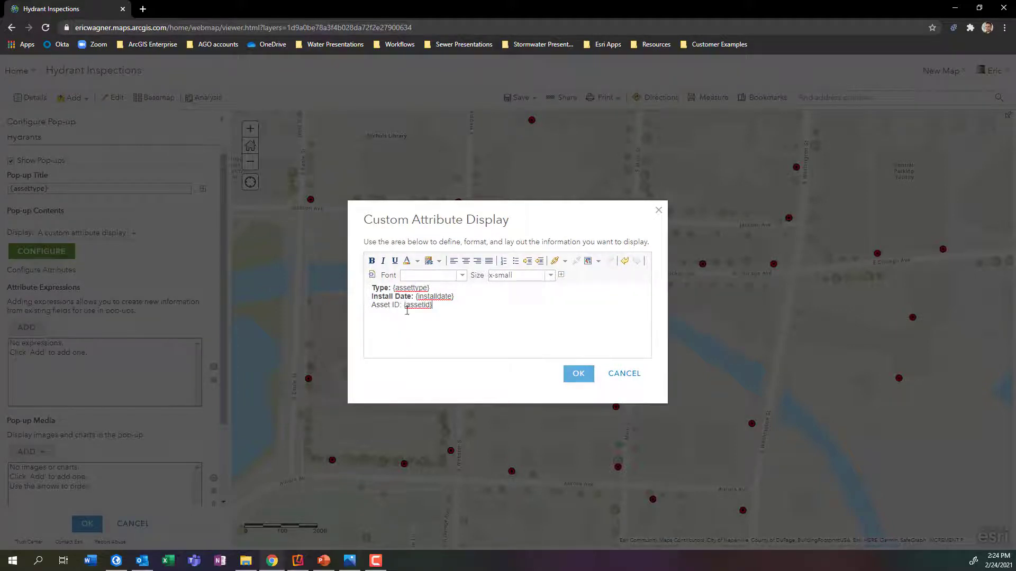
double_click(387, 305)
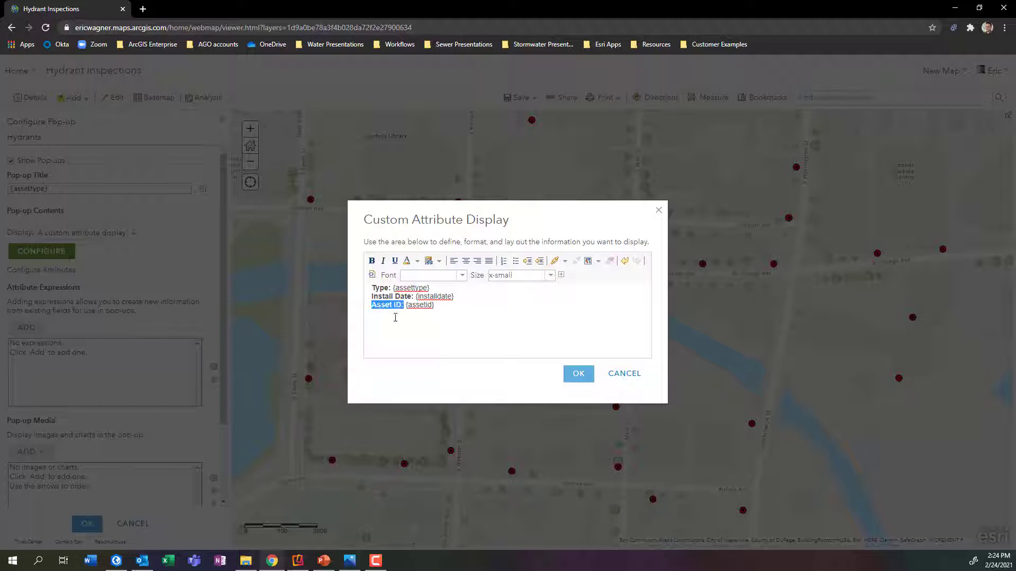
click(393, 304)
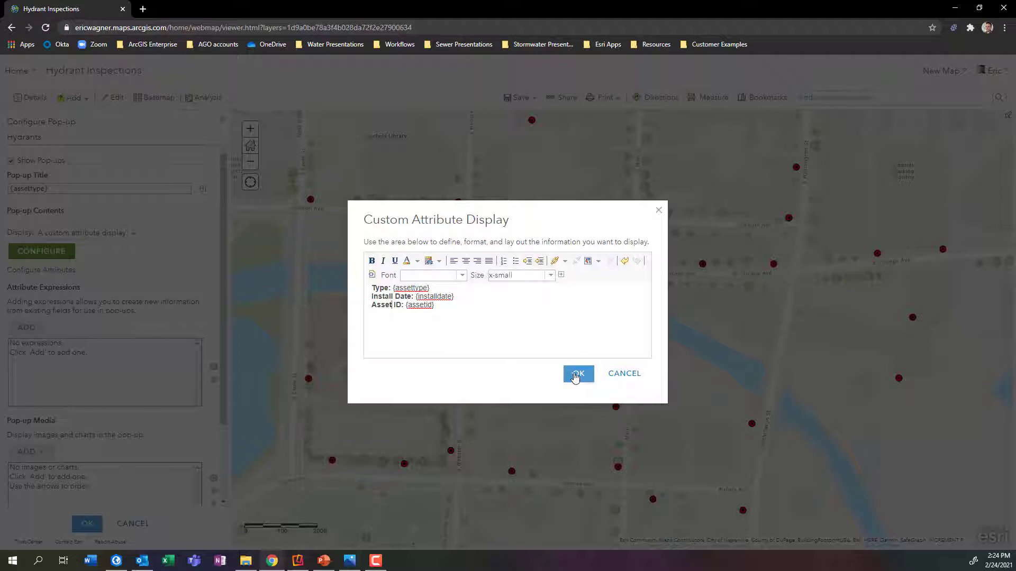
click(577, 374)
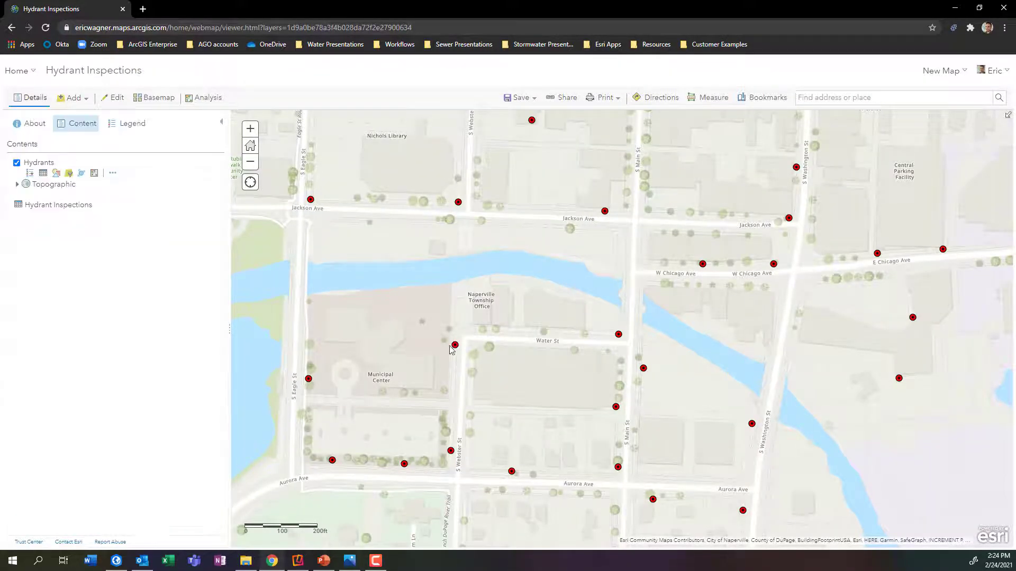
click(454, 345)
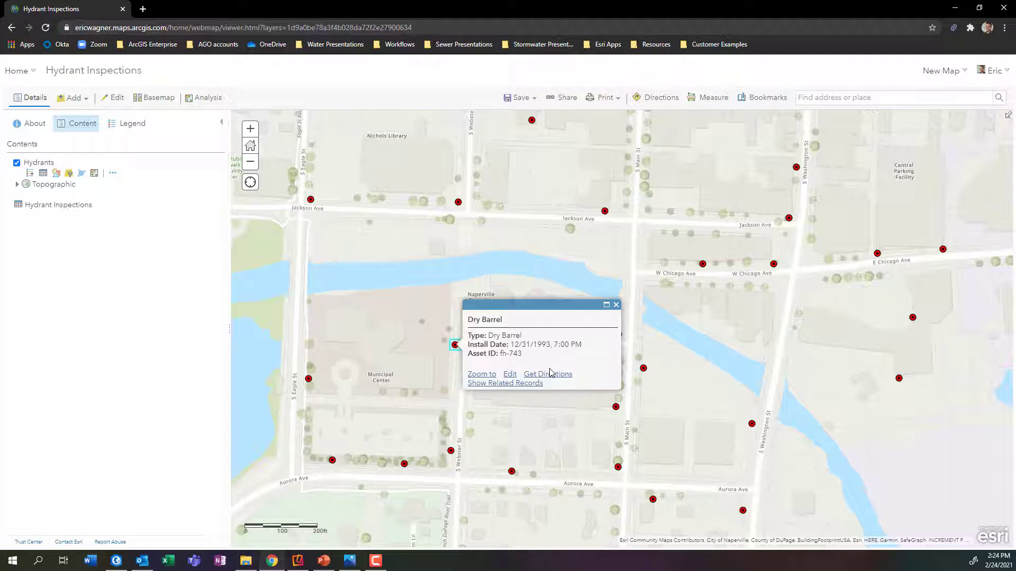
mouse_move(622, 294)
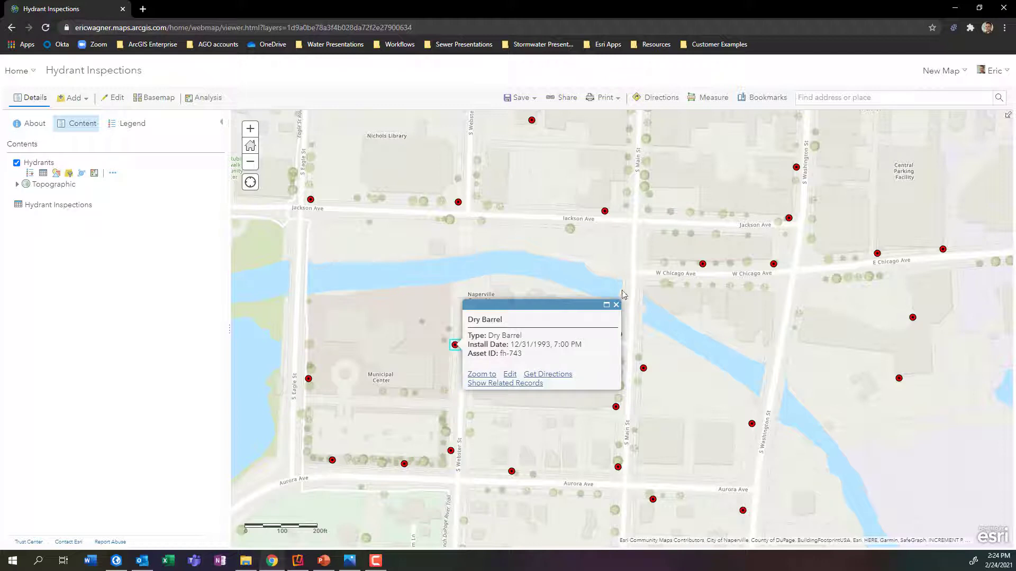
mouse_move(616, 306)
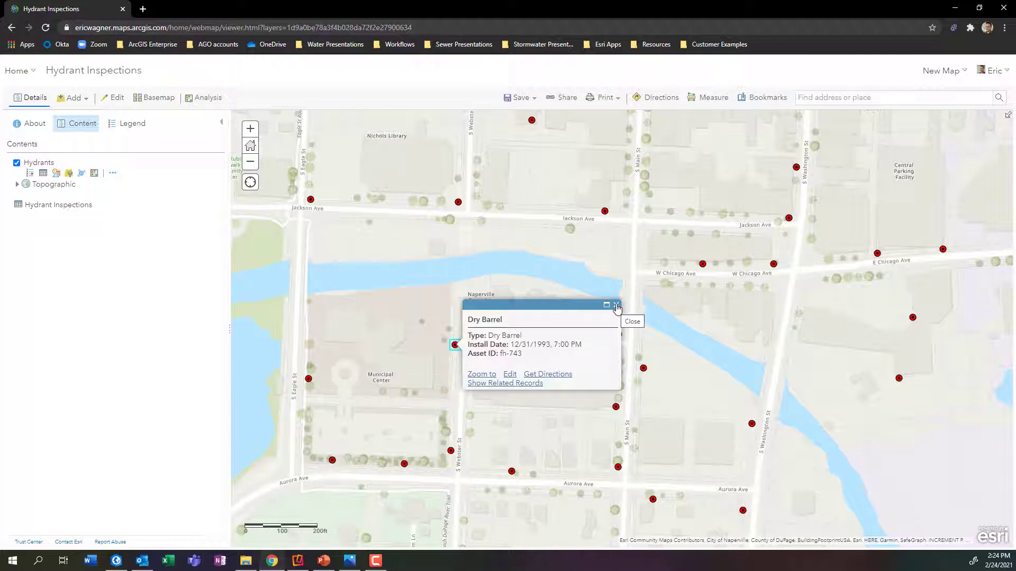
click(615, 305)
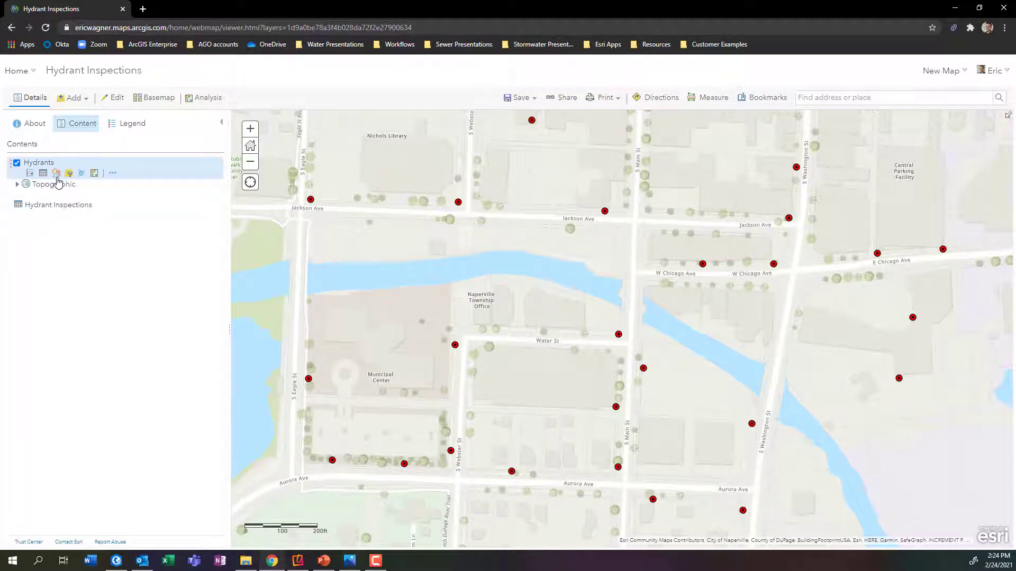
Step: Open the symbol picker under the Hydrants layer's single-symbol location style options
click(56, 174)
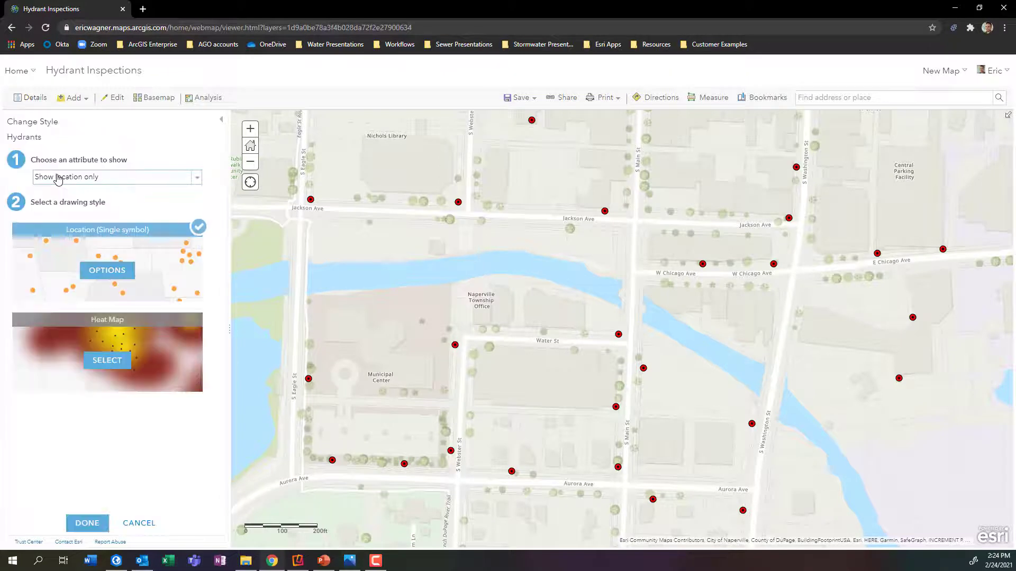
mouse_move(87, 193)
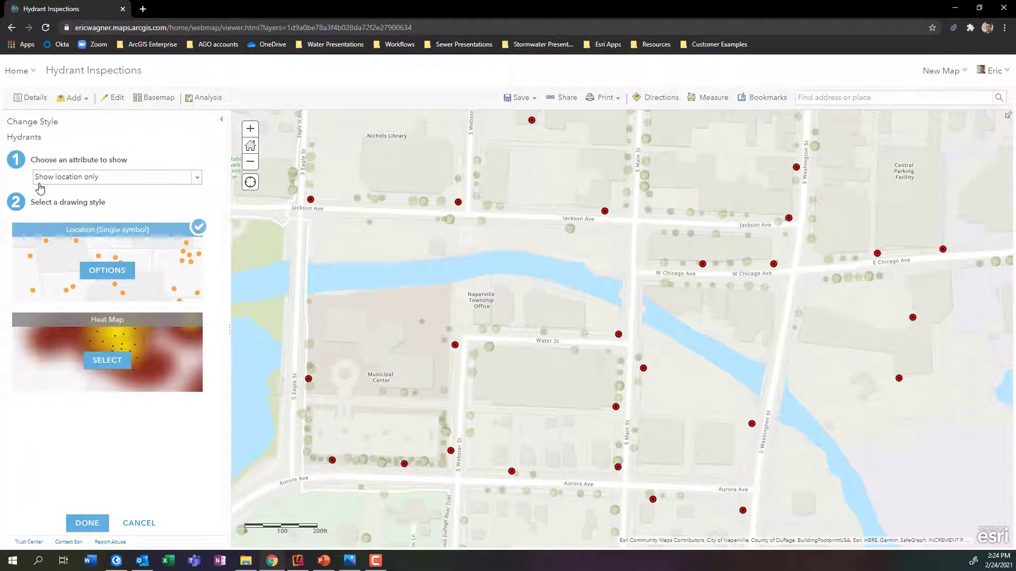
mouse_move(90, 235)
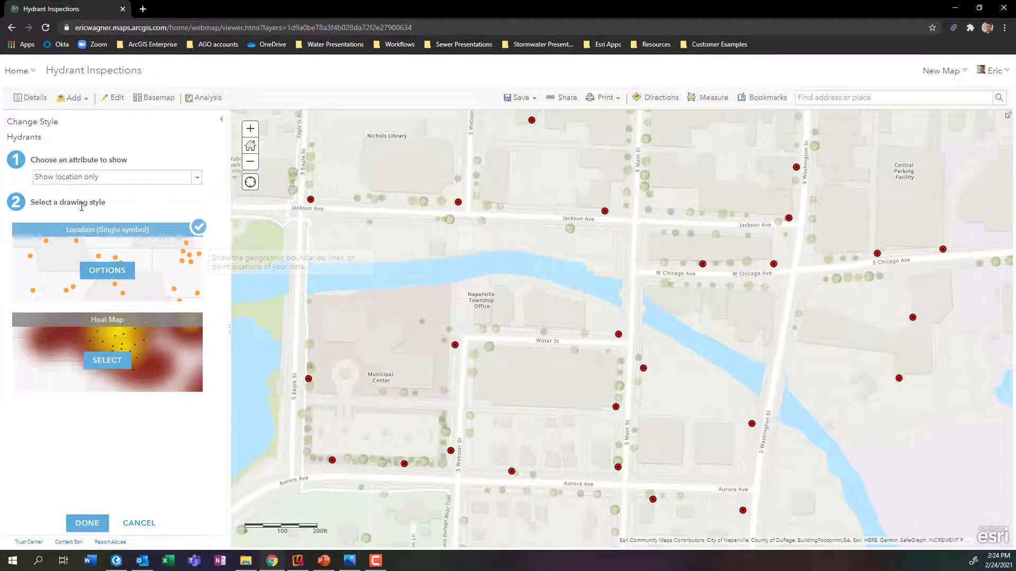
click(107, 270)
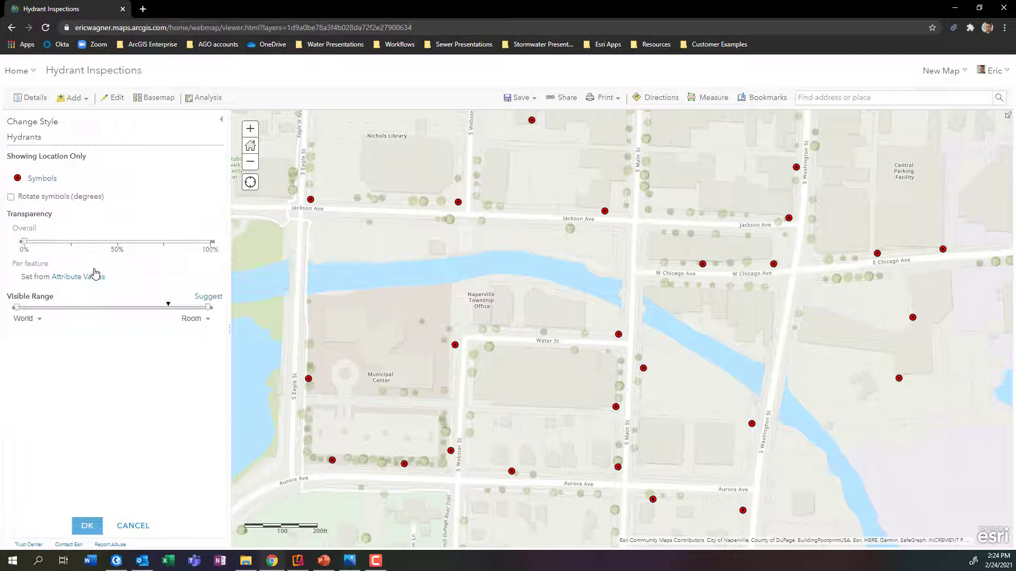
click(41, 178)
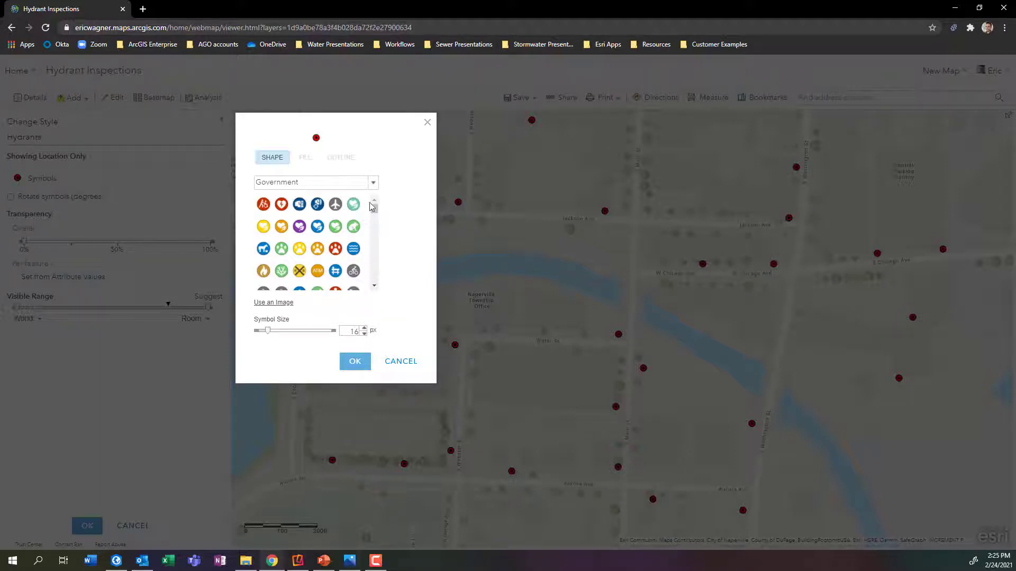
Step: Draw hydrants with the Utilities - Water hydrant symbol at 20 px and apply the style
click(372, 182)
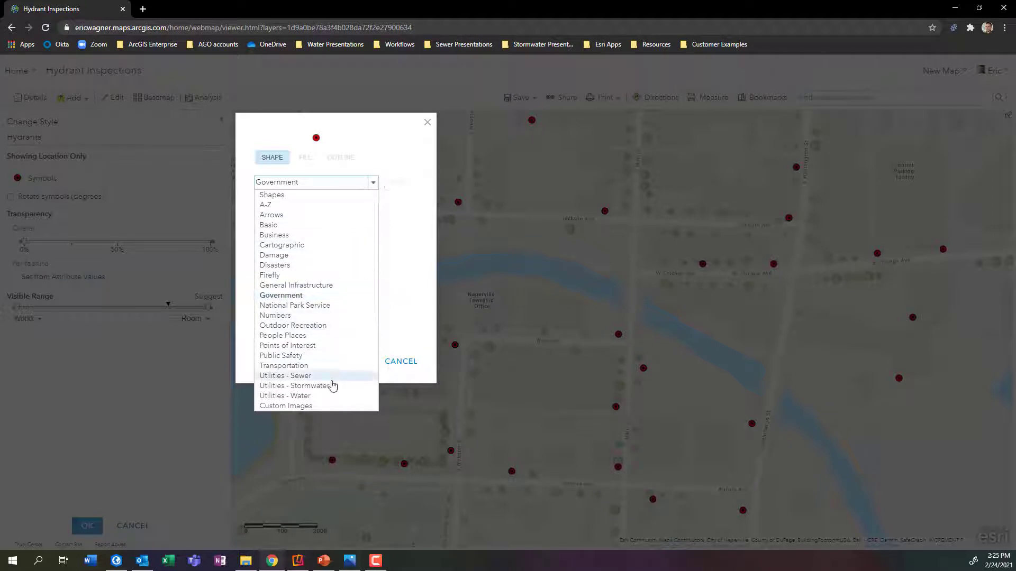
click(284, 396)
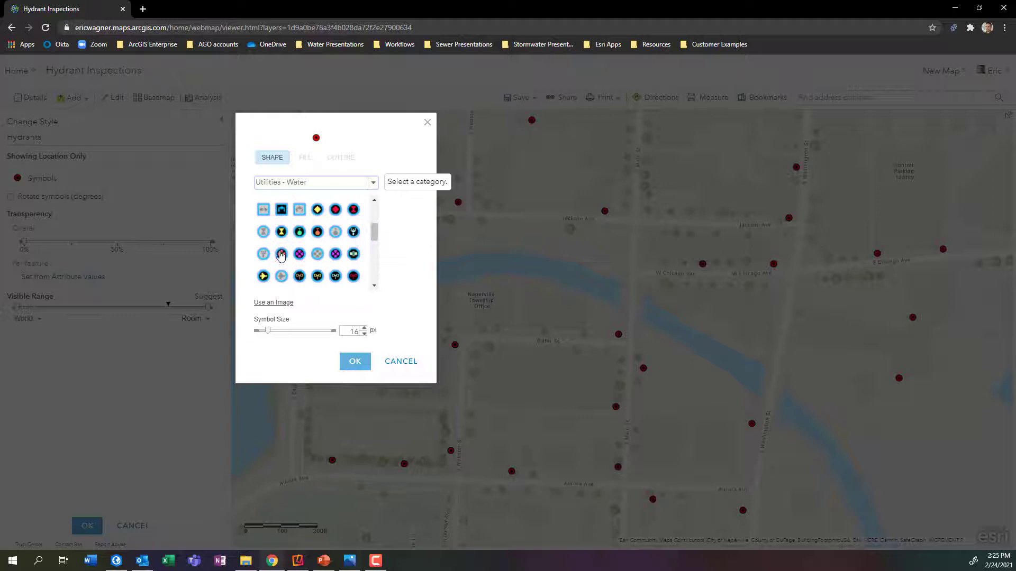
click(280, 254)
text(20)
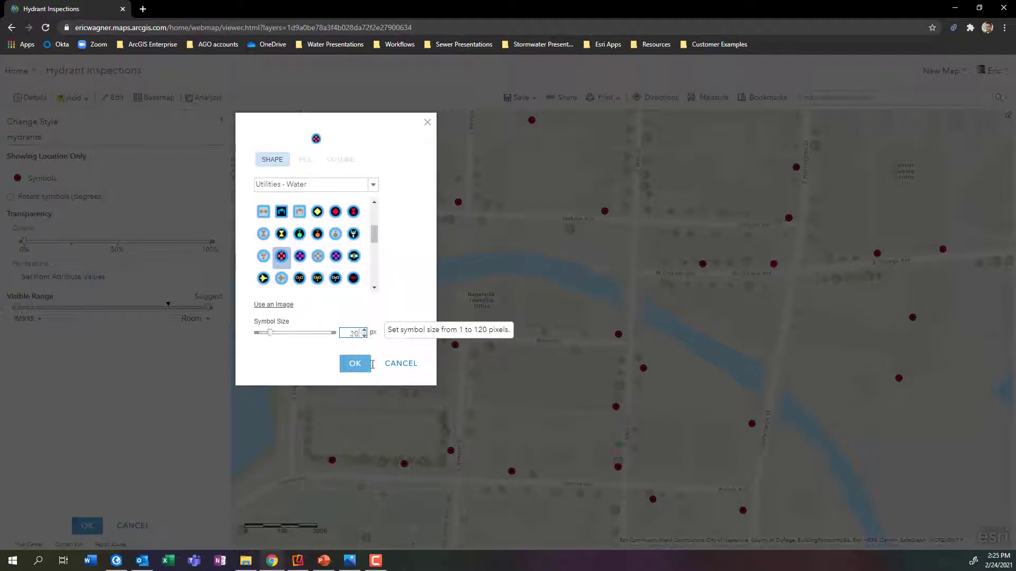
click(355, 364)
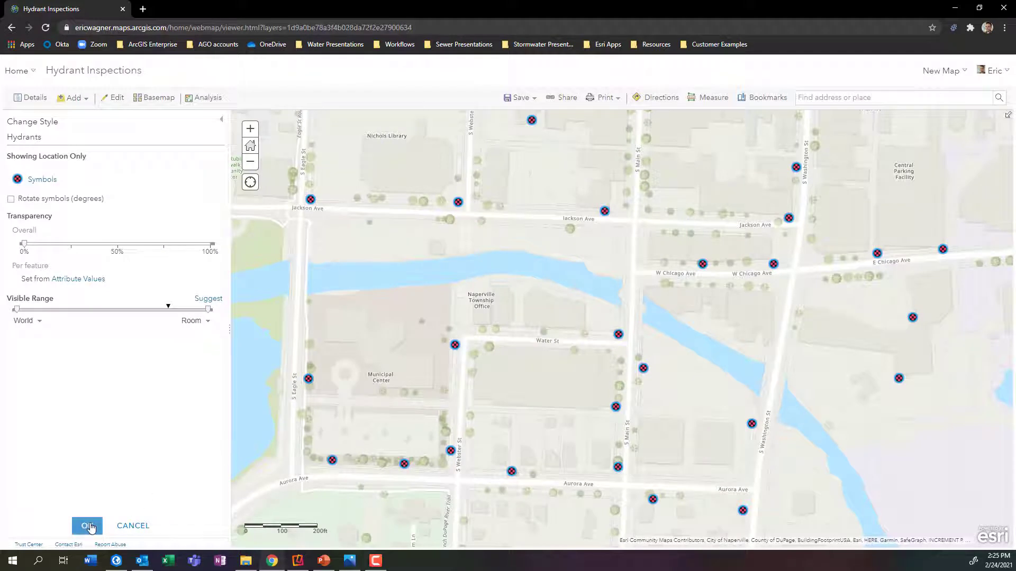
click(87, 525)
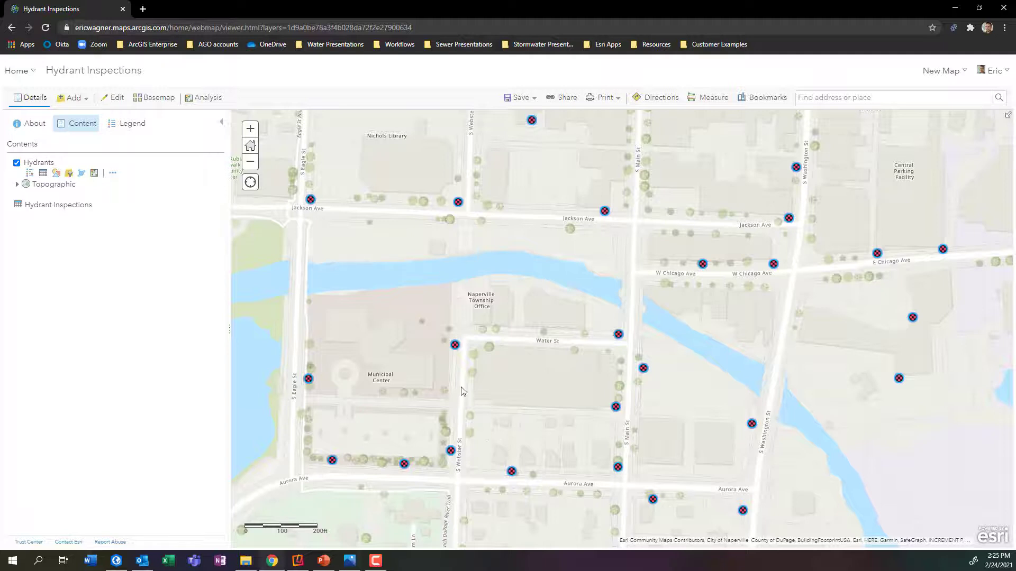
Step: View the Dry Barrel hydrant's pop-up beside Municipal Center, then close it
click(454, 344)
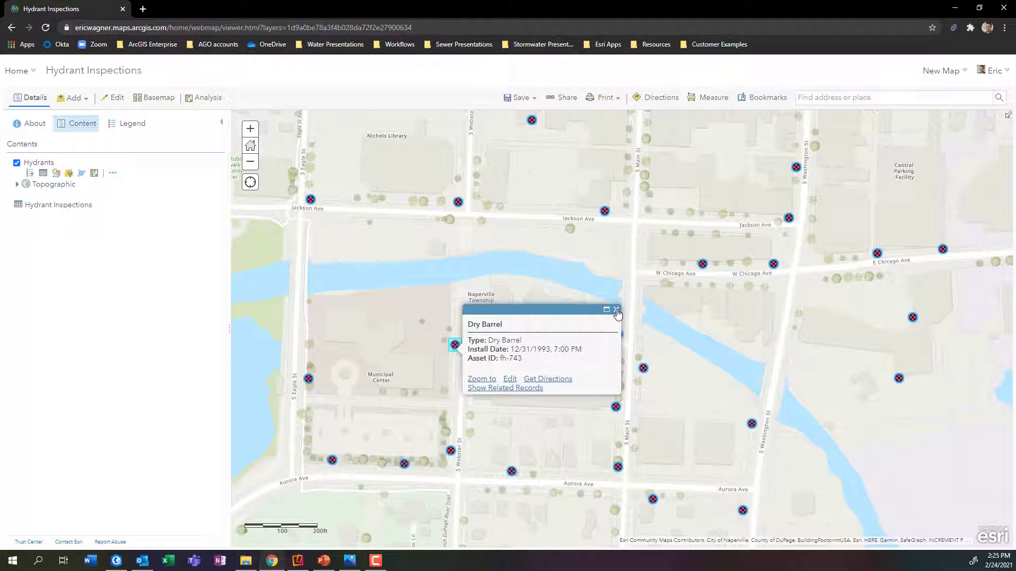
click(616, 309)
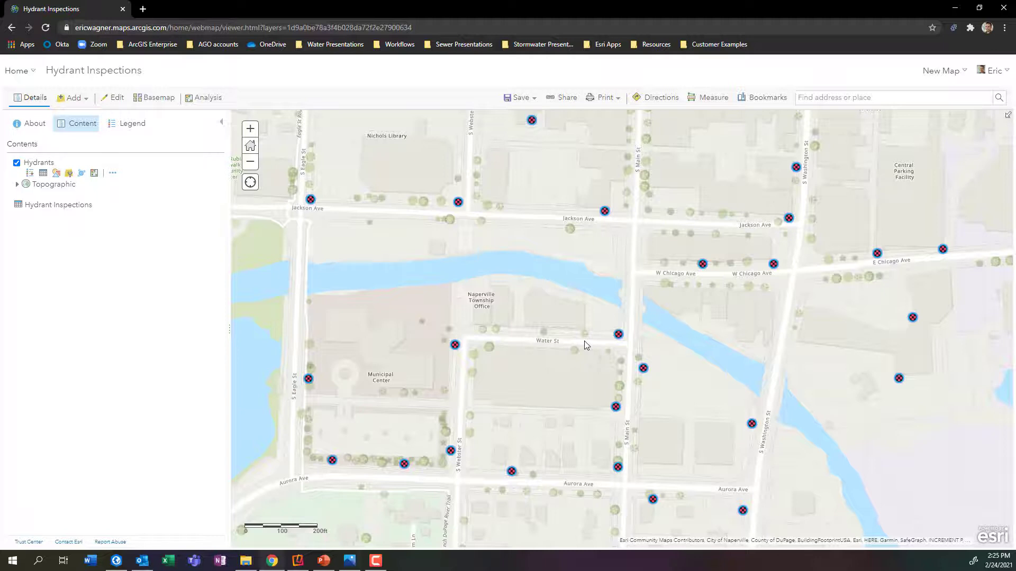
mouse_move(208, 98)
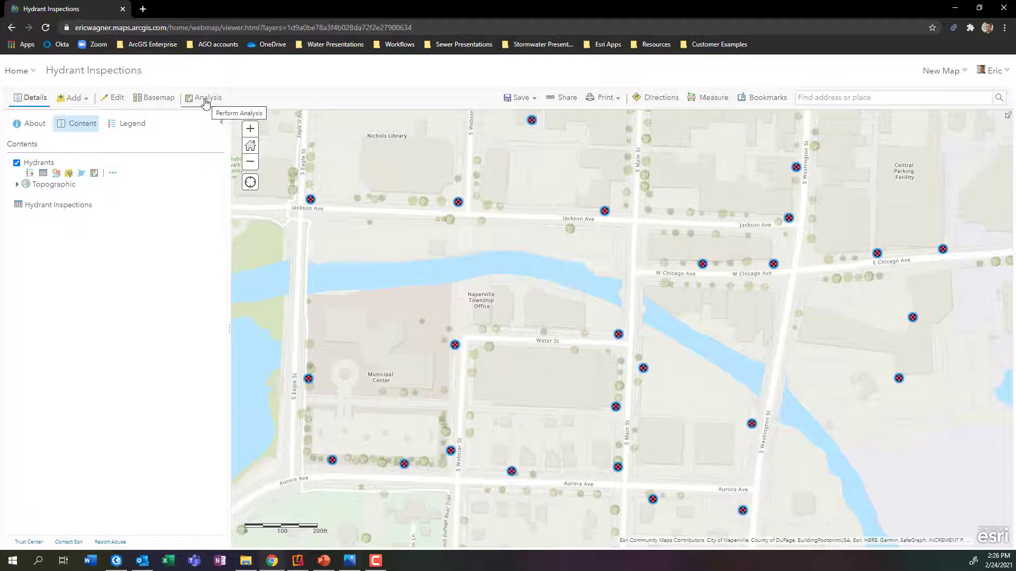
Step: Start Join Features with Hydrants as the target layer and Hydrant Inspections to join
click(207, 97)
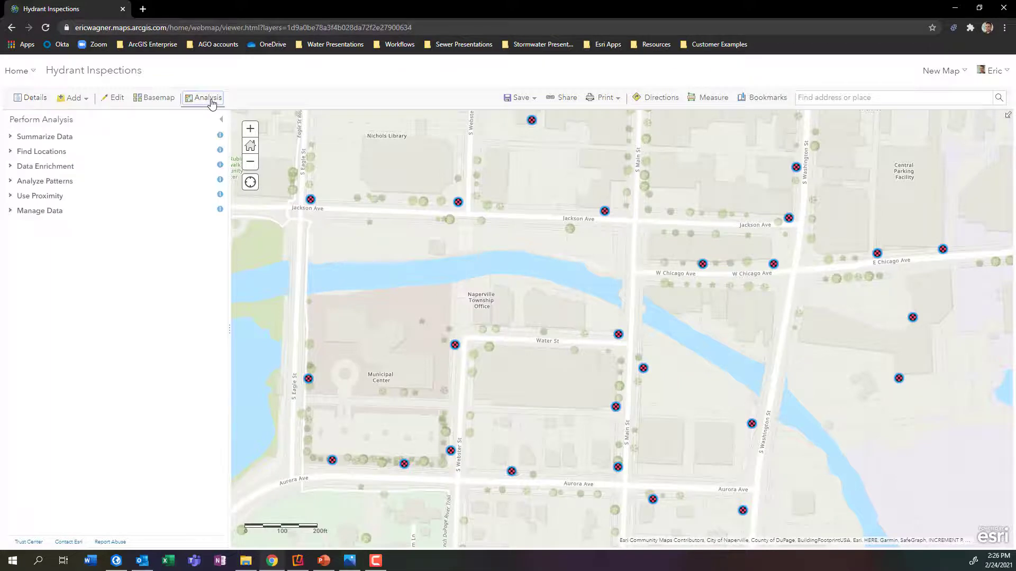
click(44, 136)
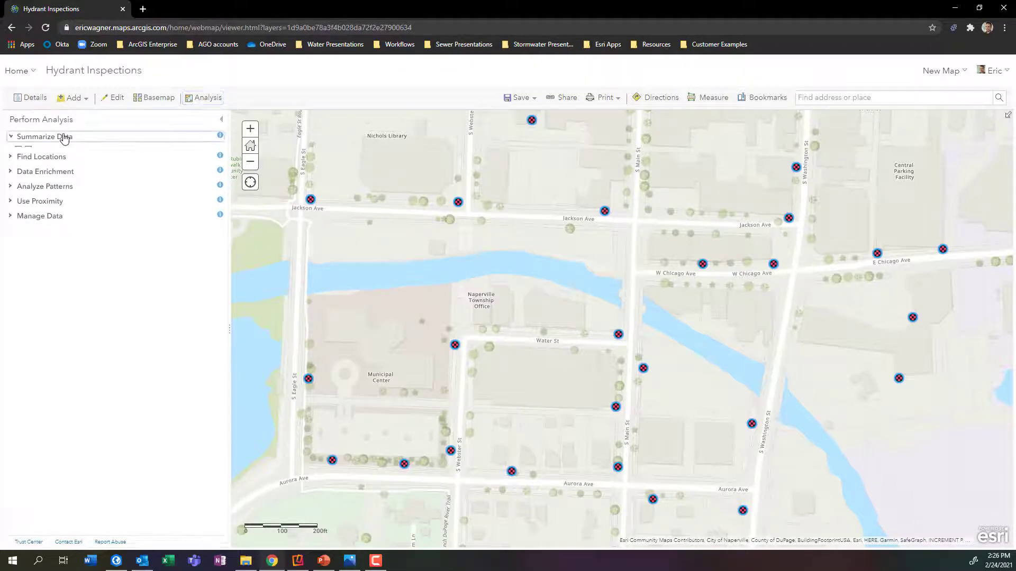
click(59, 136)
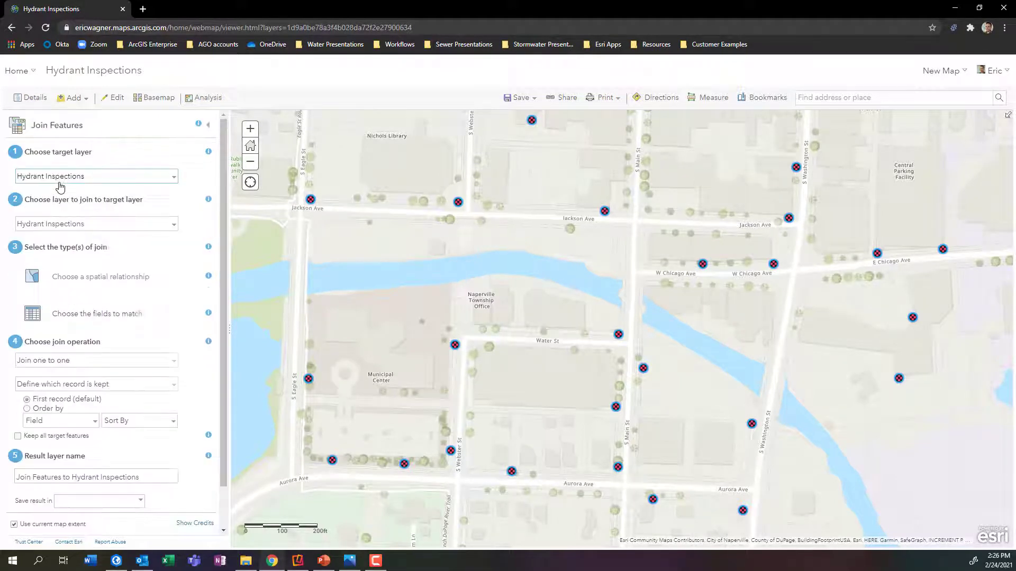
click(97, 501)
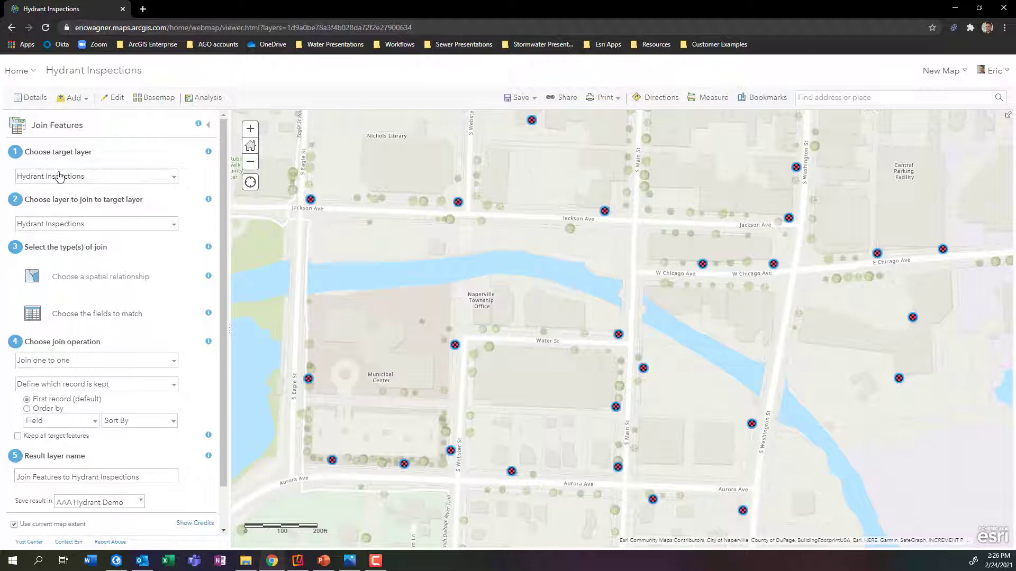
click(96, 176)
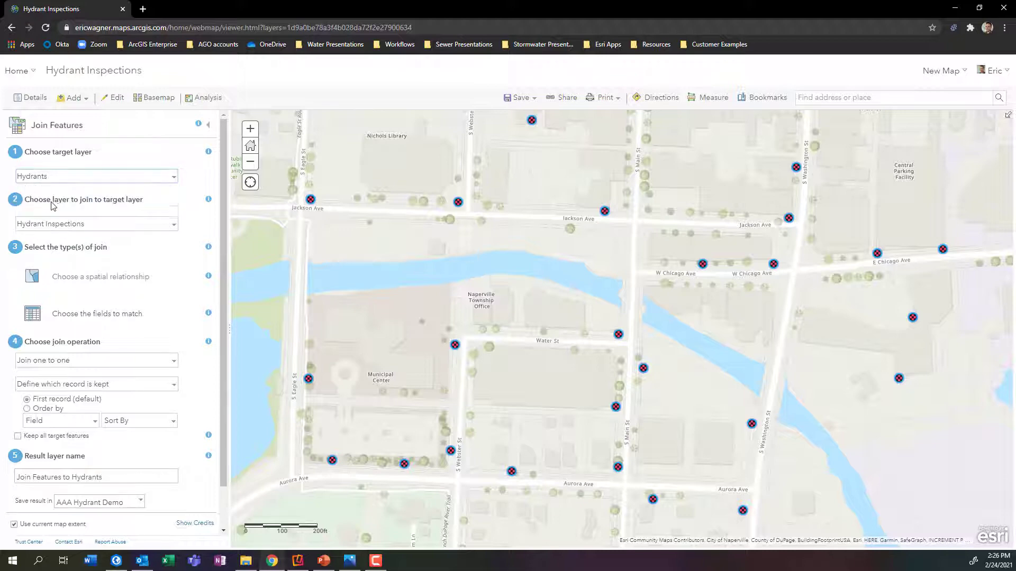
mouse_move(92, 207)
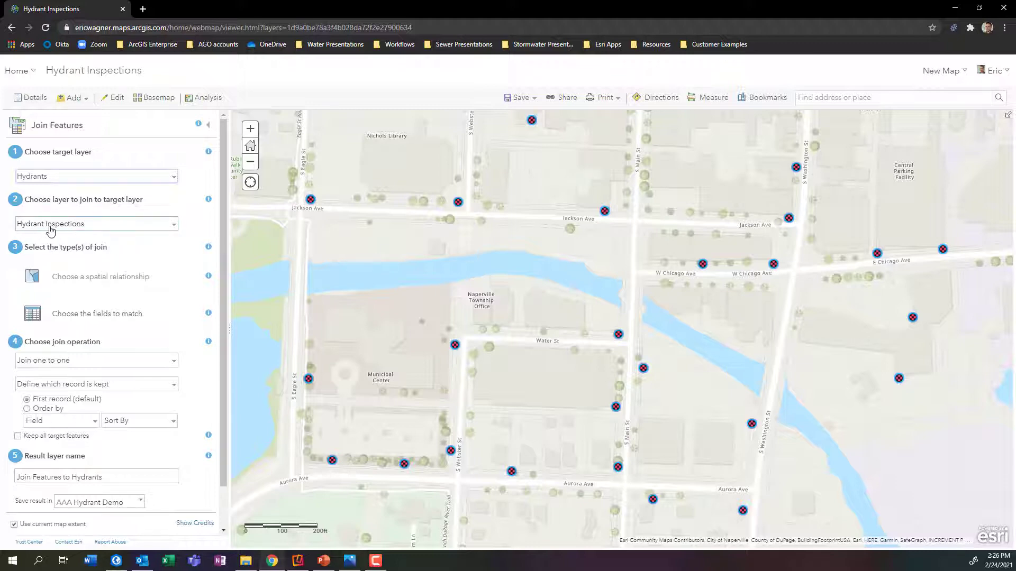
scroll(down, 3)
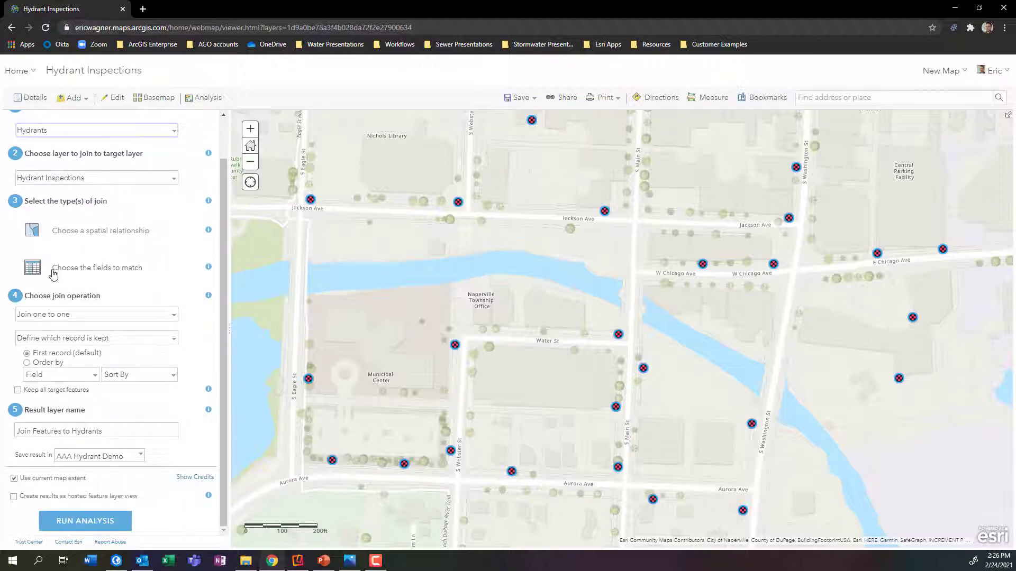
Step: Join by attributes, matching the Hydrants globalid field to the inspections GUID field
click(32, 267)
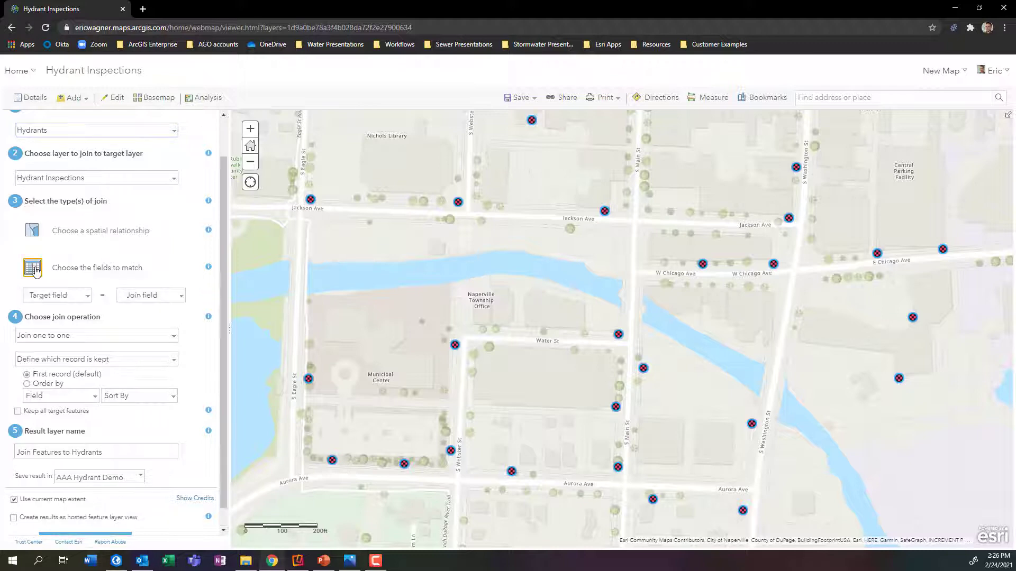
click(57, 294)
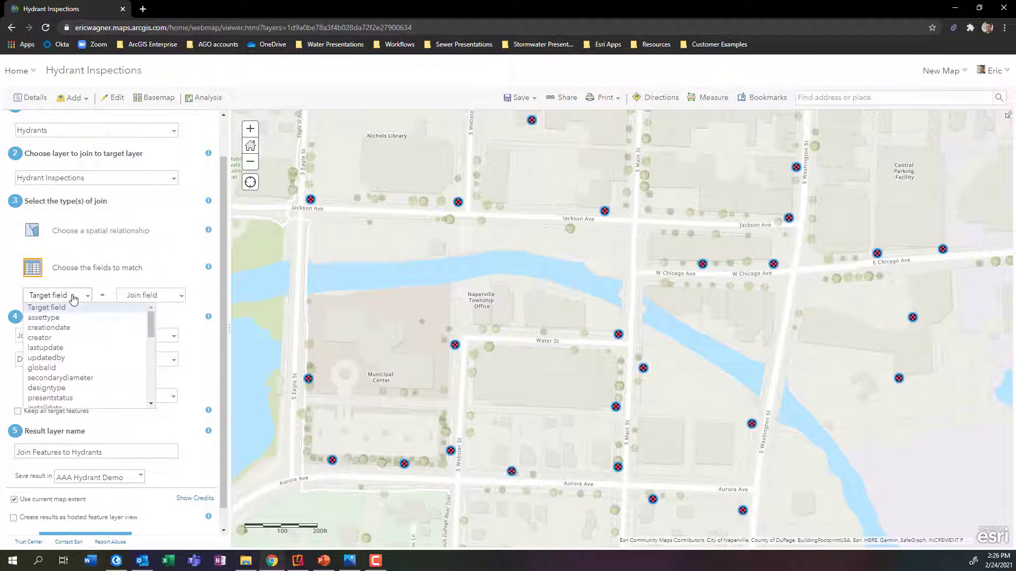
click(40, 368)
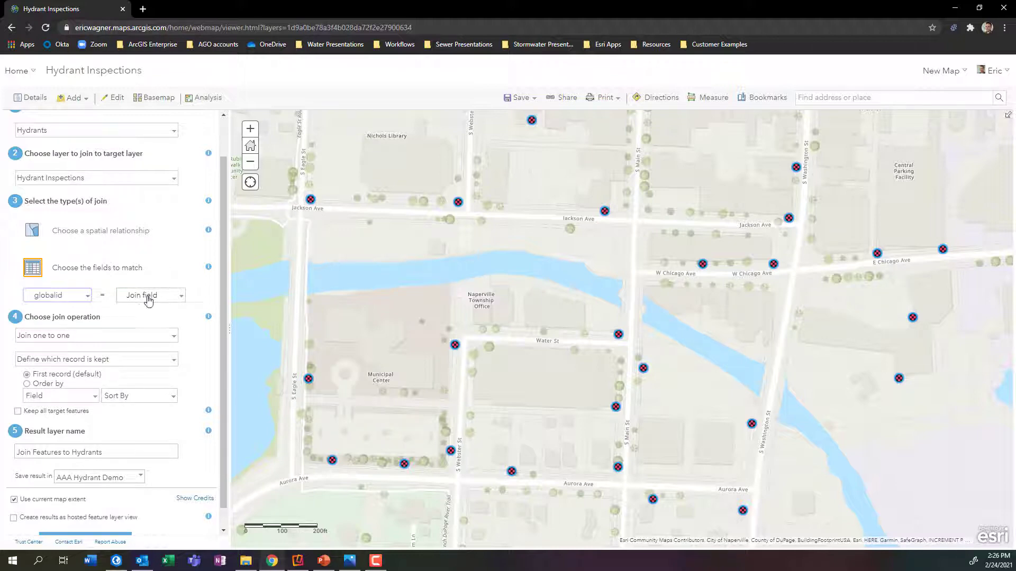
click(151, 295)
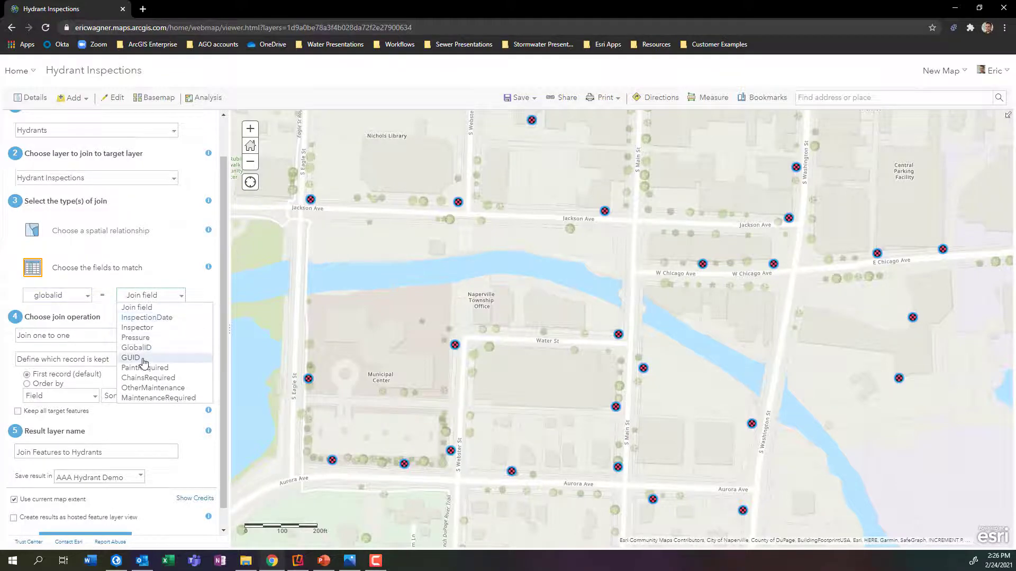
click(131, 358)
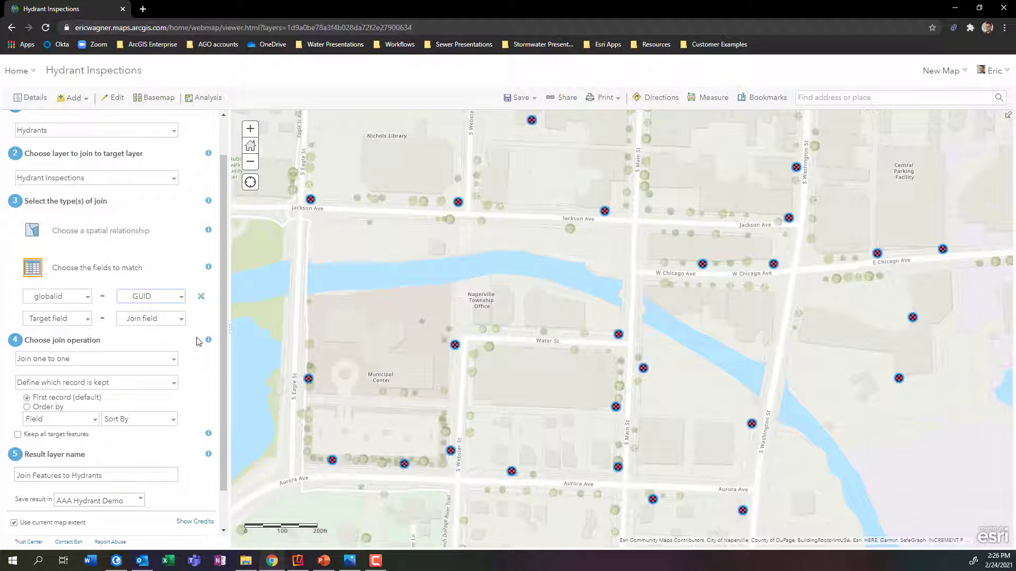
Step: Keep one record per hydrant, ordered by InspectionDate, newest first
scroll(down, 3)
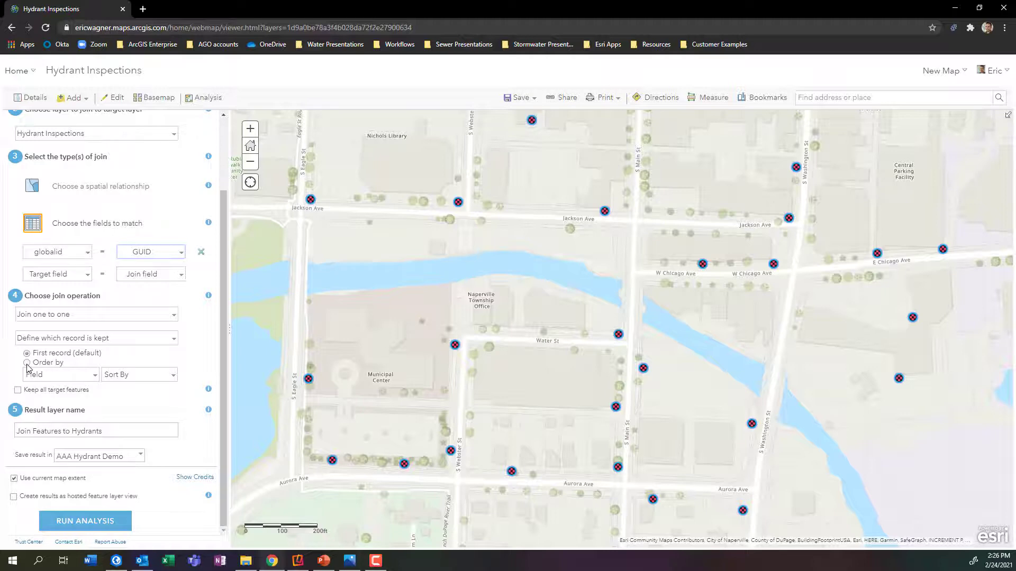
click(26, 362)
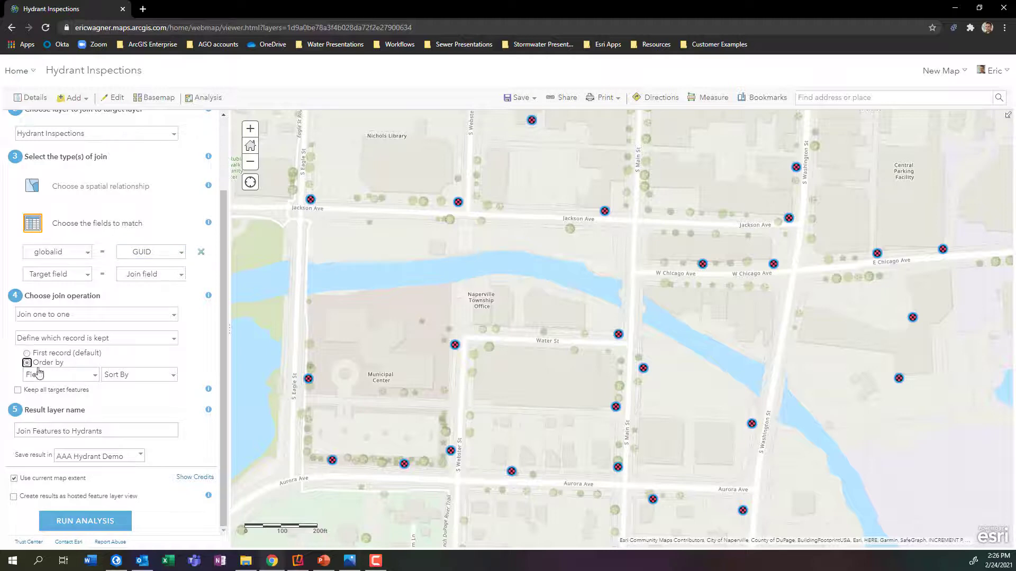
click(60, 375)
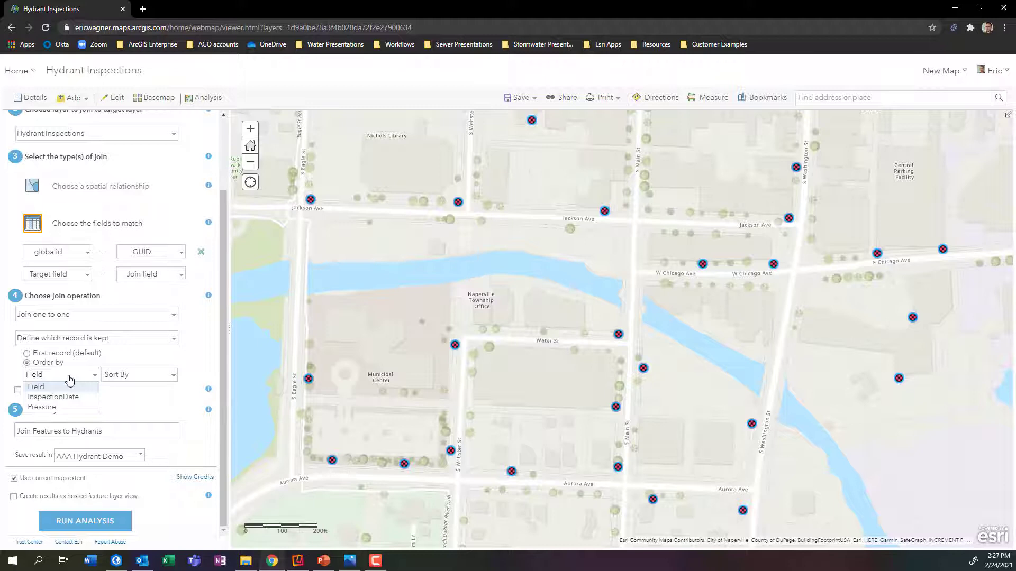
mouse_move(69, 397)
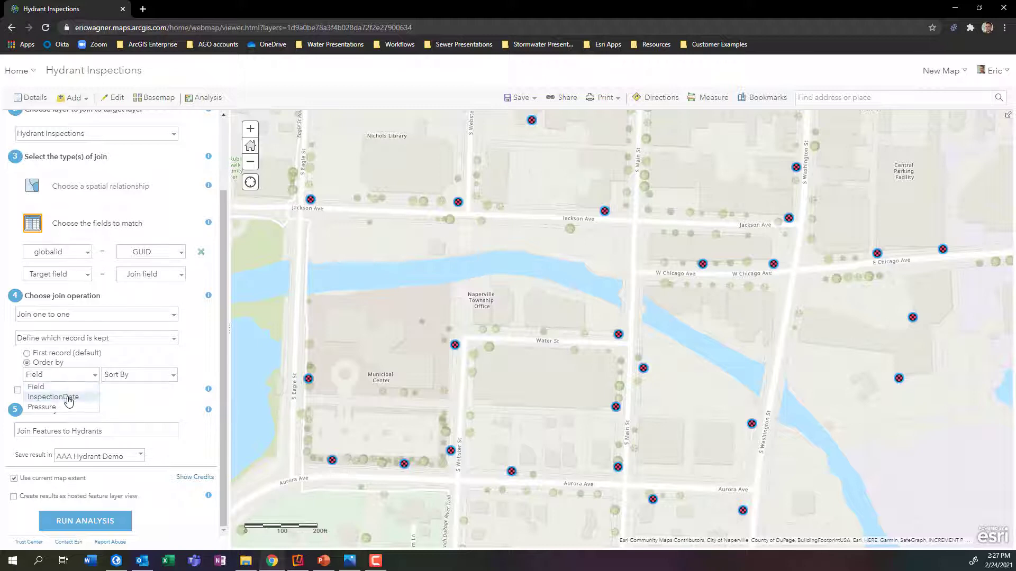
click(53, 396)
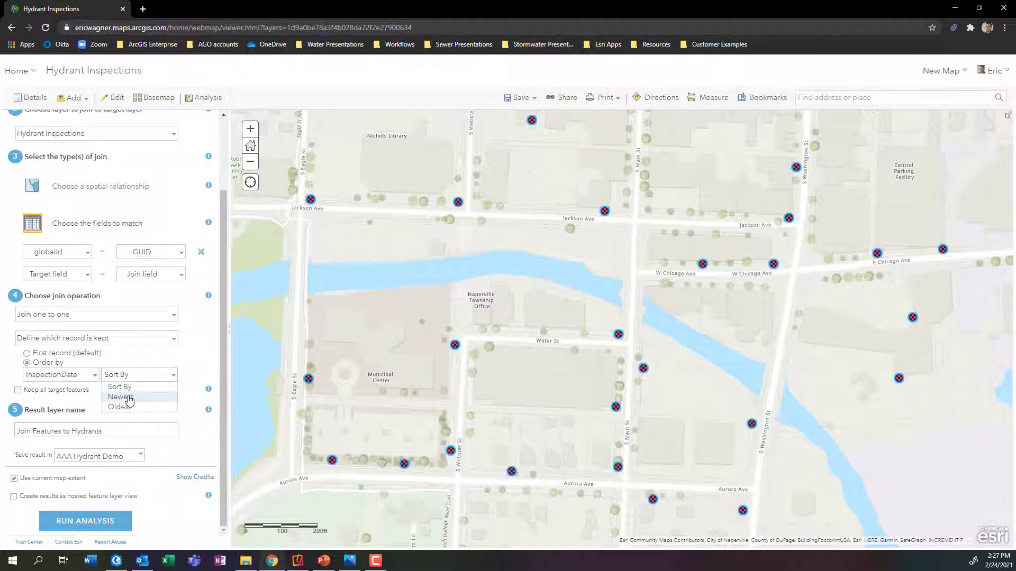
click(121, 397)
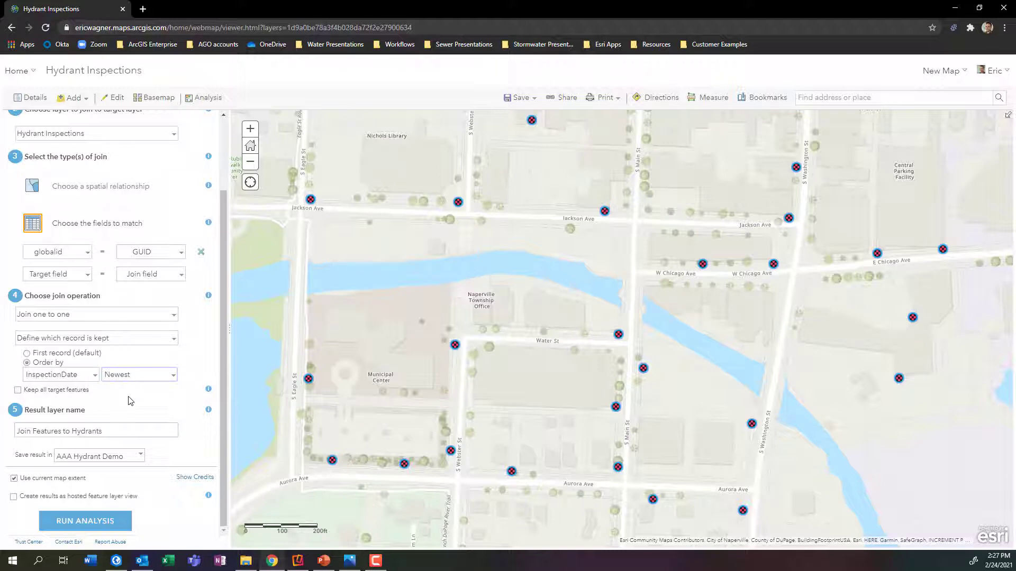
Step: Name the result 'Recent Hydrant Inspections', turn off current map extent, and run the analysis
triple_click(96, 430)
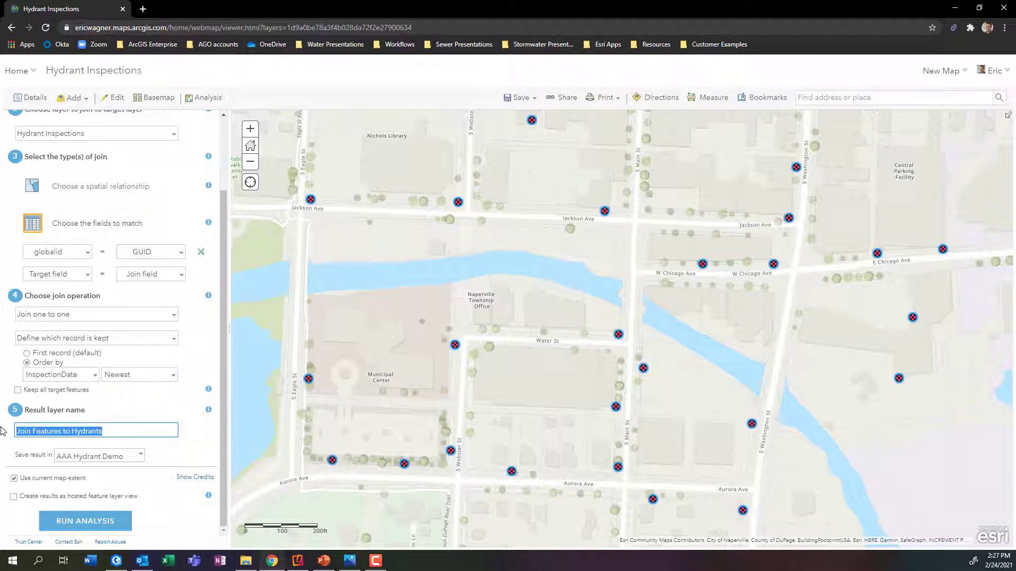
text(Recent Hy)
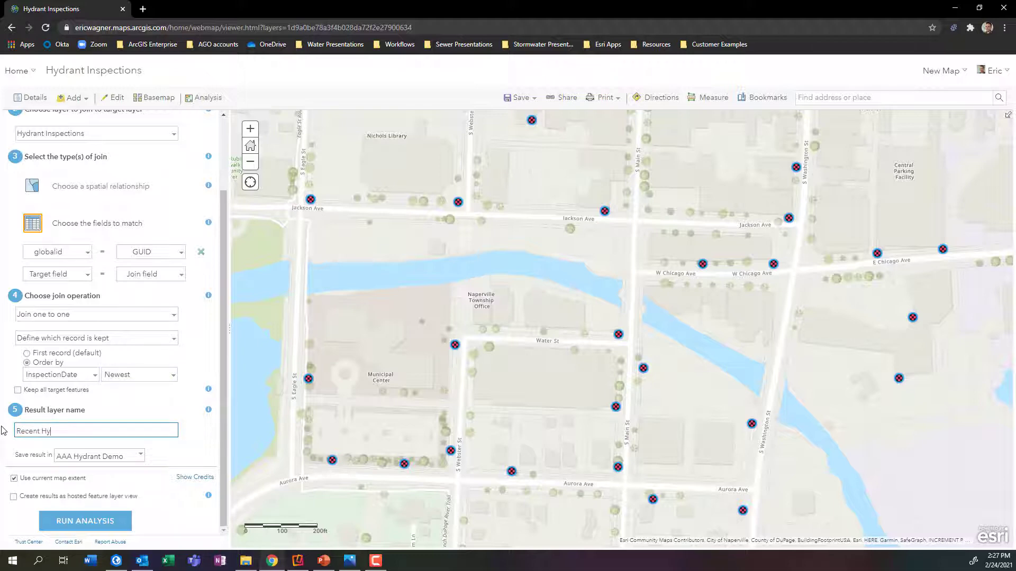
text(drant Inspec)
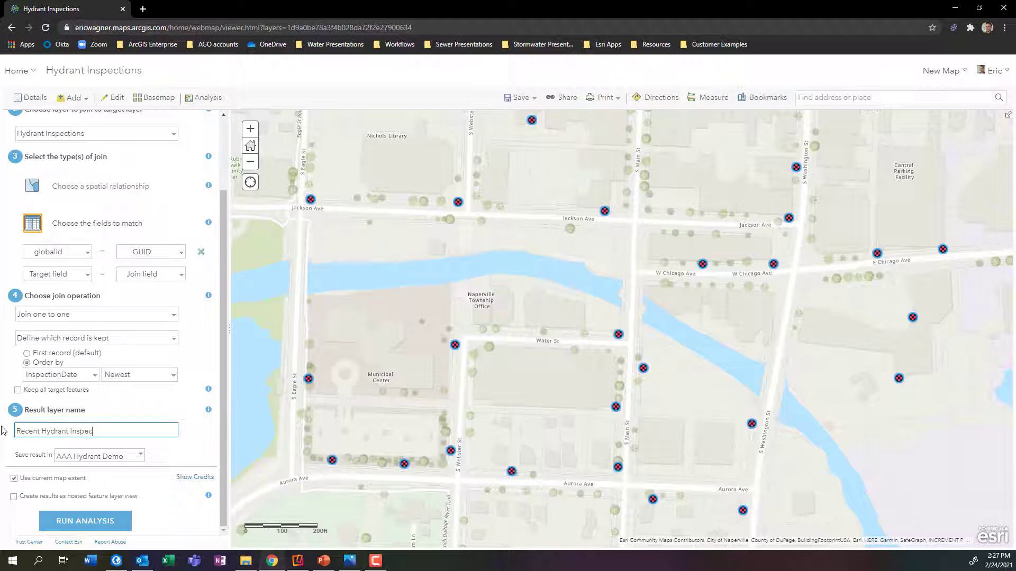
text(tions)
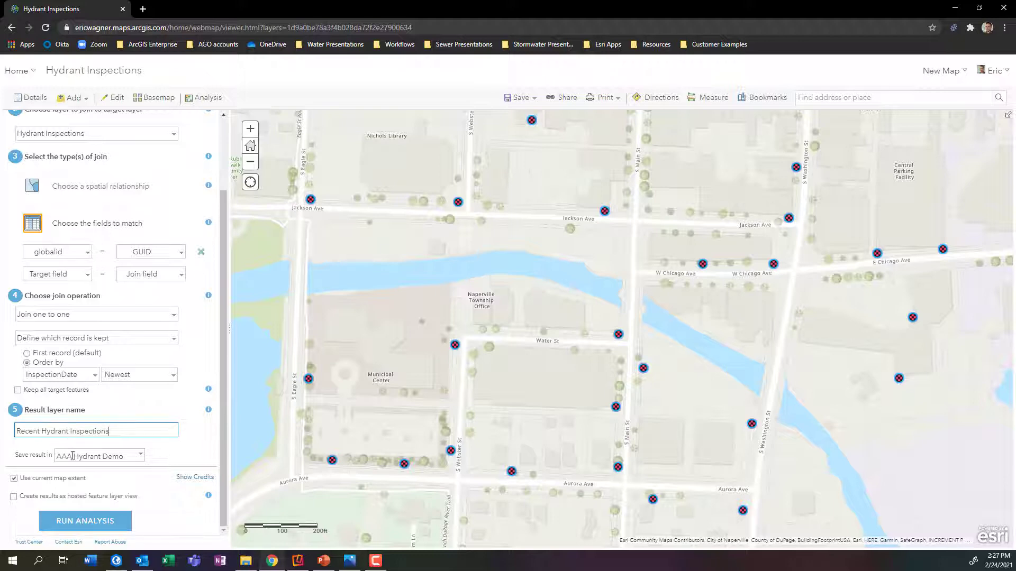
click(14, 478)
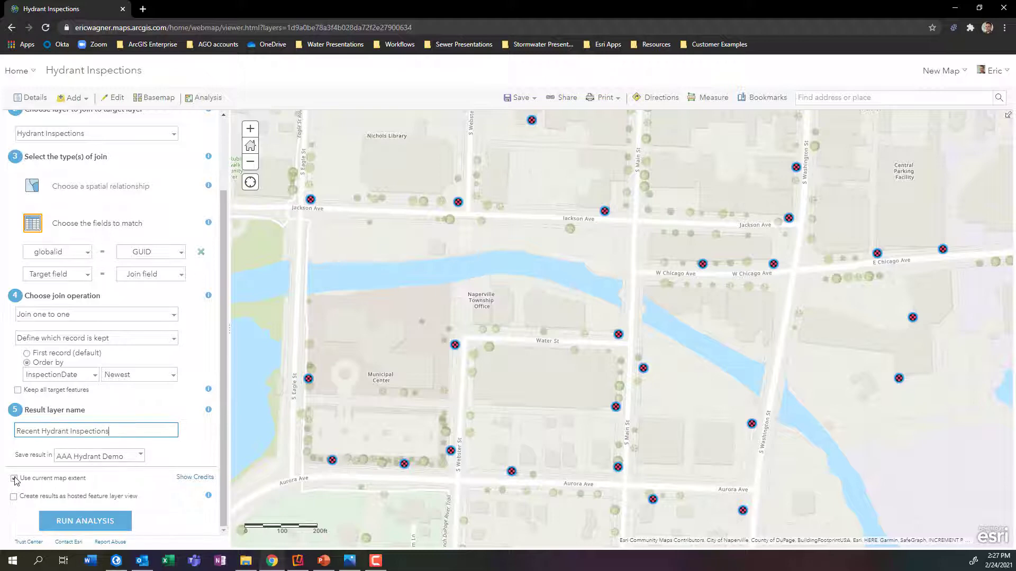
click(13, 478)
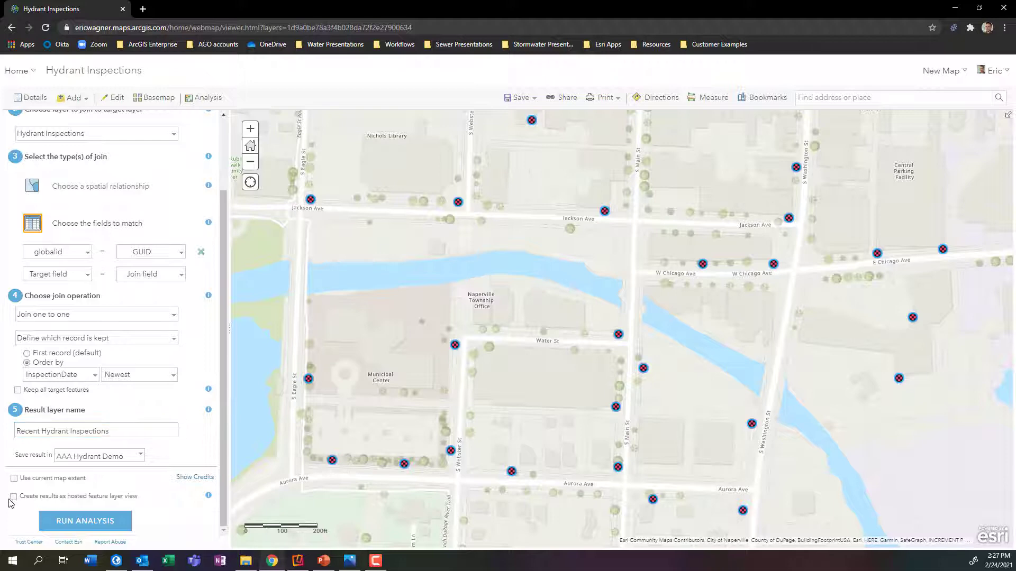
click(14, 497)
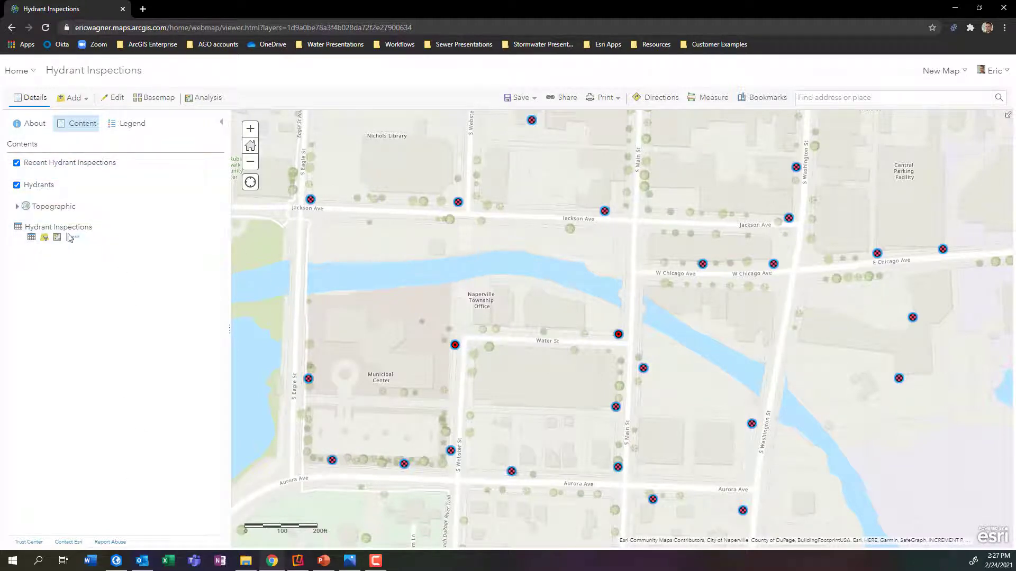
Step: Hide the Hydrants layer and show the Hydrant Inspections attribute table
click(16, 184)
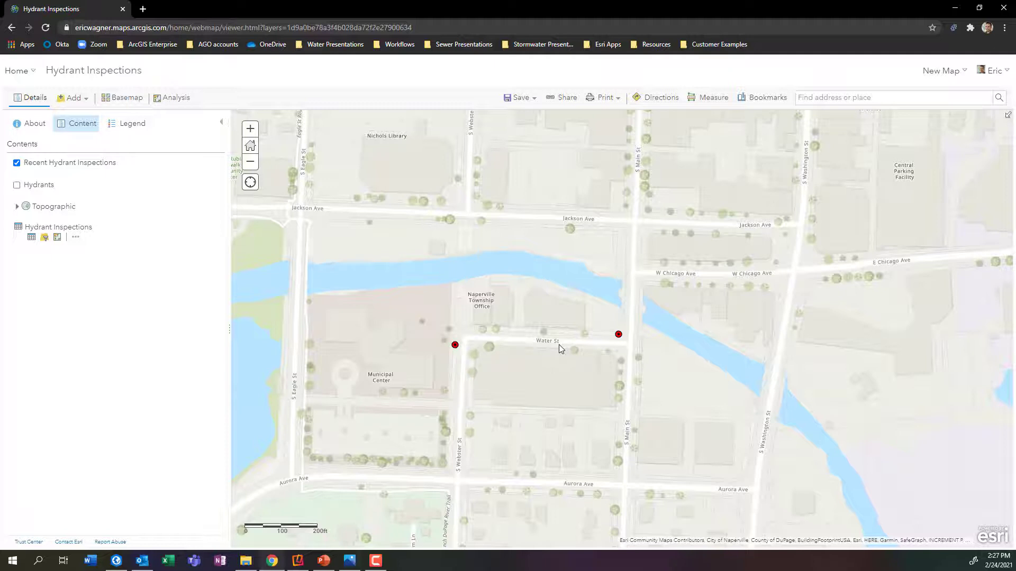
mouse_move(69, 256)
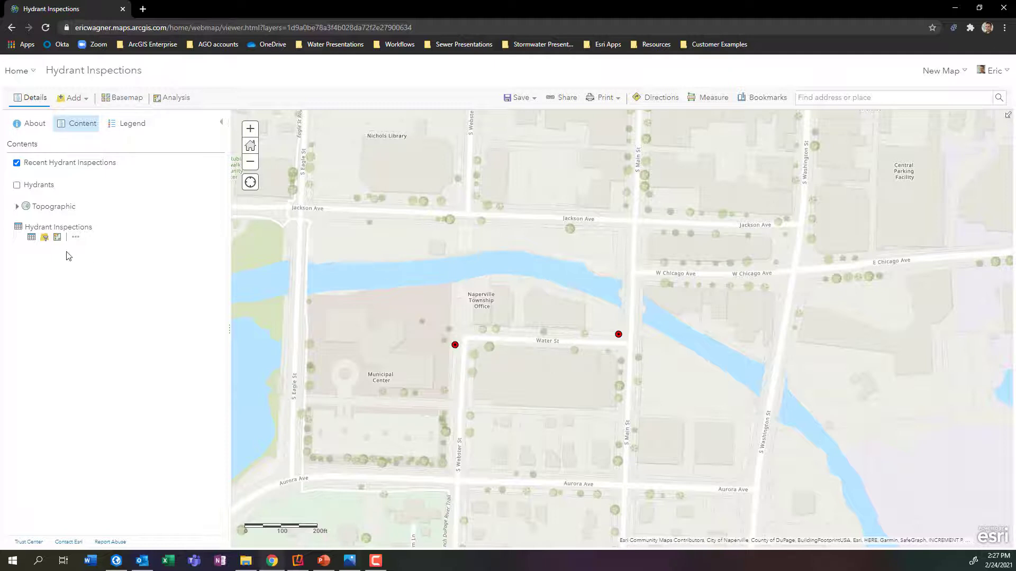
click(31, 238)
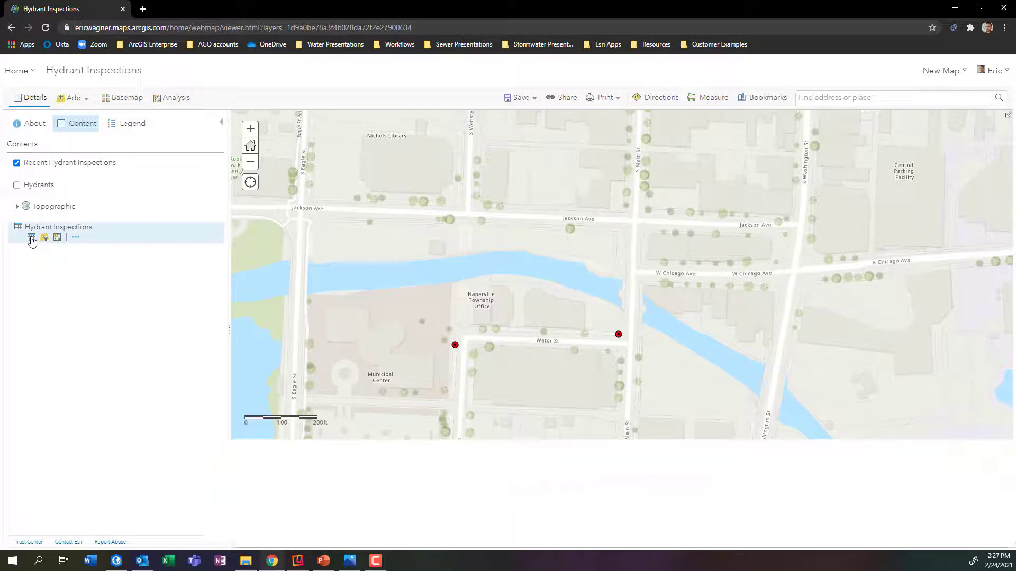
Step: Review the two inspection records, close the table, and turn Hydrants back on
click(31, 237)
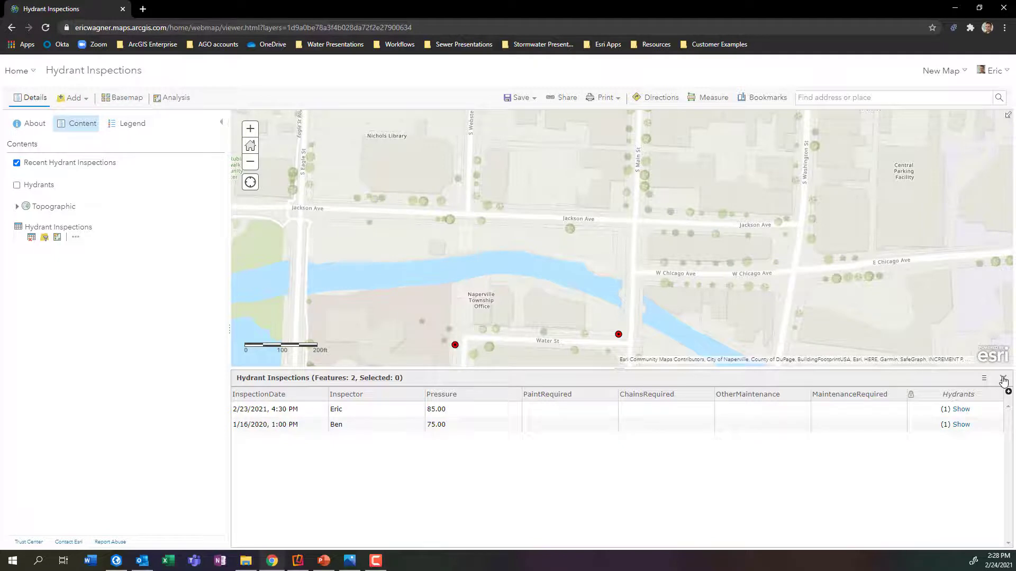
click(1004, 380)
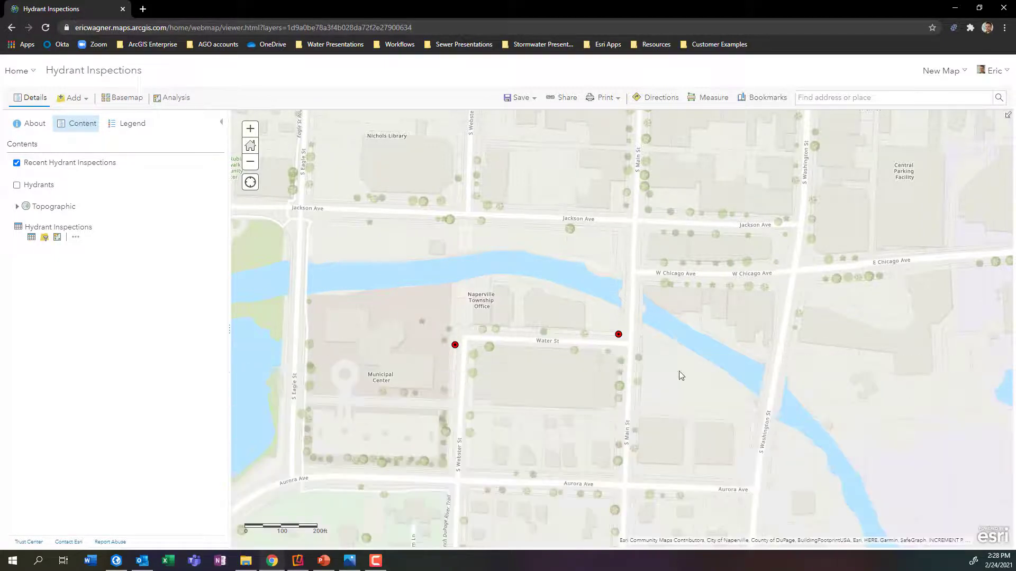
click(16, 185)
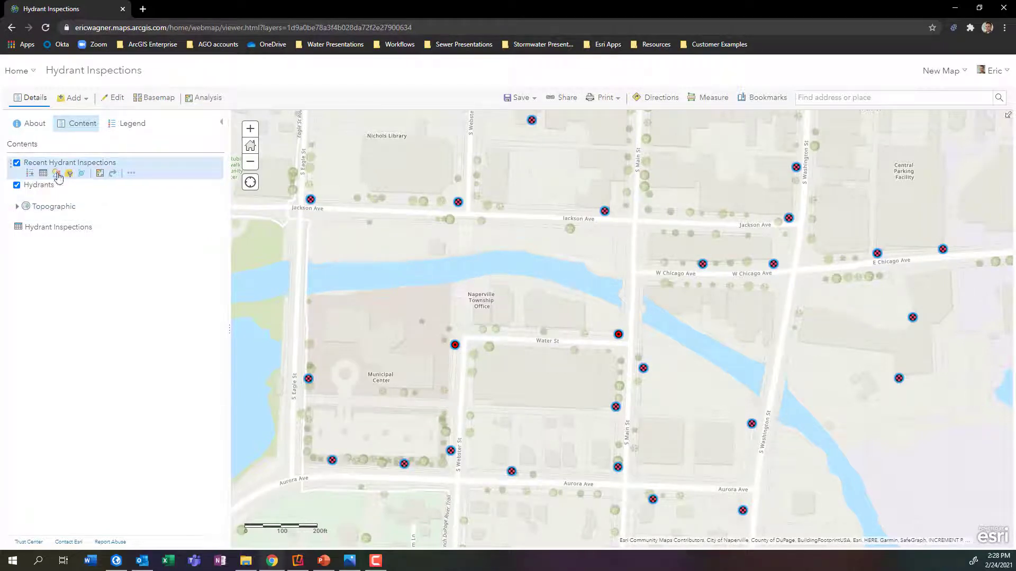
mouse_move(58, 176)
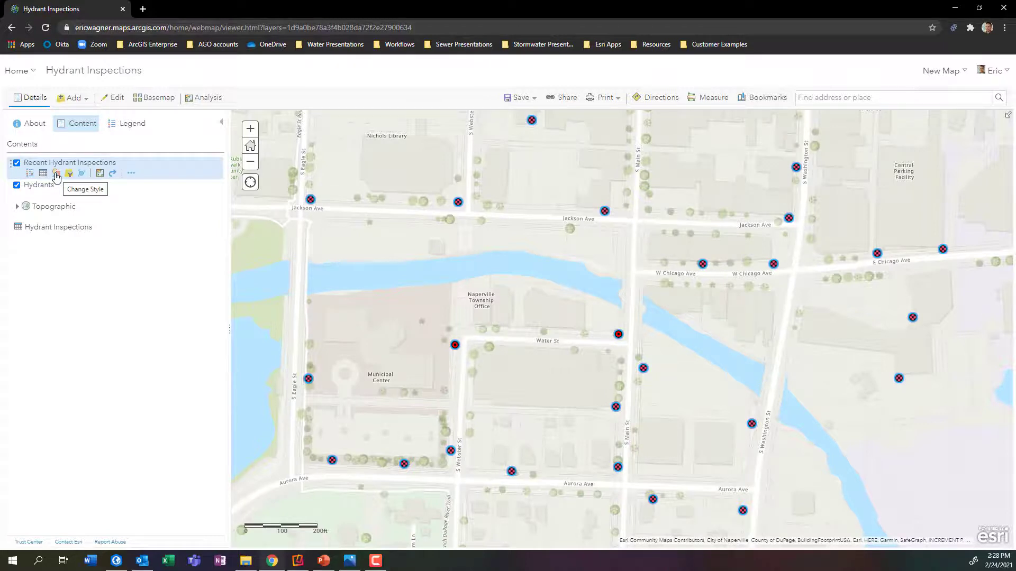
Step: Change the Recent Hydrant Inspections style to use a new custom expression
click(56, 173)
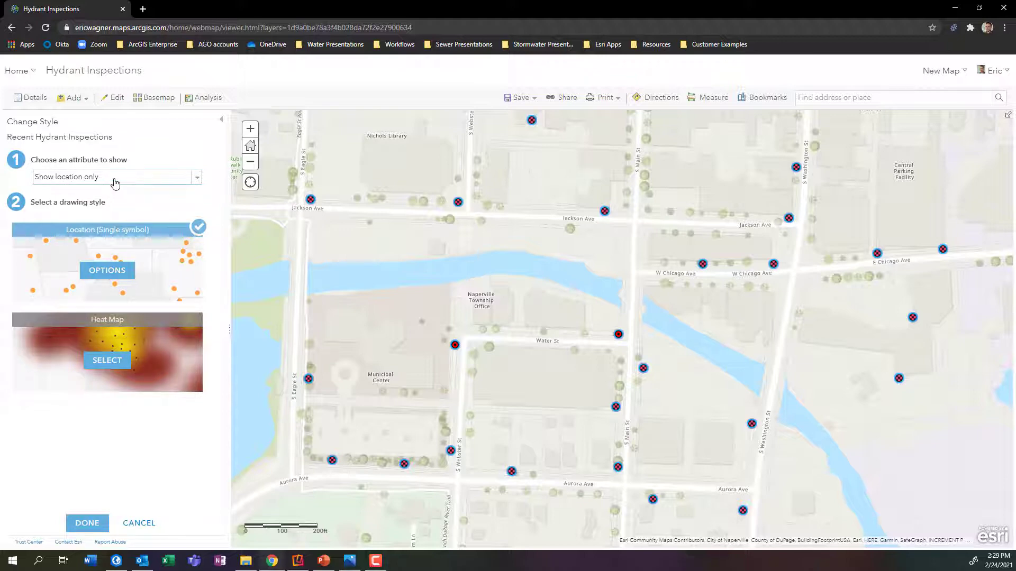
click(195, 177)
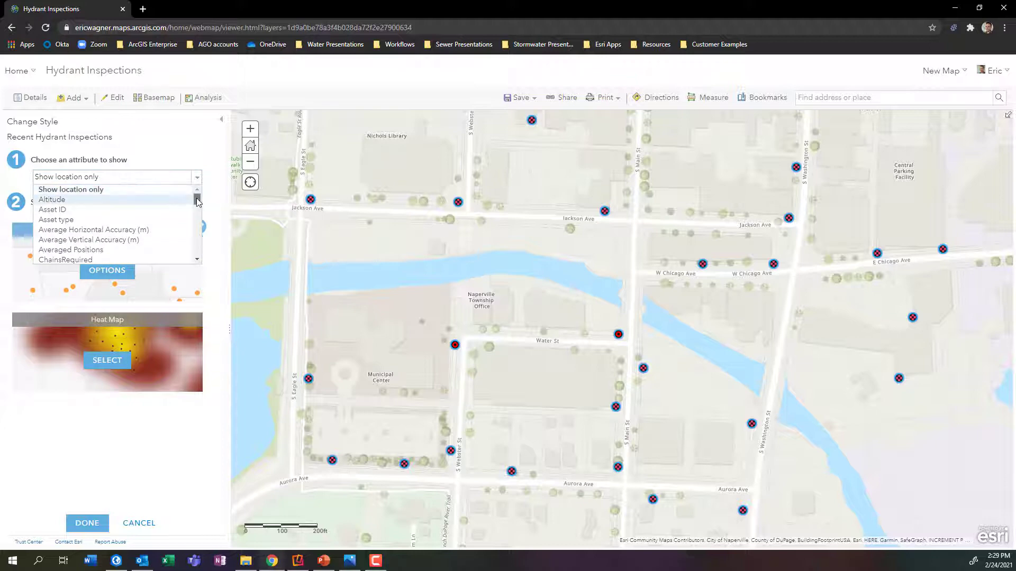
scroll(down, 3)
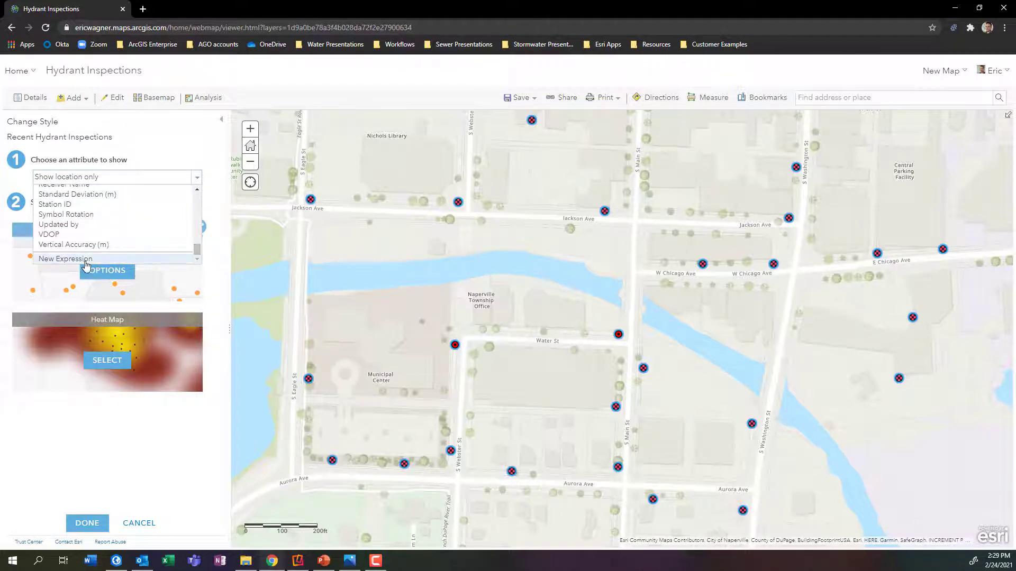
click(65, 258)
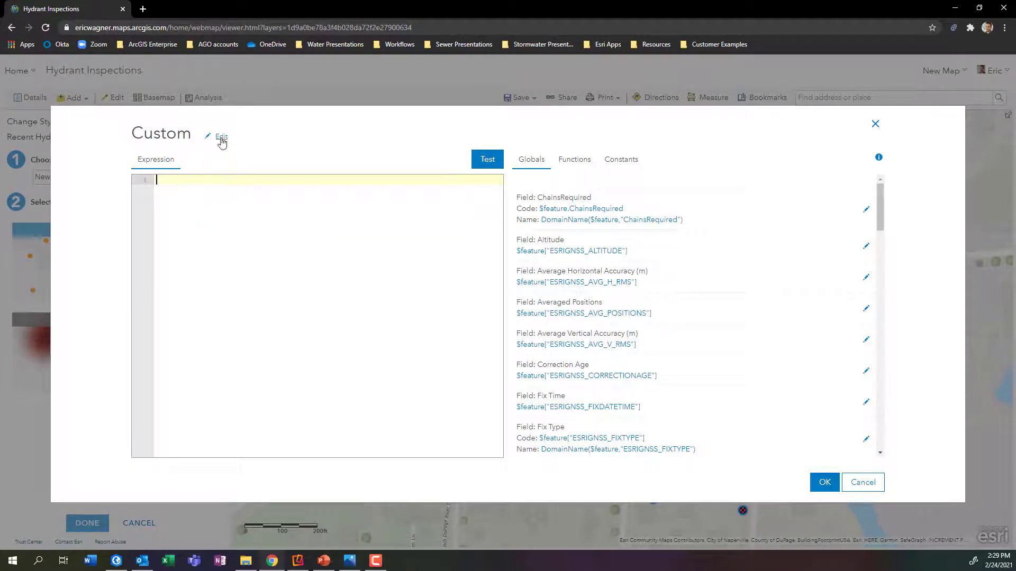
Step: Retitle the custom expression 'Hydrant Inspection' and save the name
click(217, 137)
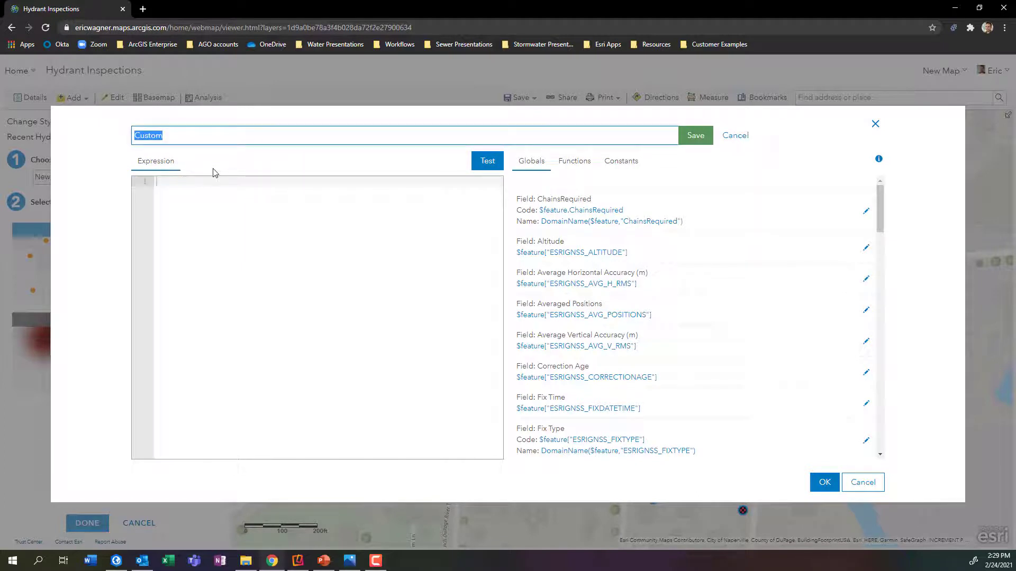
text(Hydrant)
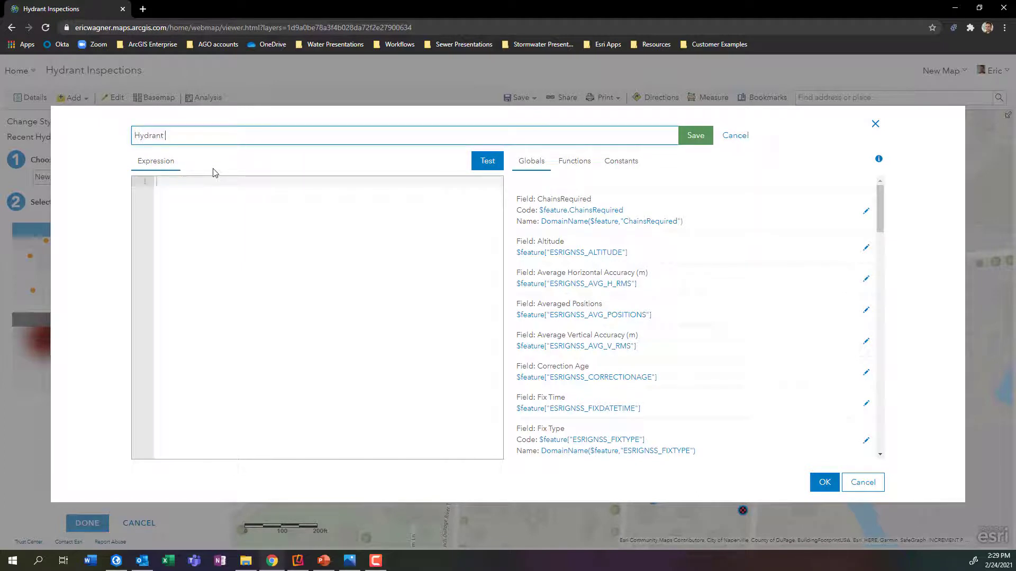
text(Inspcetion)
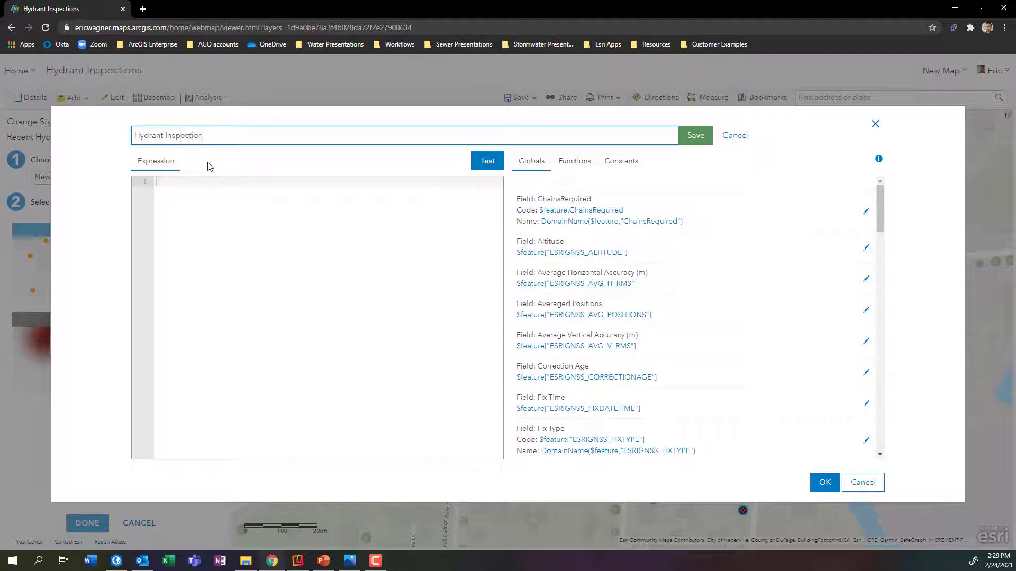
click(696, 134)
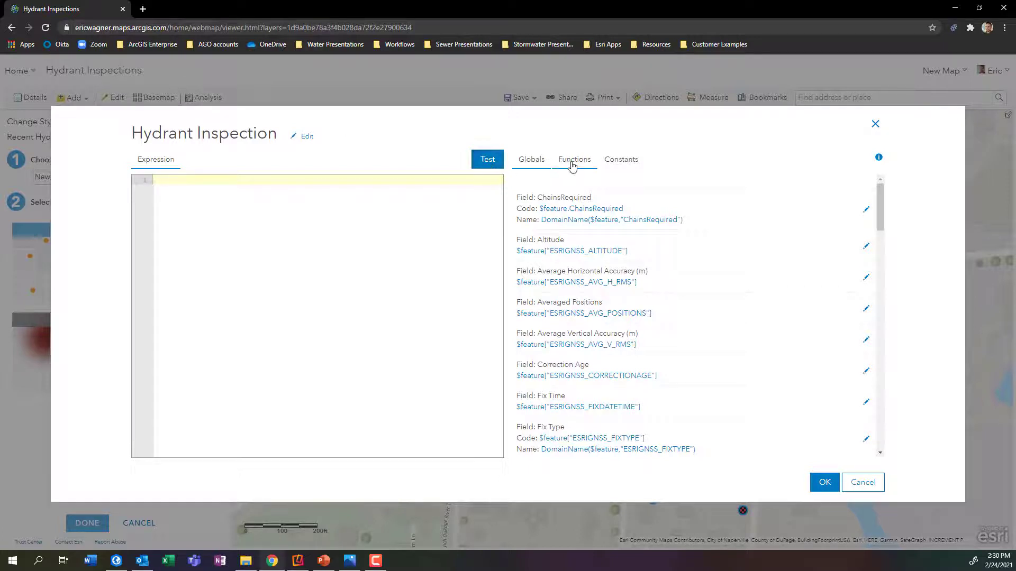
Step: Insert IIf from the functions filtered by 'if' and clear its condition placeholder
click(573, 160)
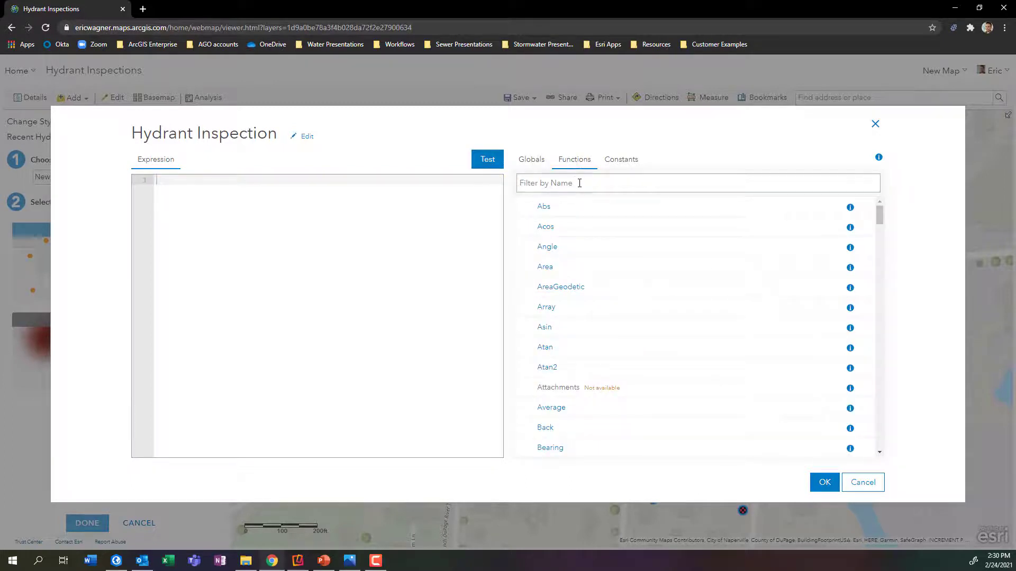
text(if)
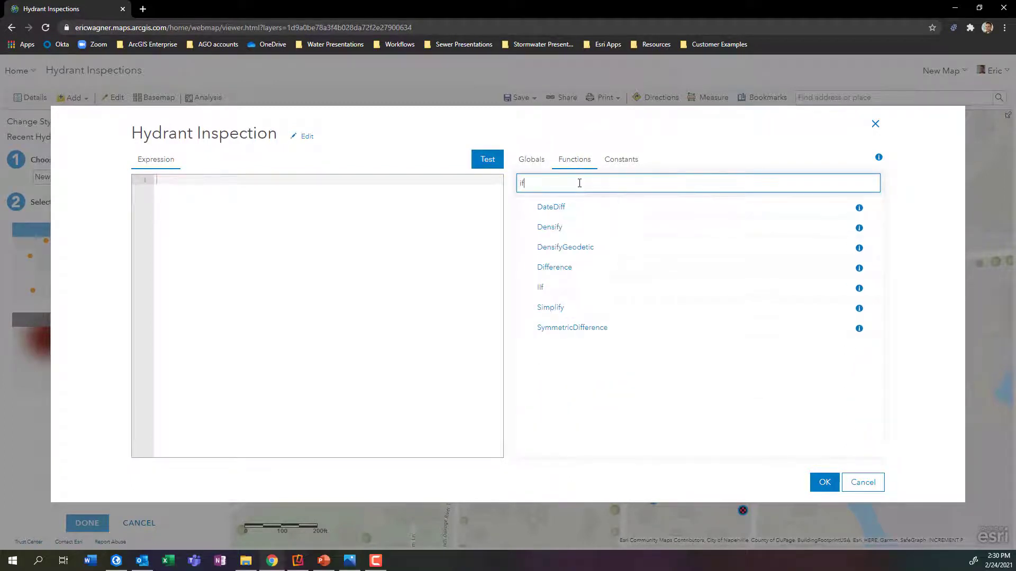
mouse_move(541, 290)
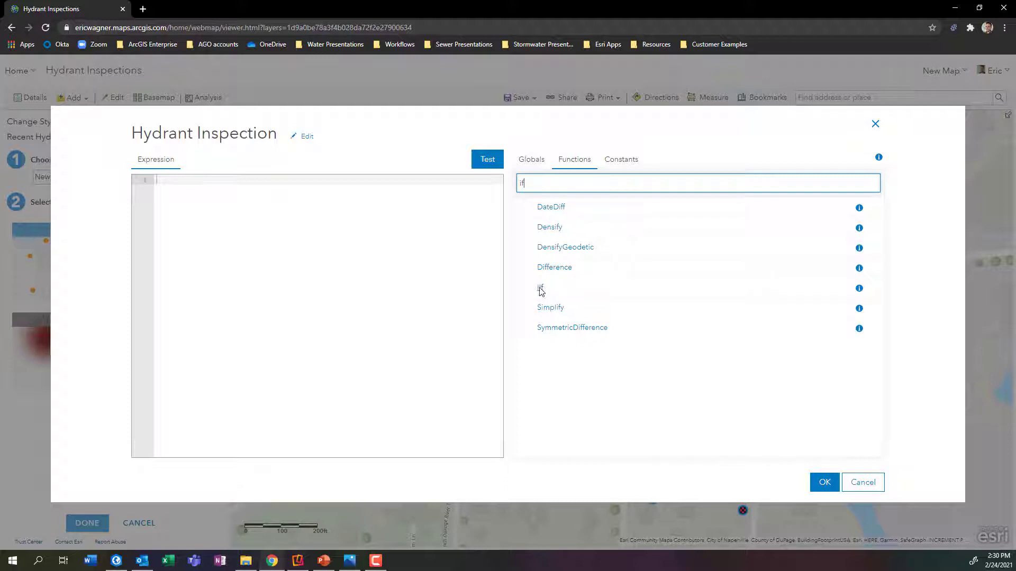
click(541, 288)
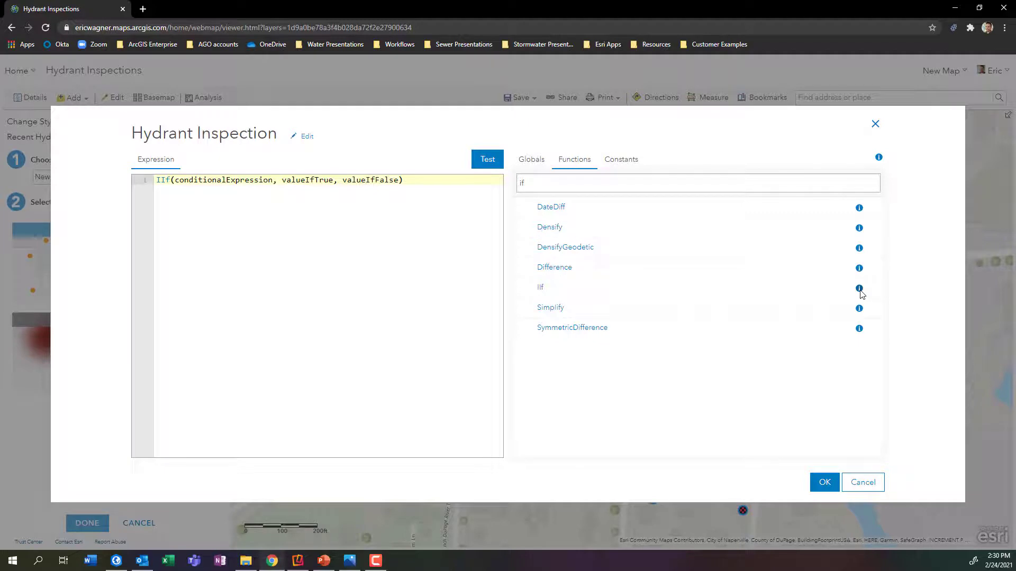
click(860, 289)
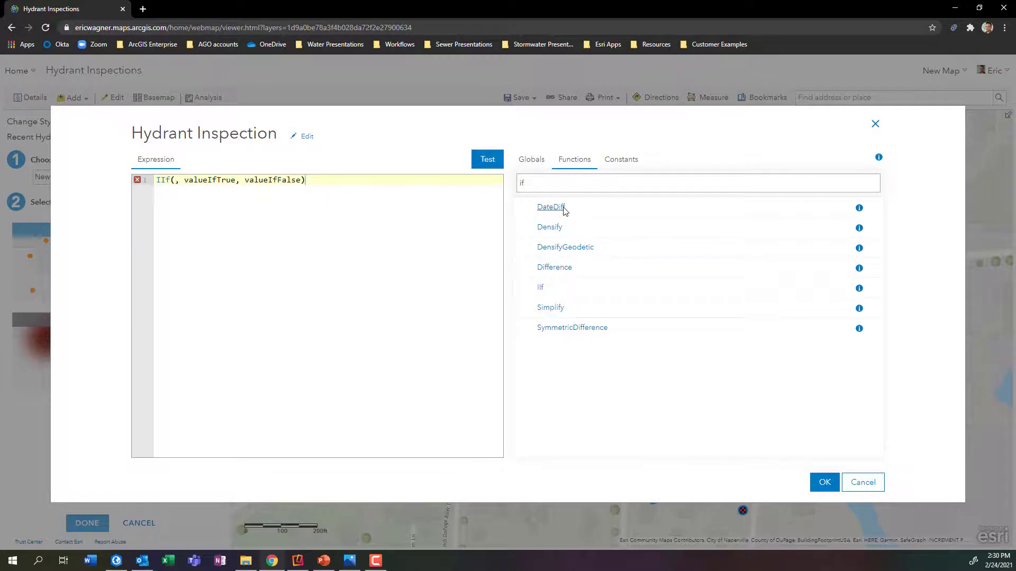
mouse_move(557, 213)
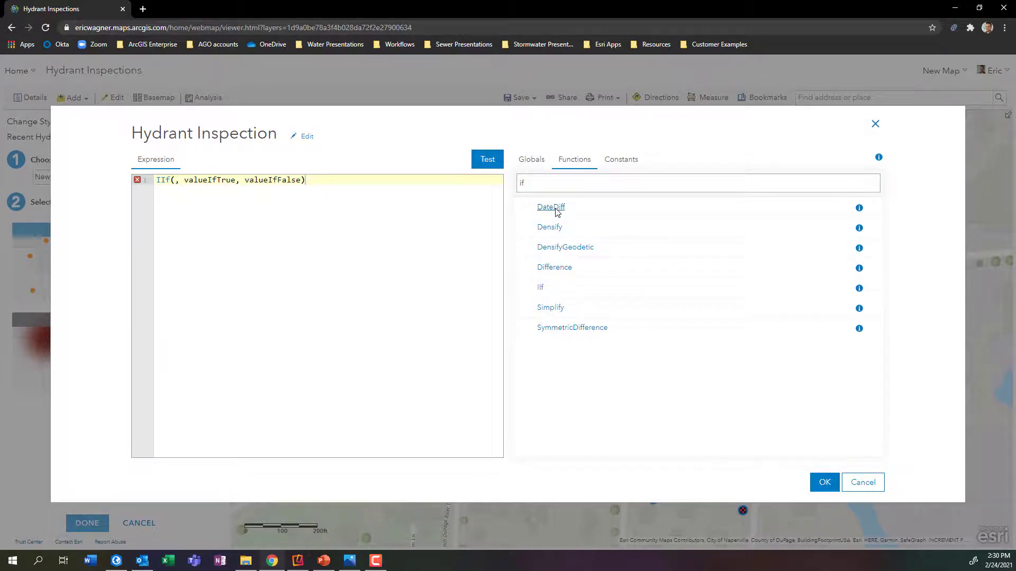
Step: Put DateDiff in the IIf condition and begin typing now() as its ending date
click(550, 206)
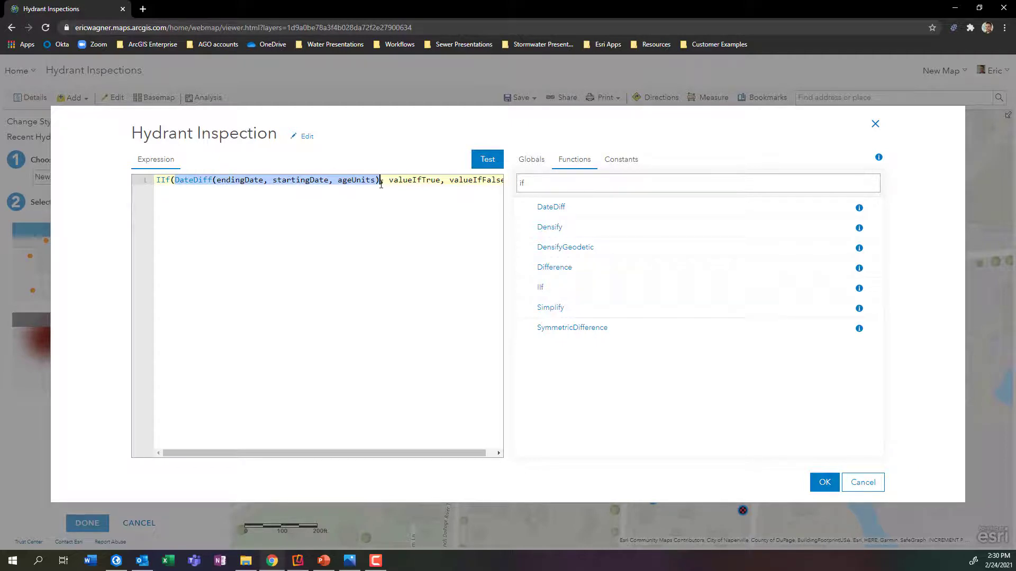
mouse_move(367, 221)
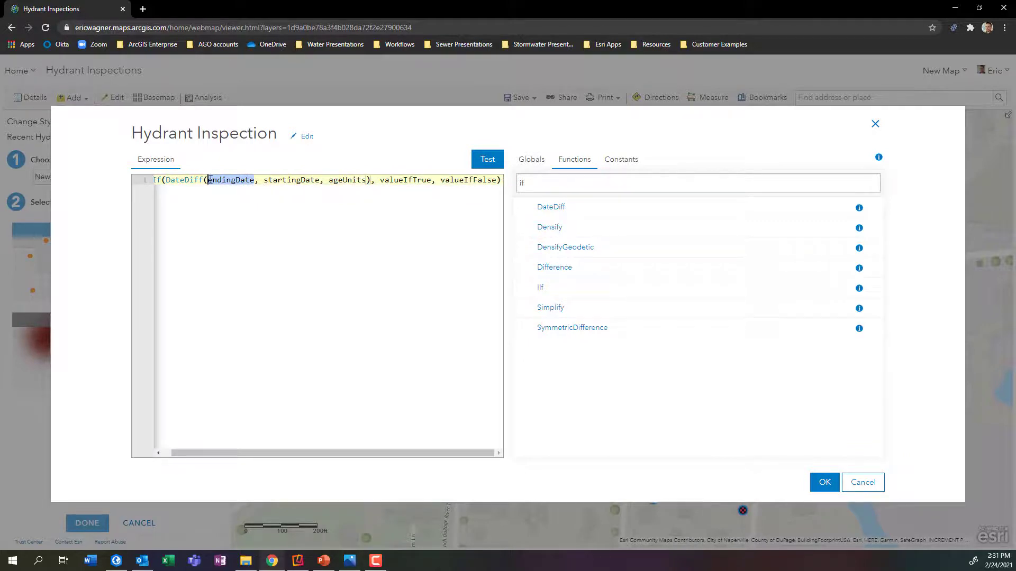
text(now()
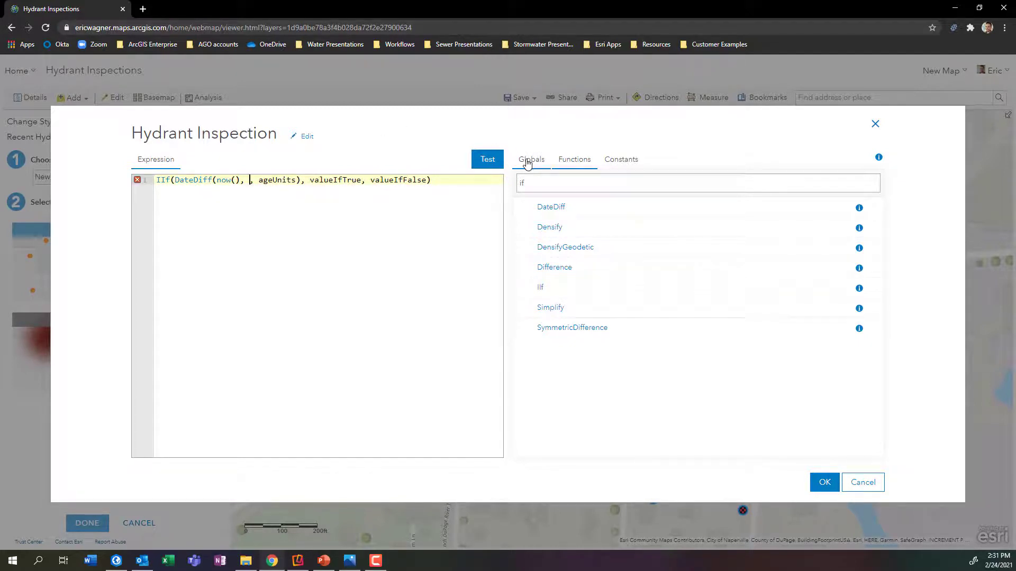
Step: Insert $feature.InspectionDate from the Globals field list as DateDiff's starting date
click(530, 159)
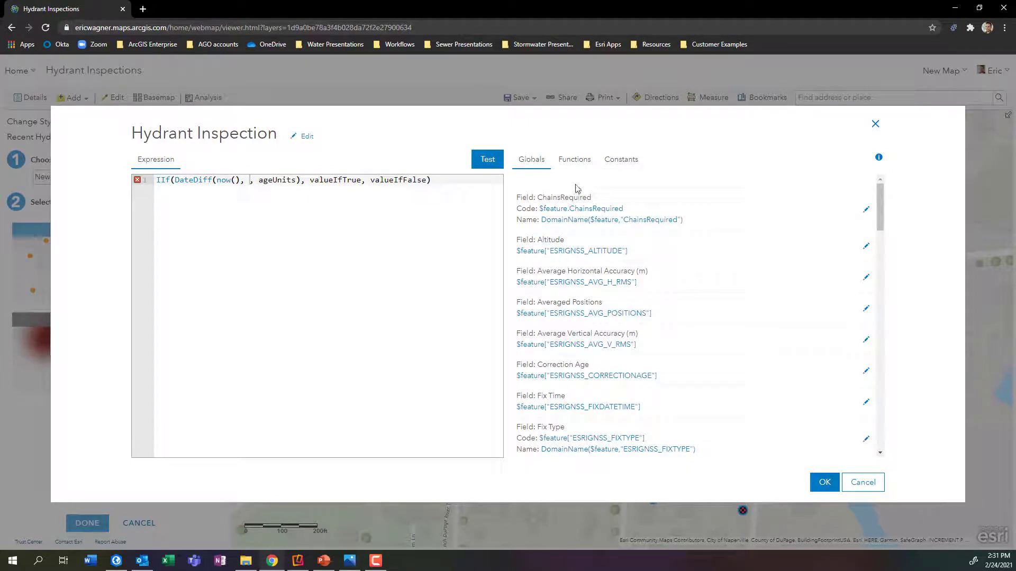
scroll(down, 3)
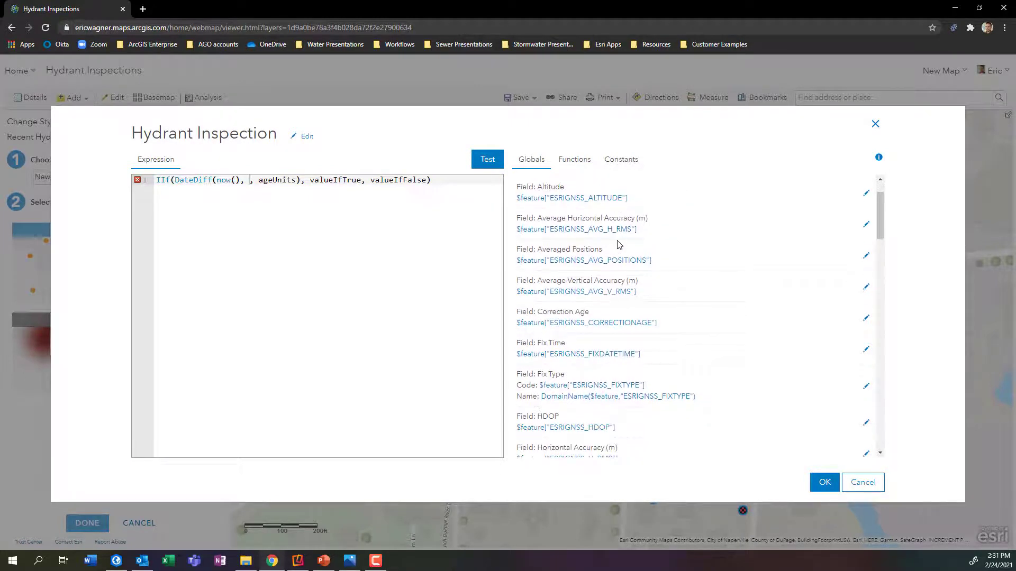
scroll(down, 3)
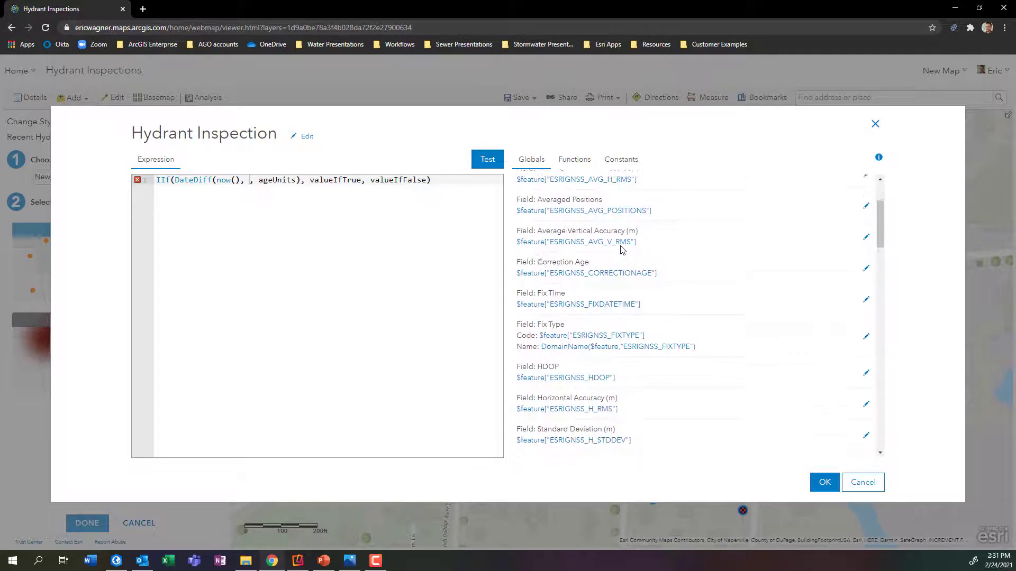
scroll(down, 3)
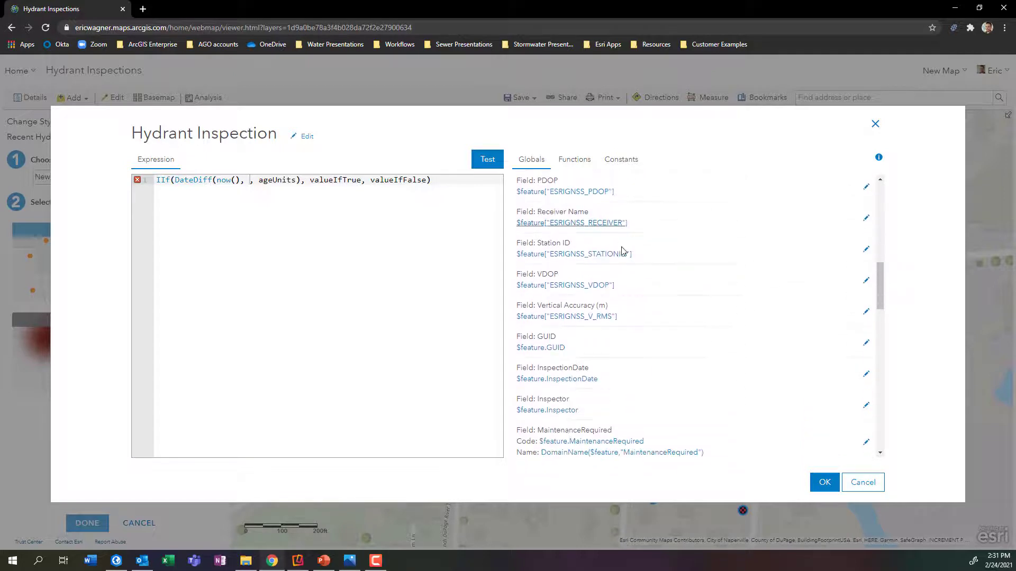
scroll(down, 3)
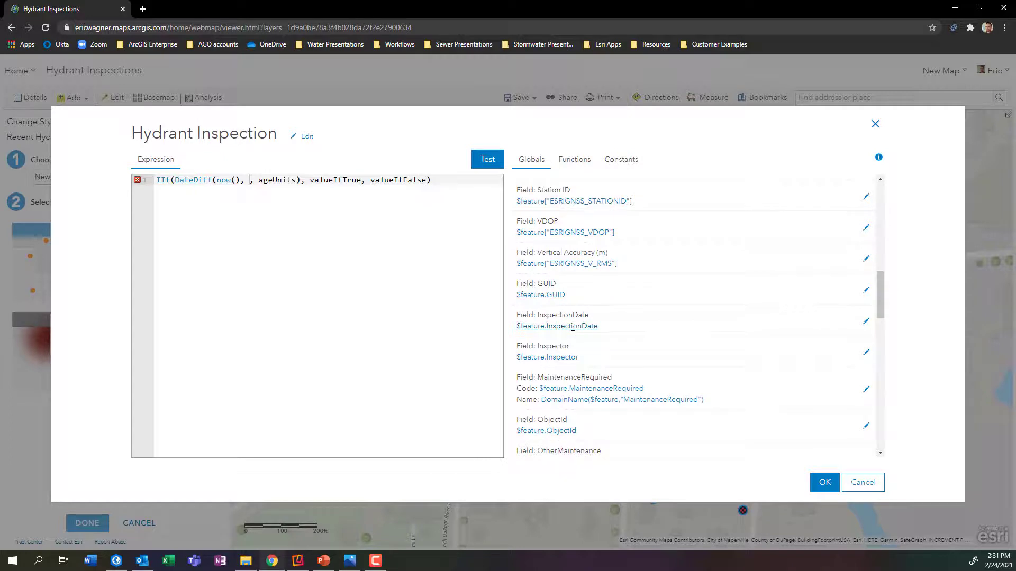
click(556, 326)
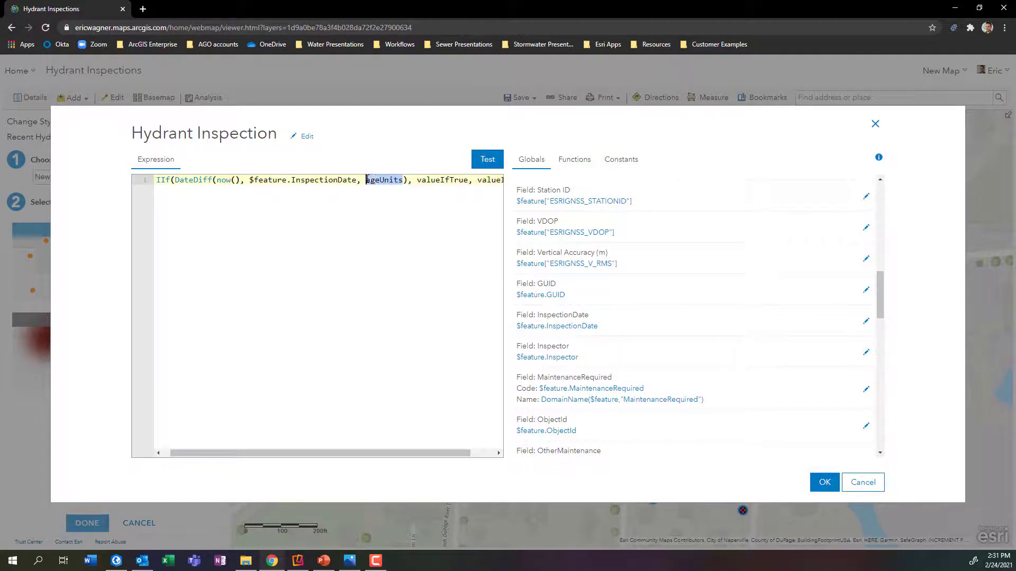
click(574, 159)
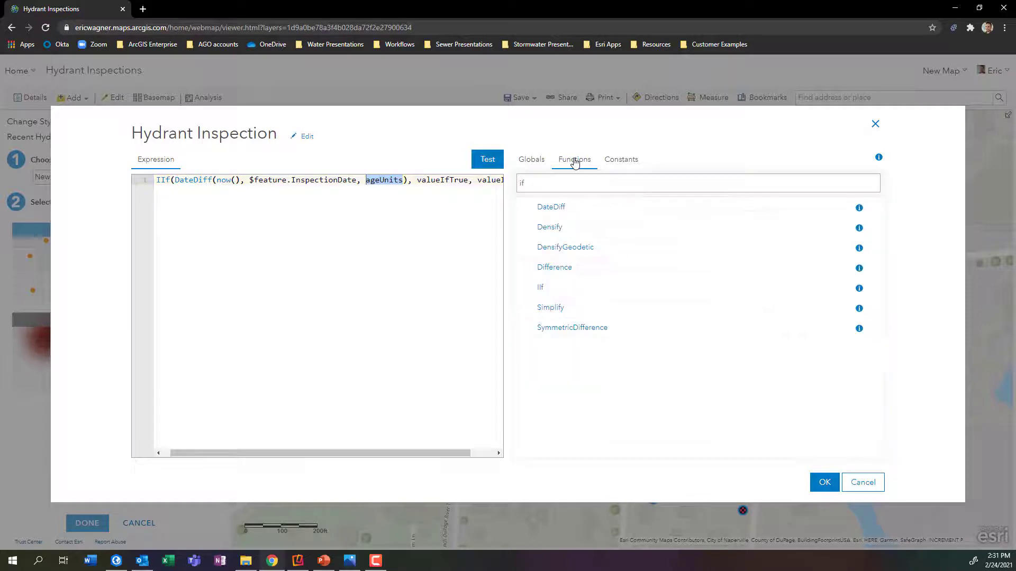
mouse_move(861, 208)
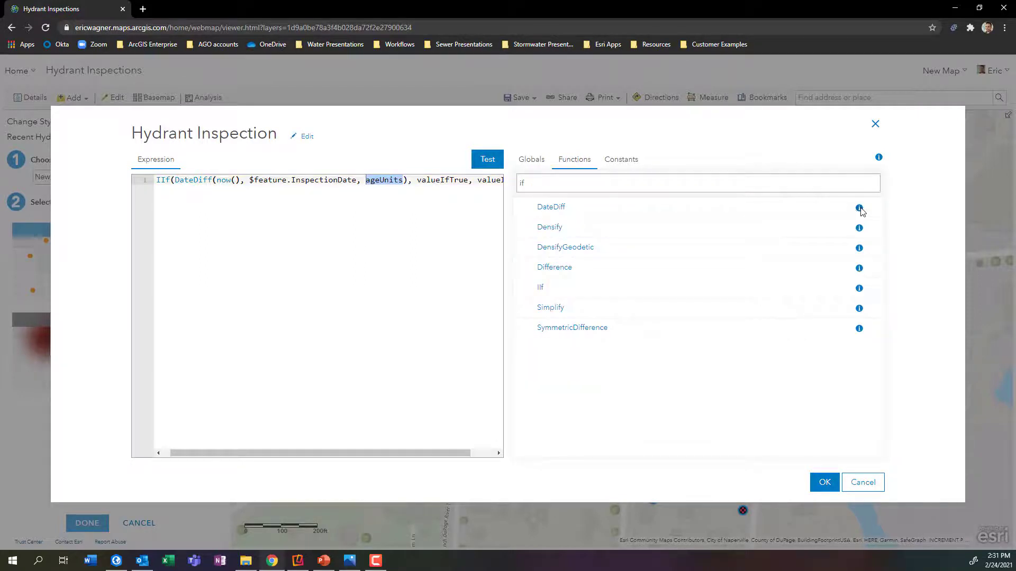
Step: Make DateDiff use 'years' < 1, returning "Inspected" or "Requires Inspection"
click(859, 208)
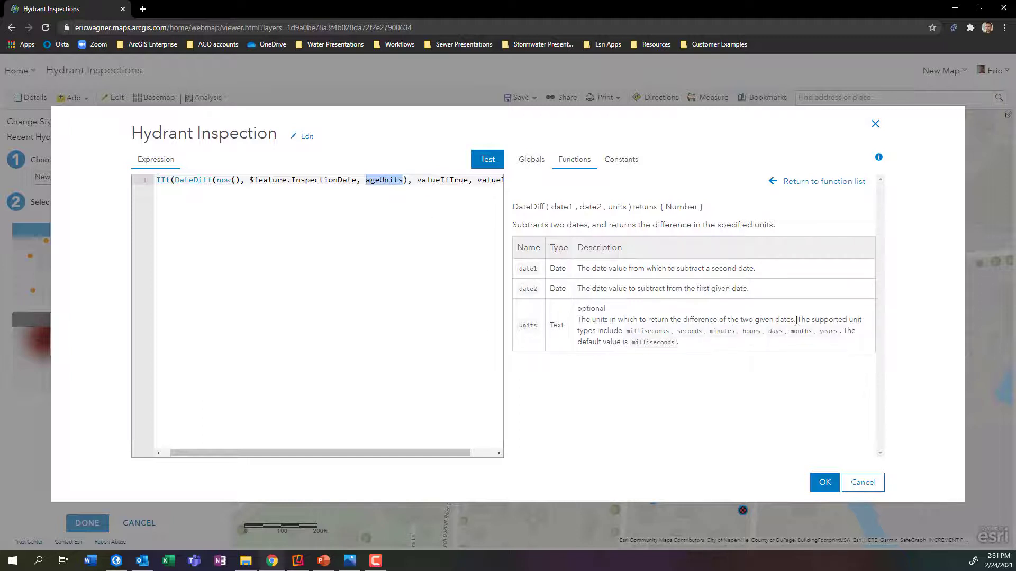
mouse_move(413, 200)
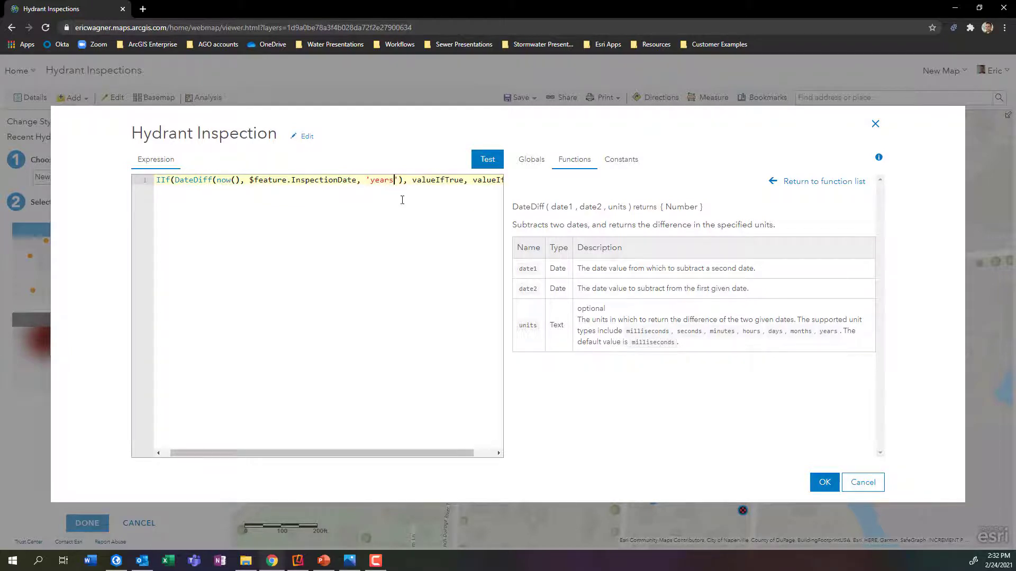
mouse_move(840, 342)
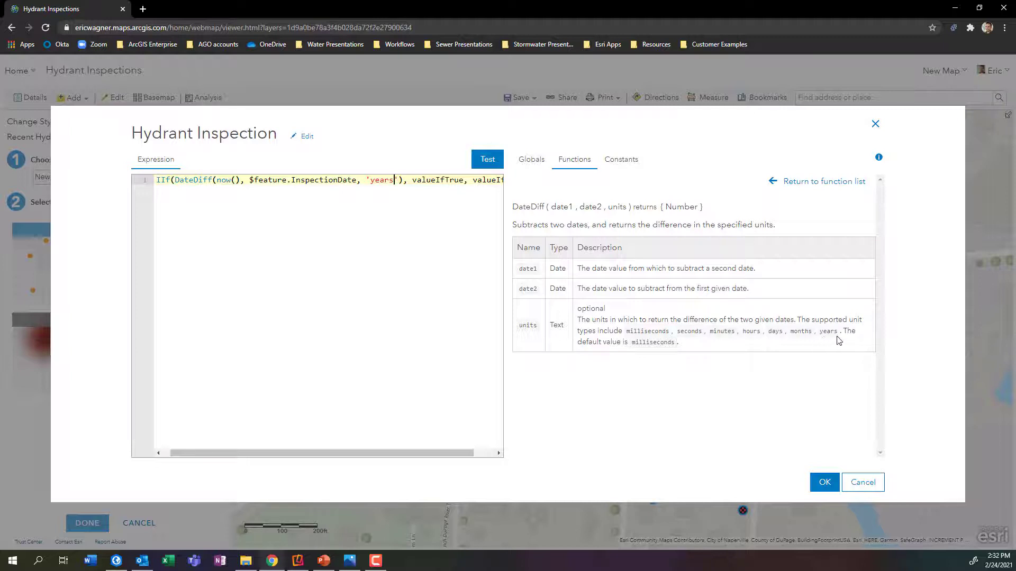
mouse_move(204, 214)
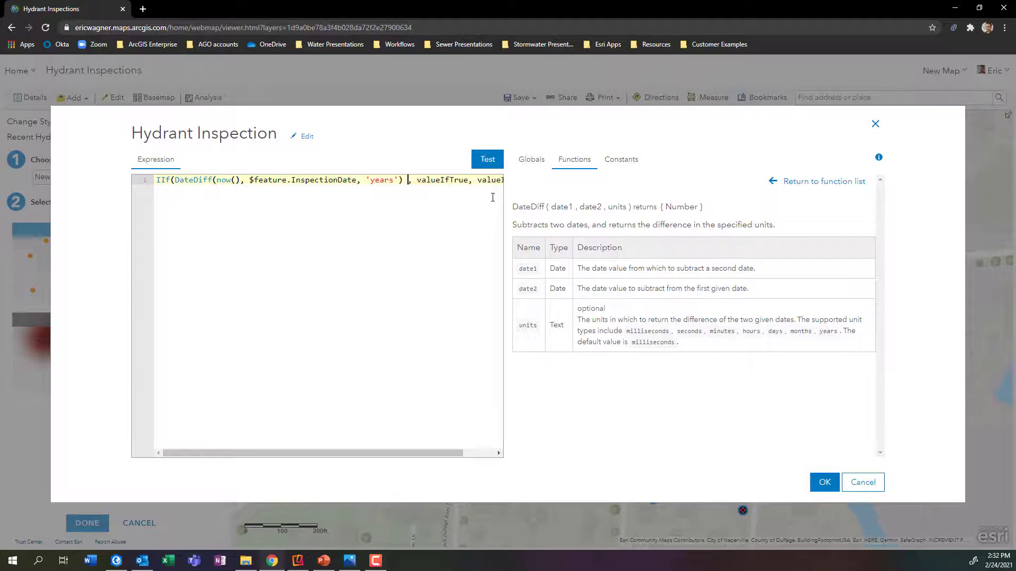
text(< 1, "Inspected)
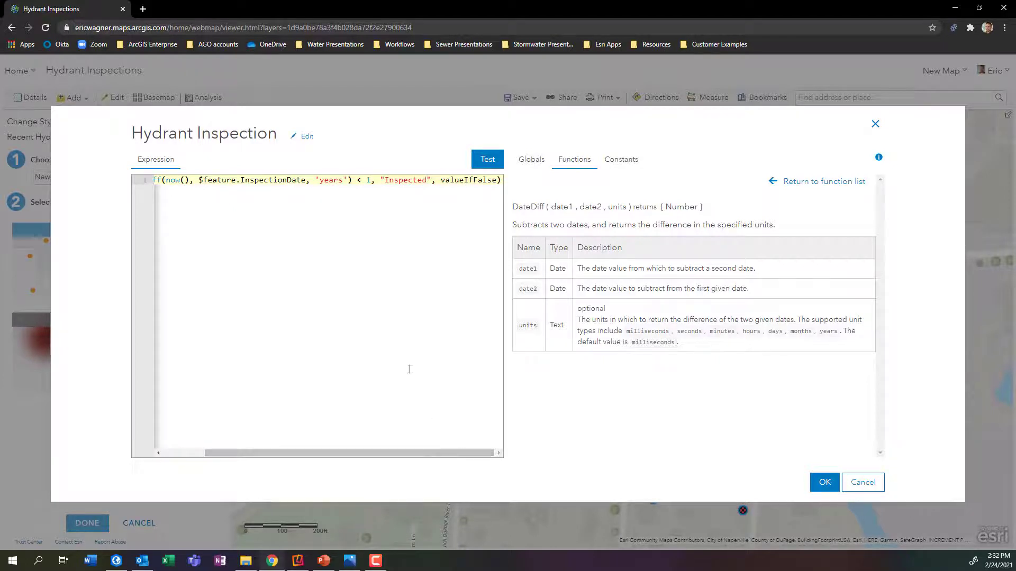
mouse_move(450, 210)
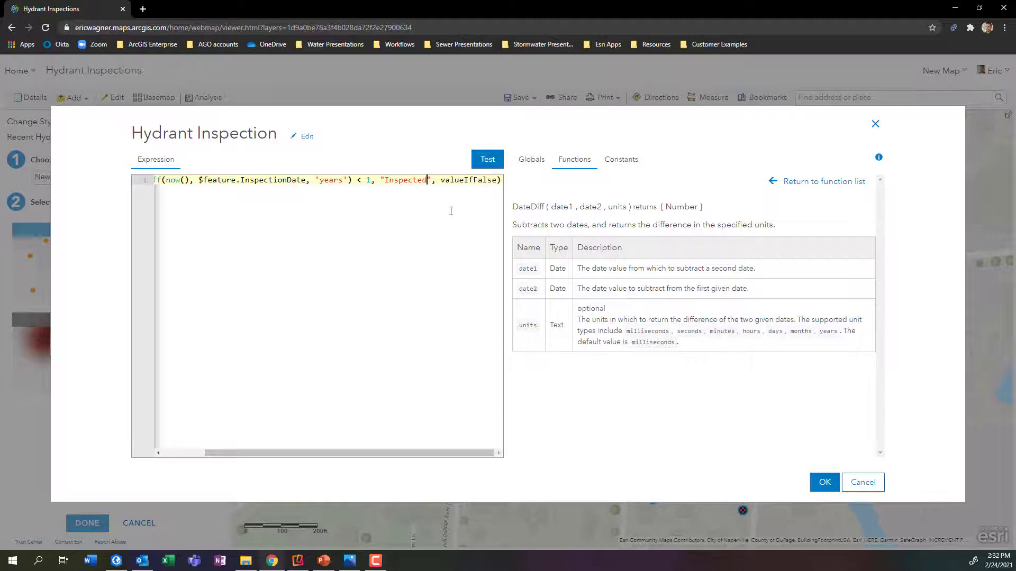
double_click(465, 180)
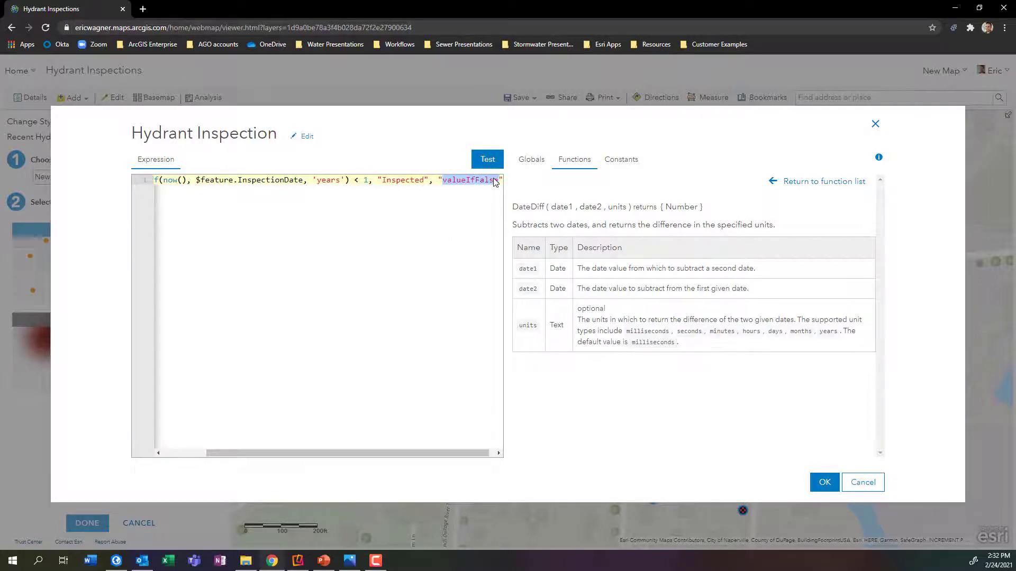
text(Require)
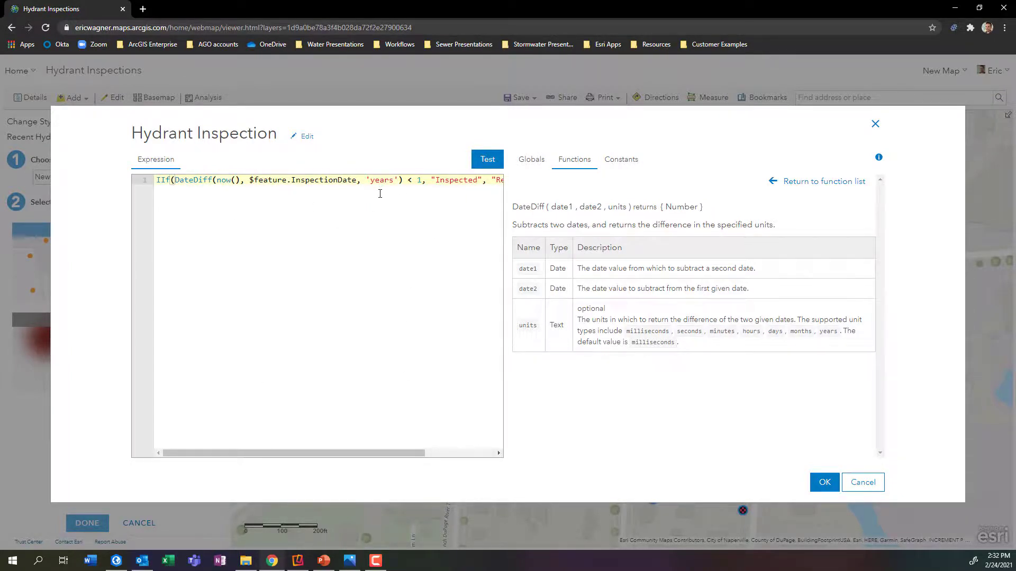
mouse_move(389, 463)
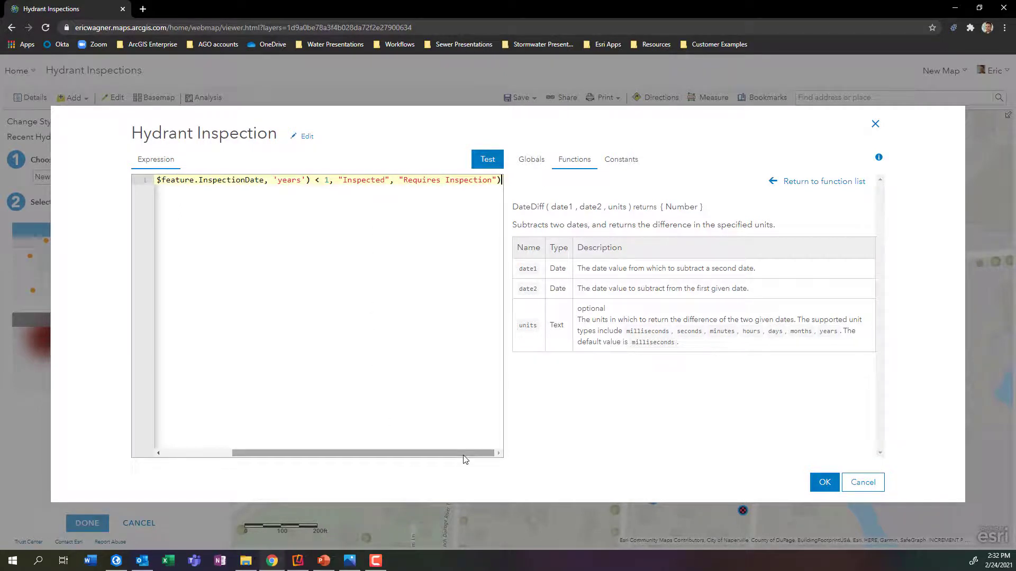
mouse_move(808, 490)
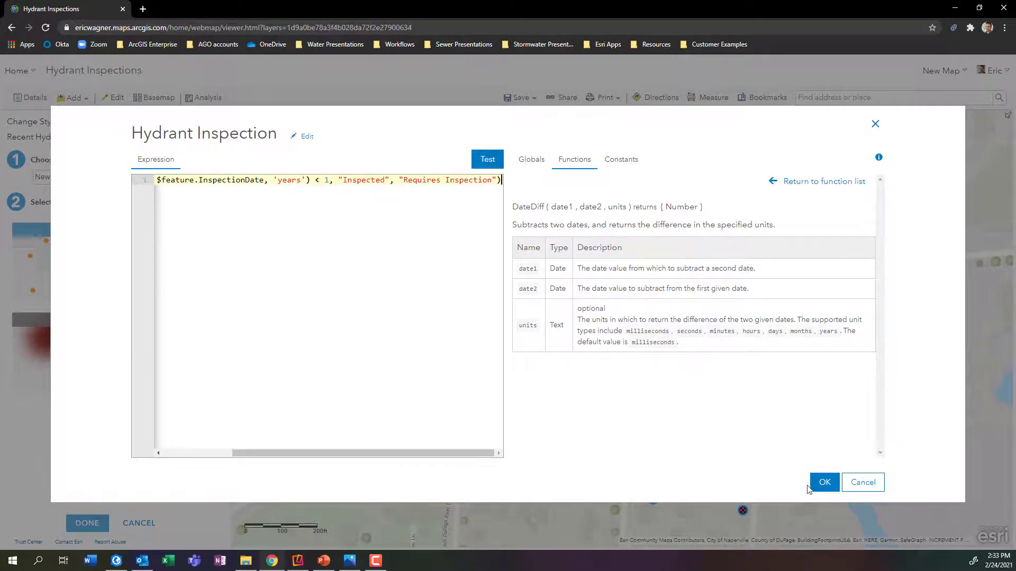
Step: Apply the Hydrant Inspection expression and show the Unique symbols category options
click(824, 482)
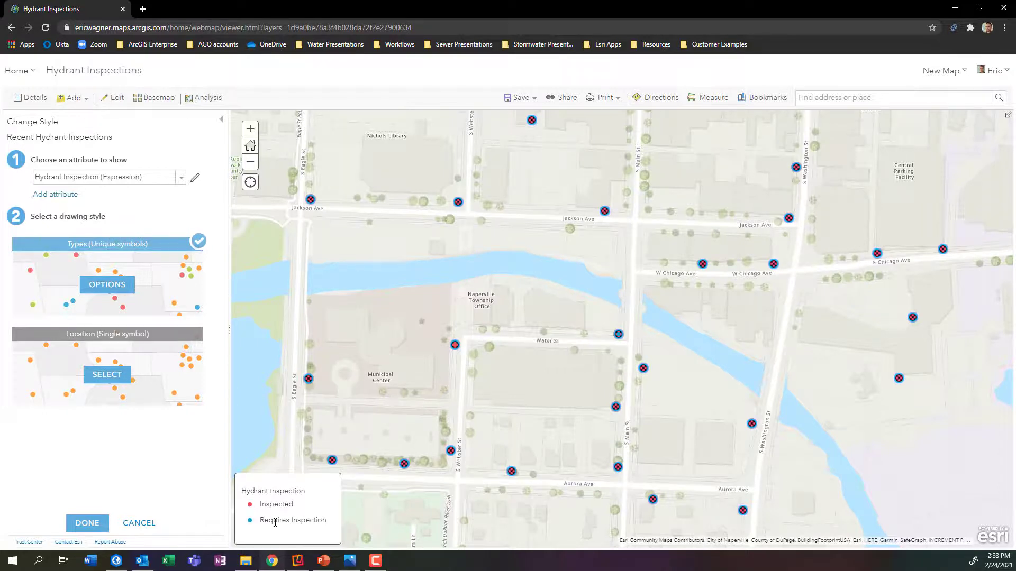
mouse_move(123, 300)
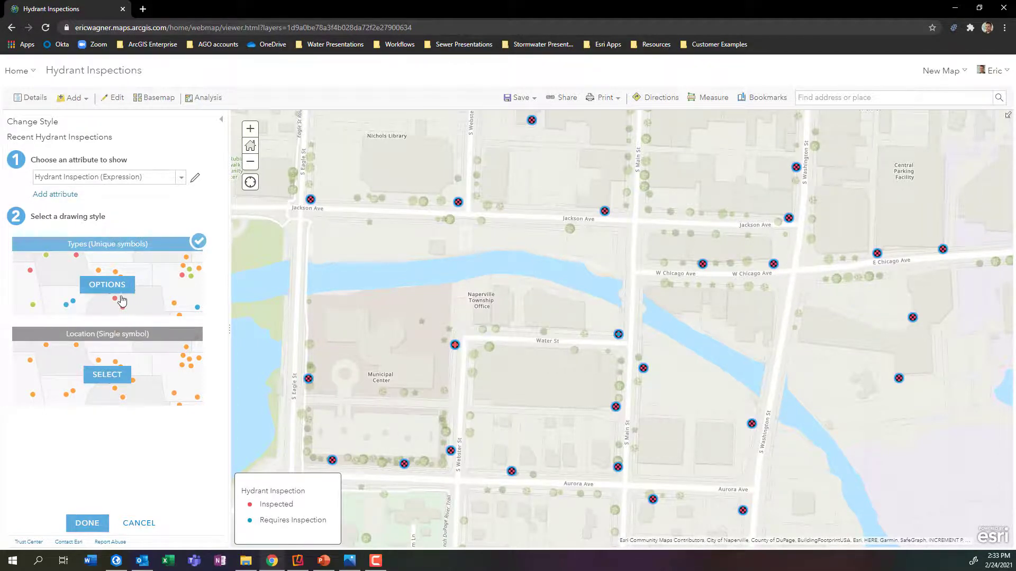
click(107, 284)
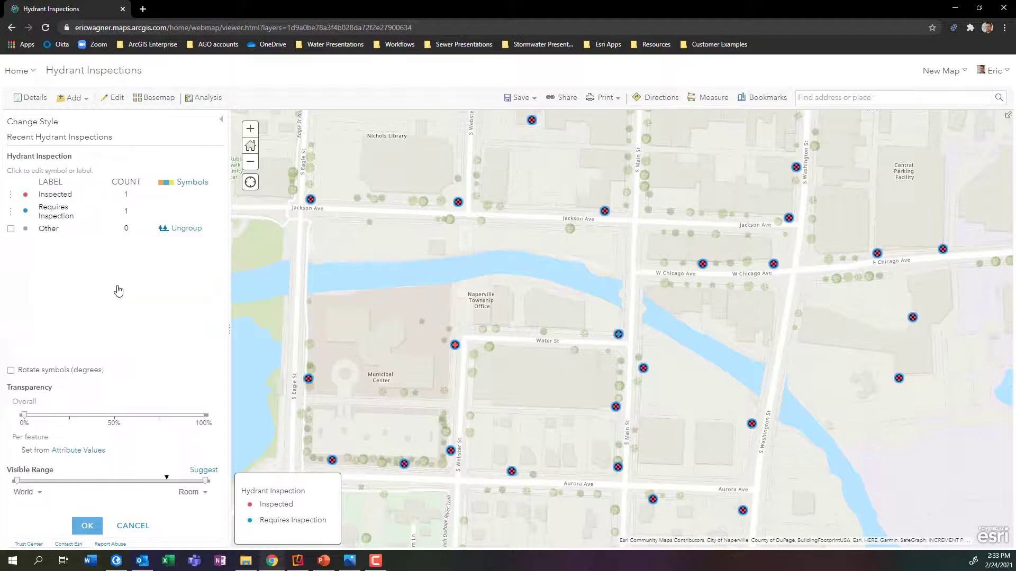
mouse_move(74, 254)
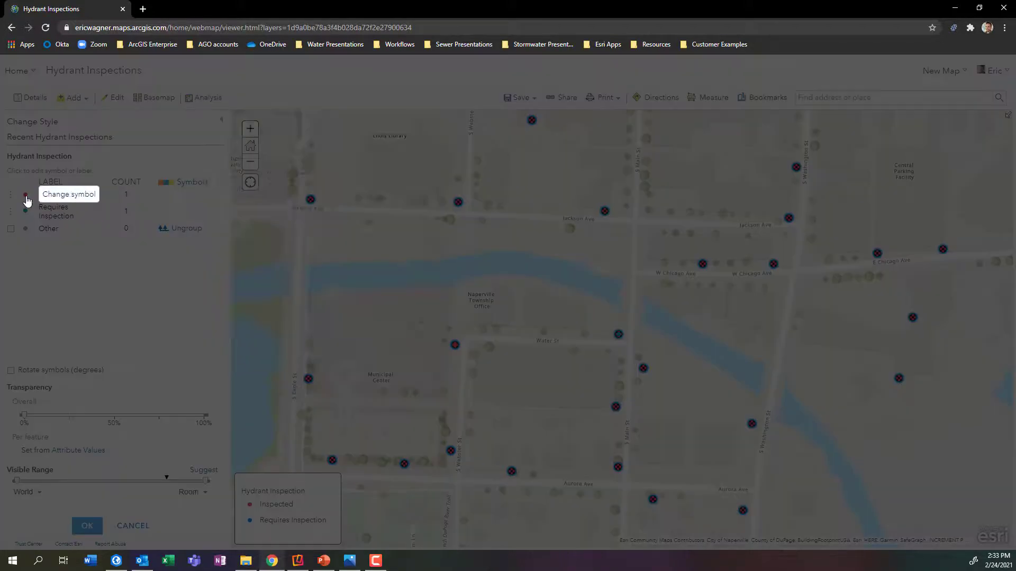
Step: Give Inspected hydrants the green Government hydrant icon at 24 px
click(26, 194)
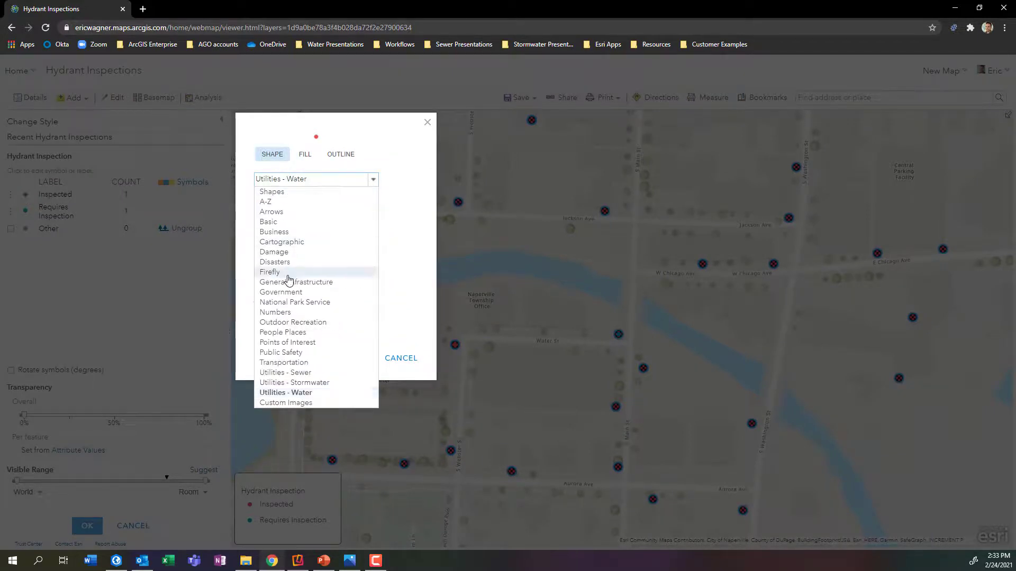
mouse_move(294, 302)
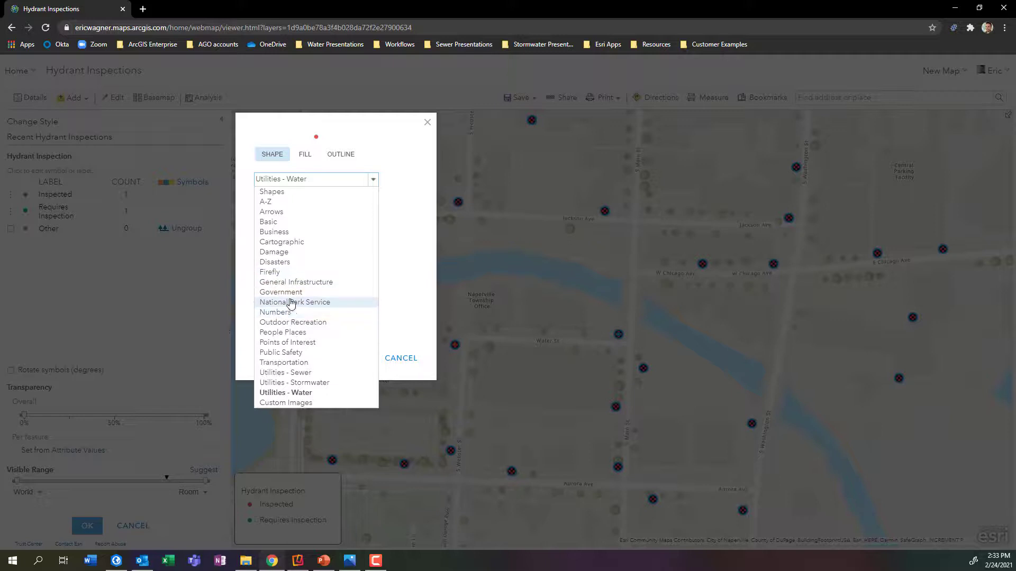
click(281, 292)
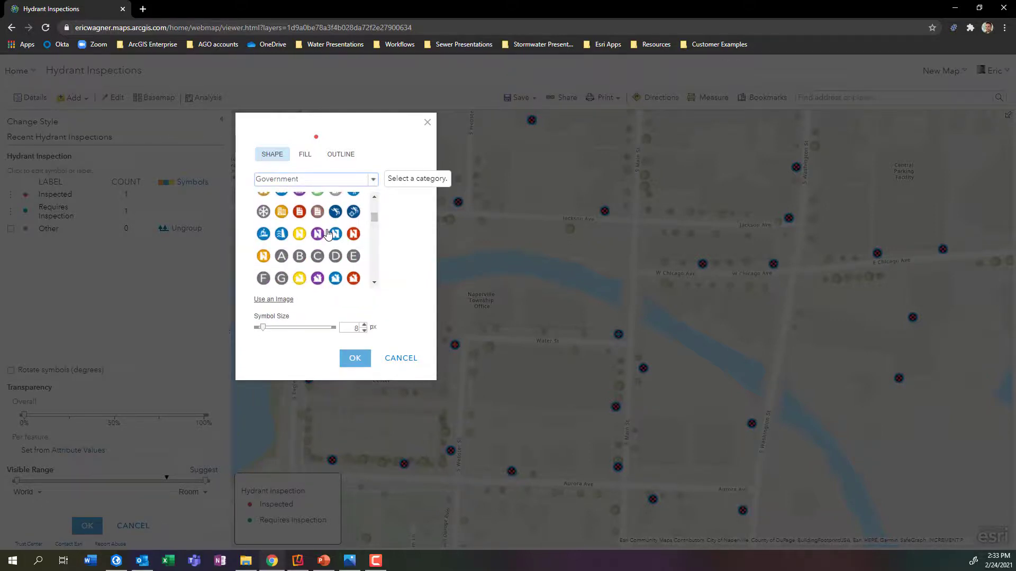
scroll(down, 3)
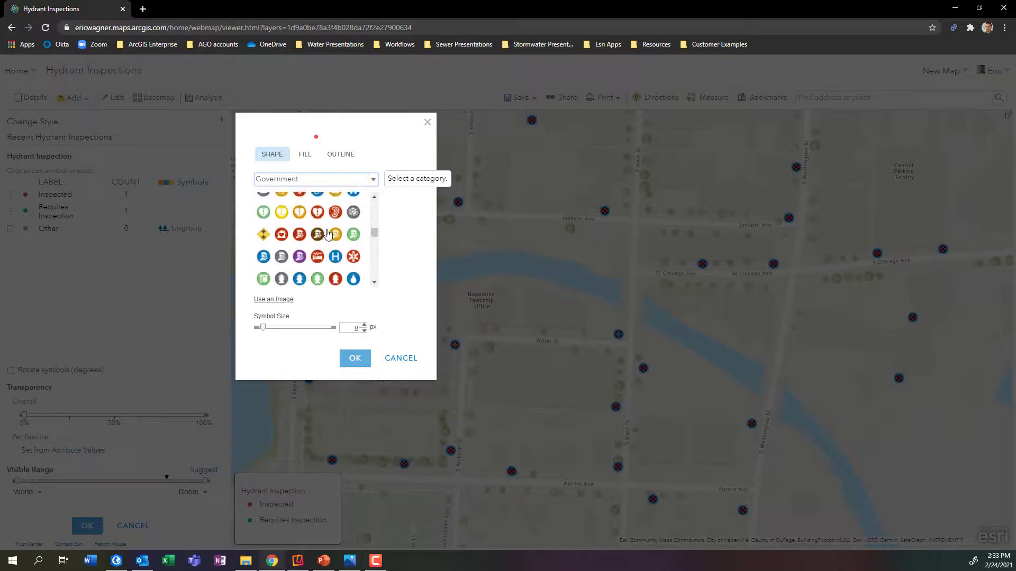
scroll(down, 3)
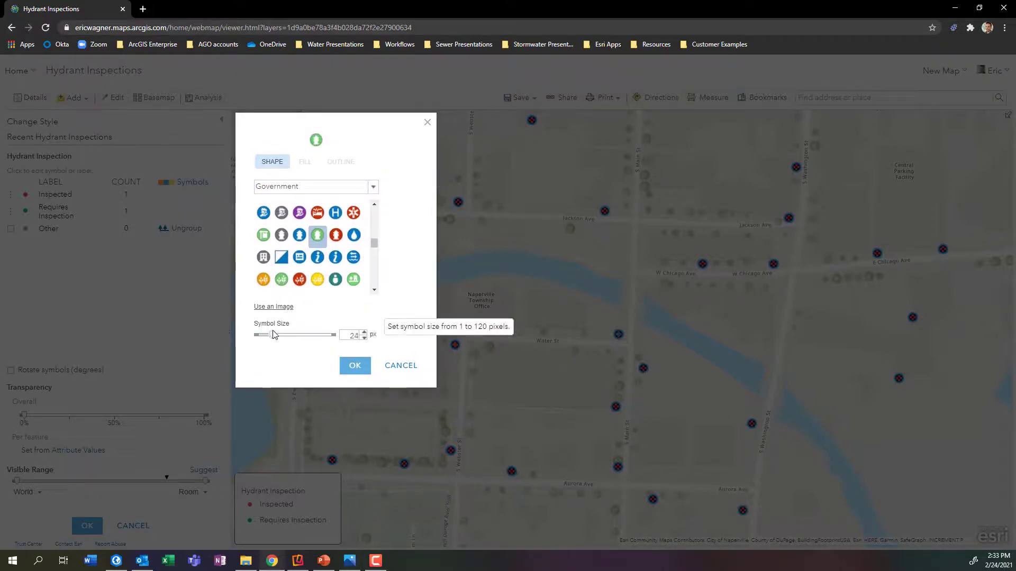
click(355, 365)
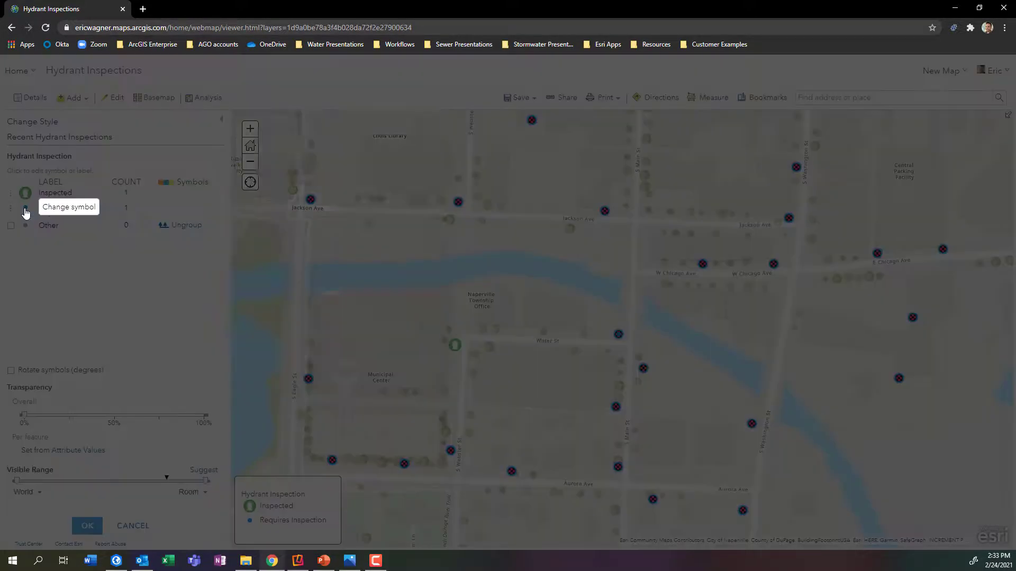
Step: Give Requires Inspection hydrants the red exclamation Government icon at 24 px
click(25, 210)
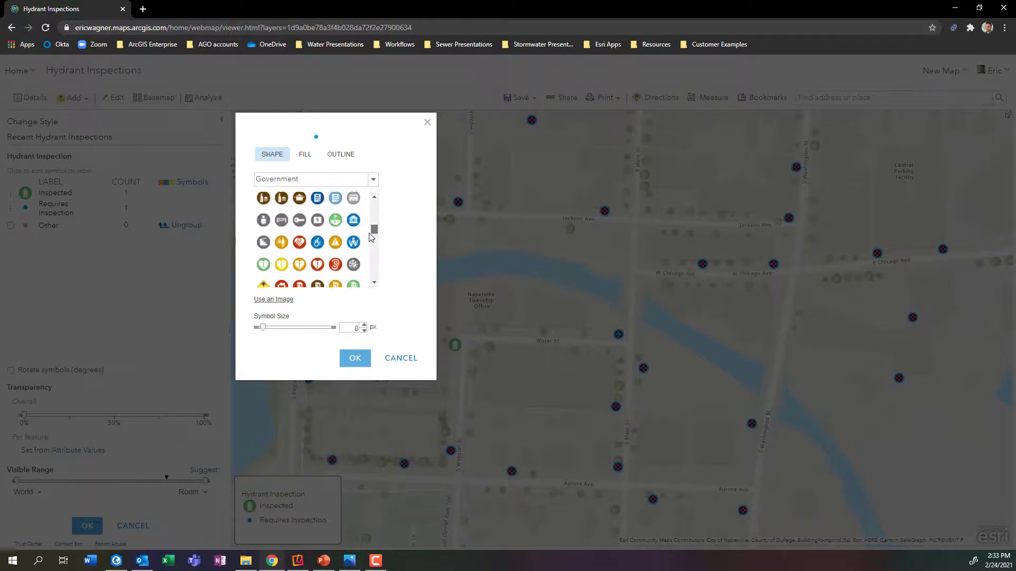
scroll(down, 3)
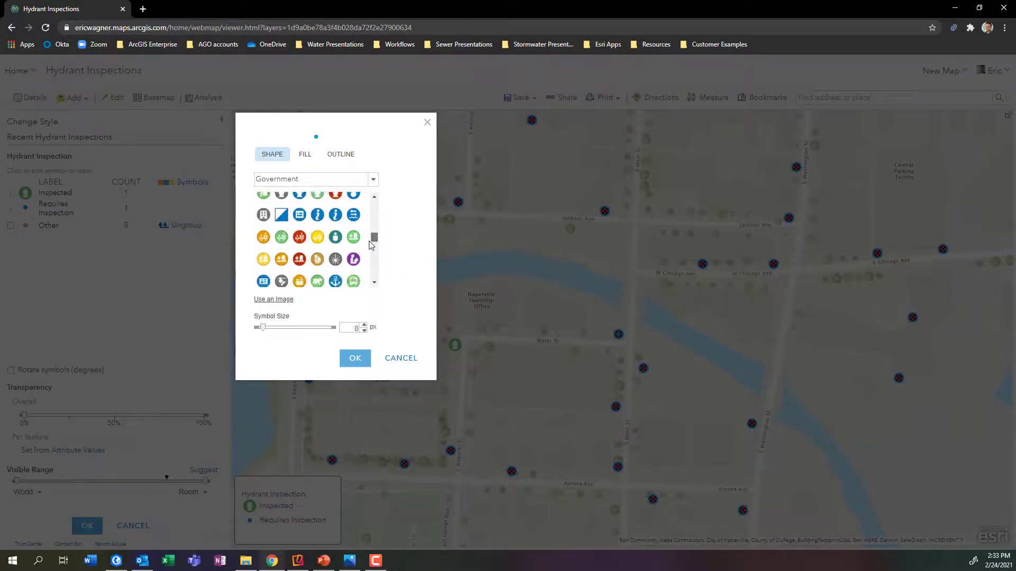
scroll(down, 3)
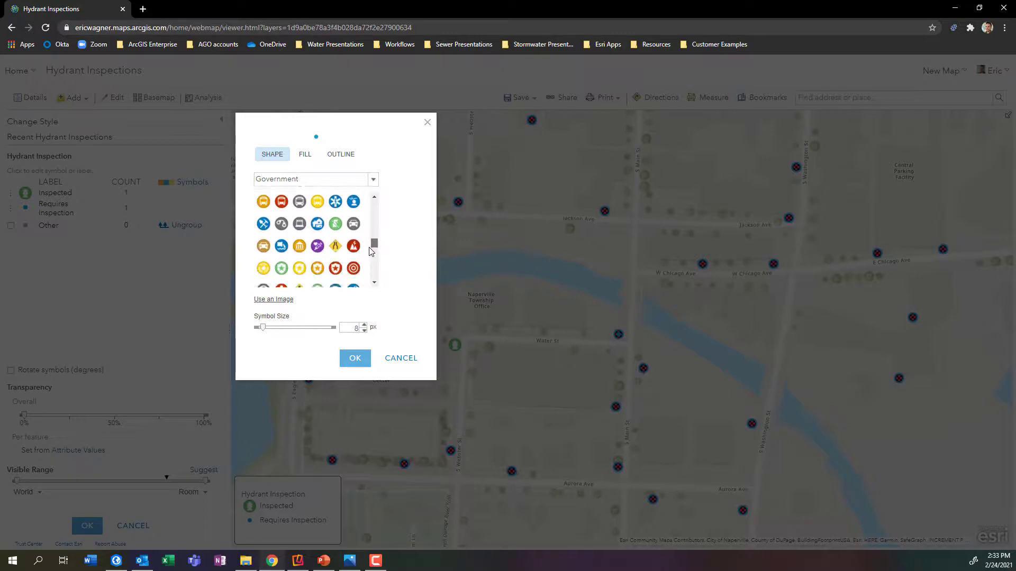
scroll(down, 3)
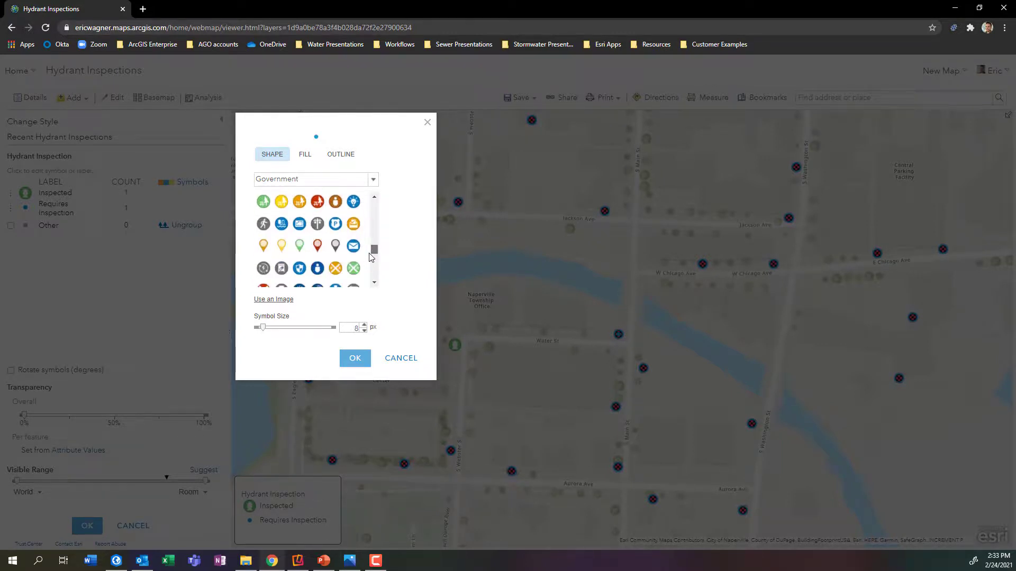
scroll(down, 3)
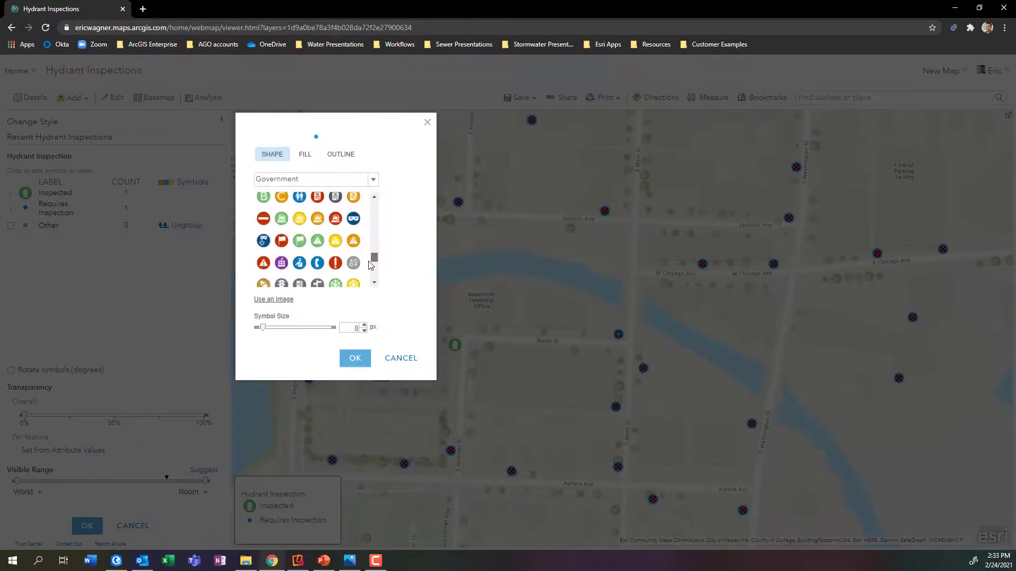
scroll(down, 3)
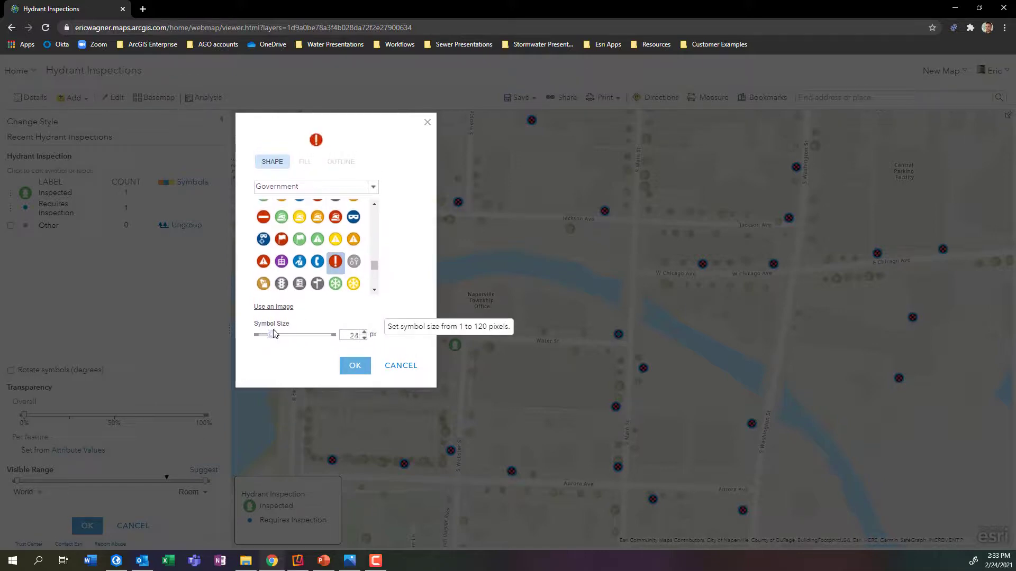
click(355, 366)
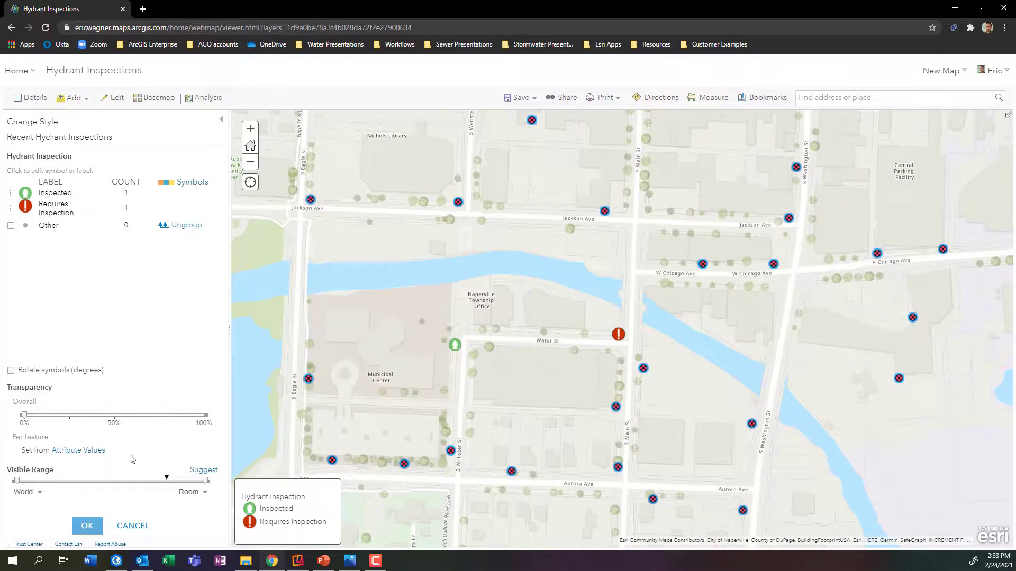
click(86, 525)
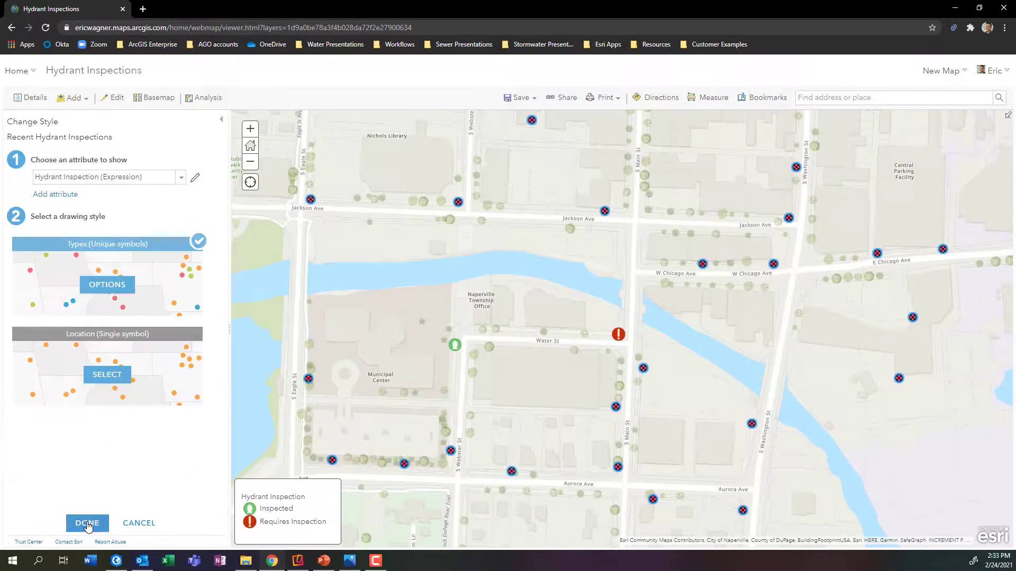
click(86, 523)
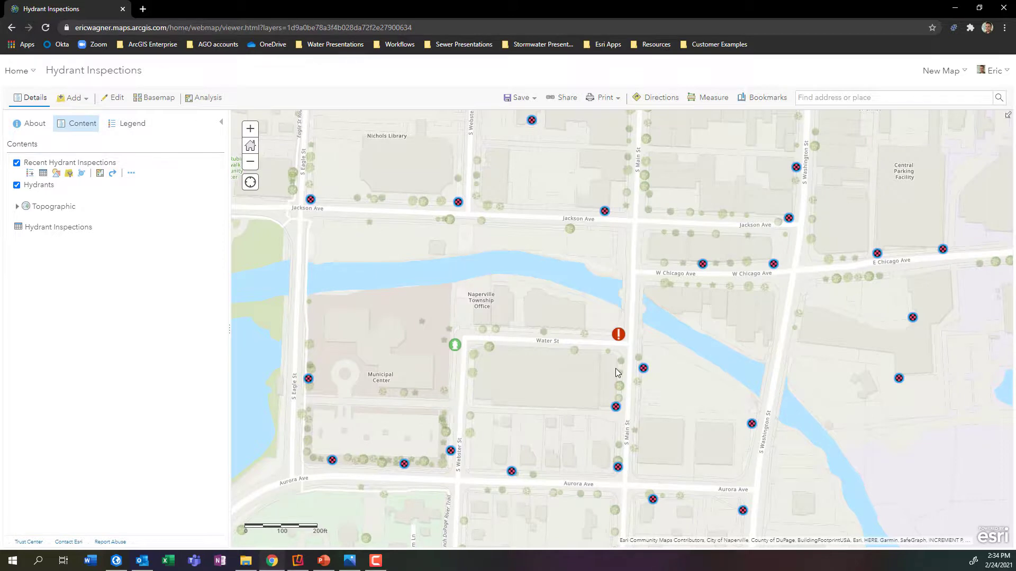
mouse_move(525, 358)
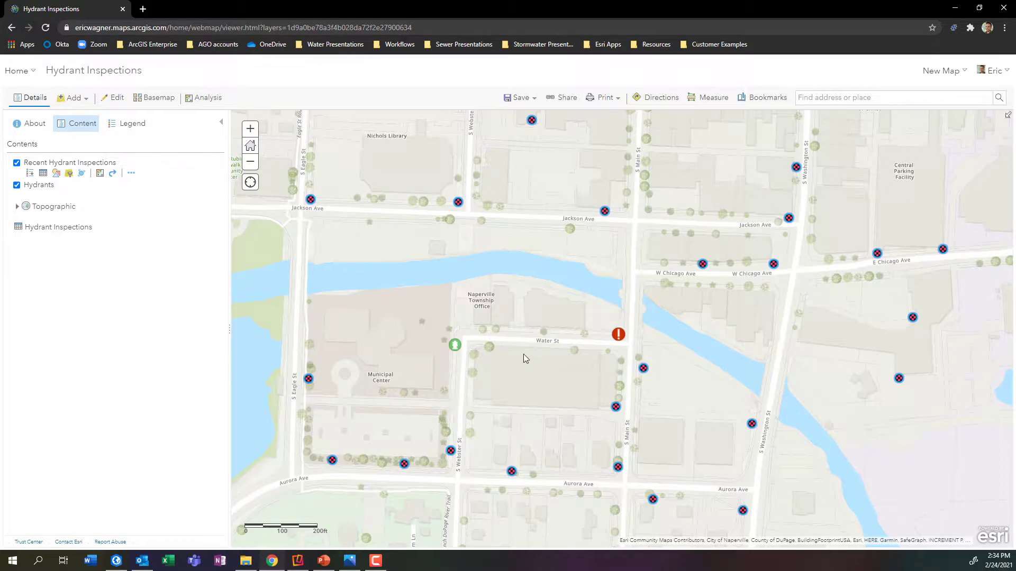
mouse_move(488, 376)
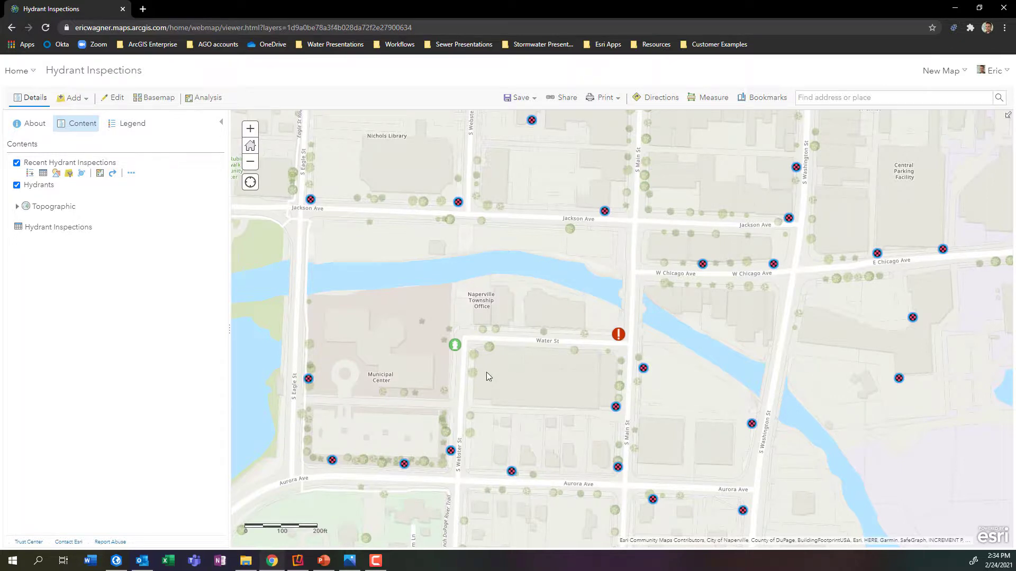
mouse_move(468, 317)
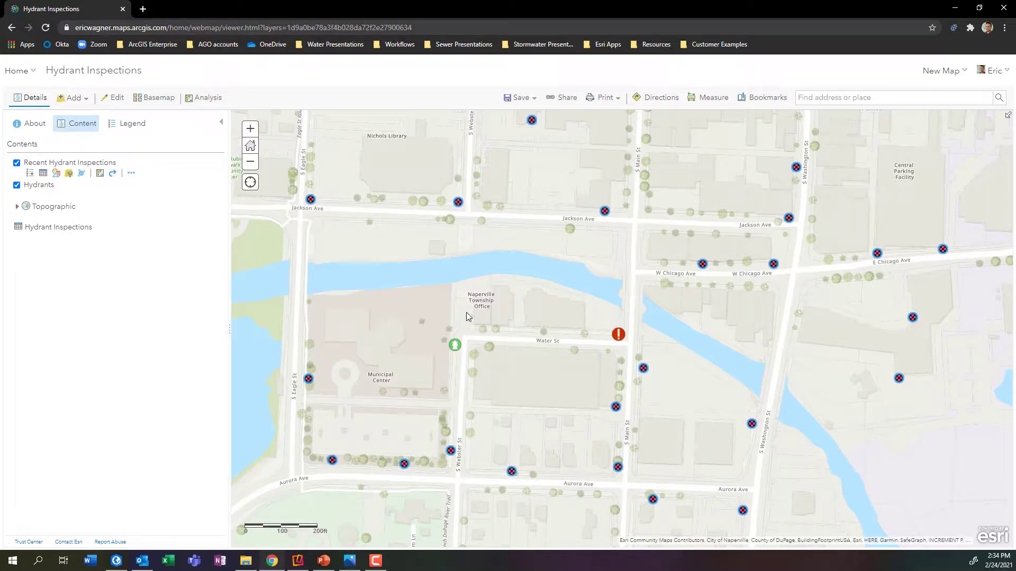
mouse_move(616, 324)
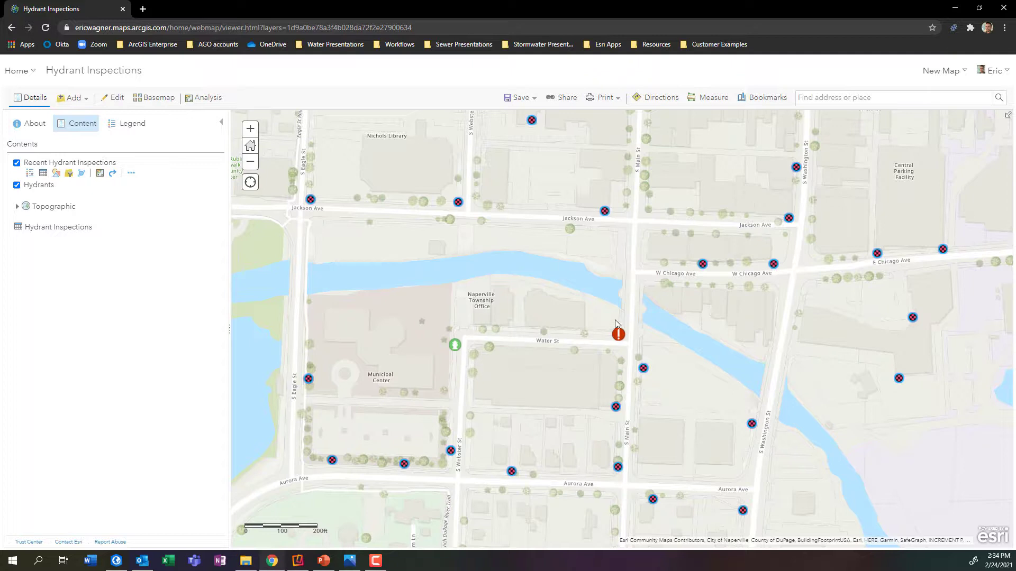
mouse_move(548, 389)
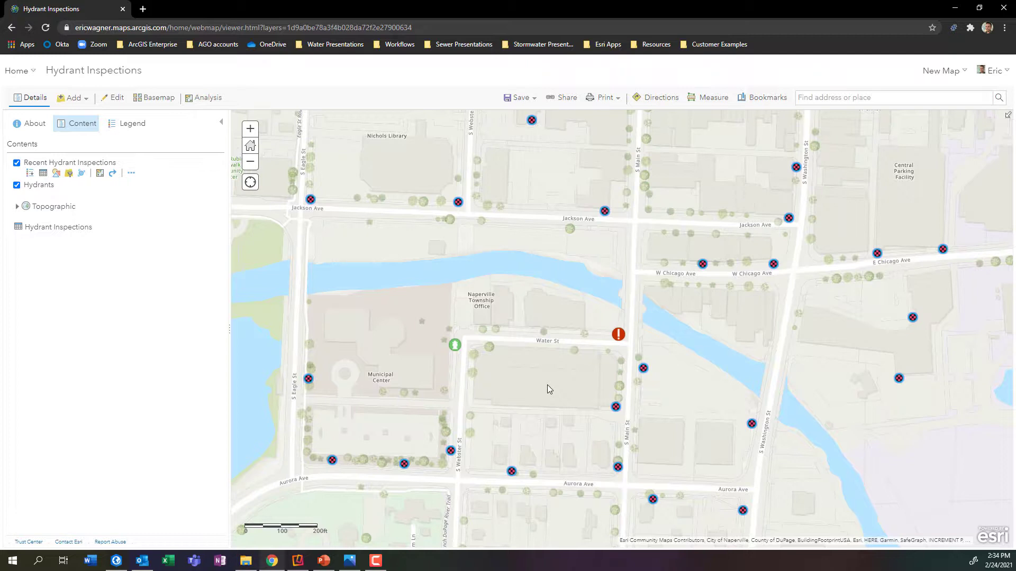
Step: Enable a 0.5-minute refresh interval on the Recent Hydrant Inspections layer
click(59, 227)
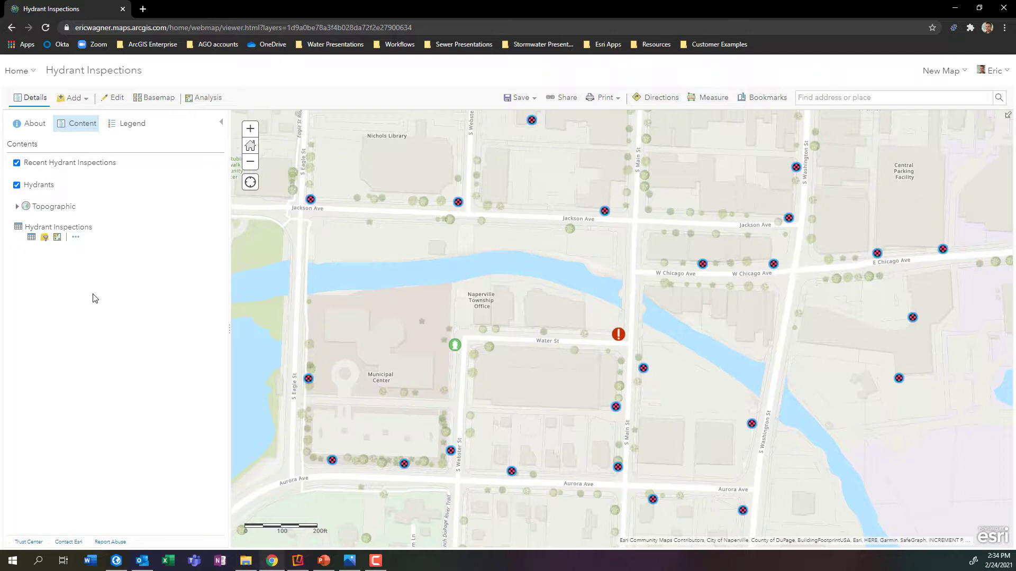
mouse_move(87, 270)
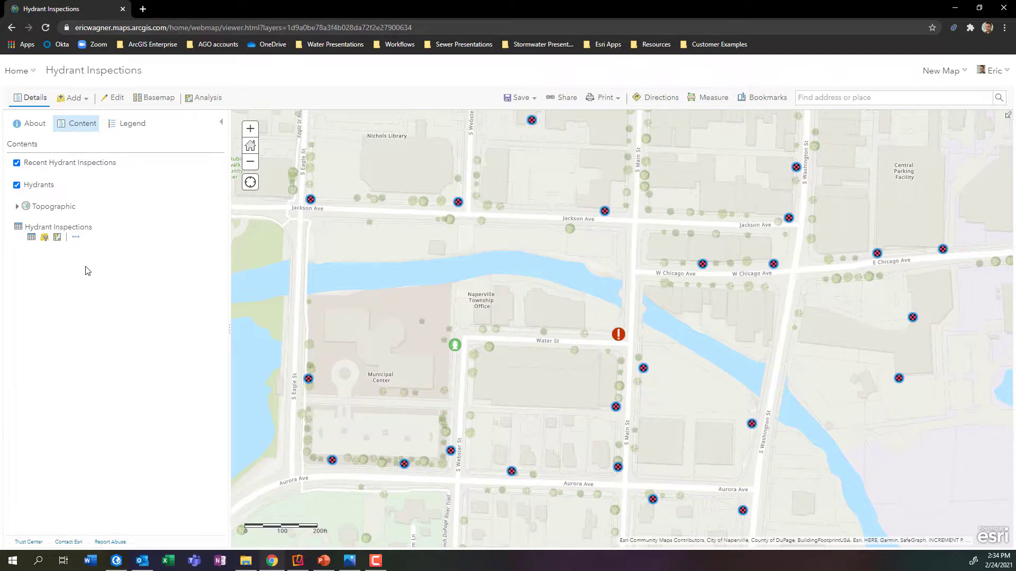
mouse_move(76, 237)
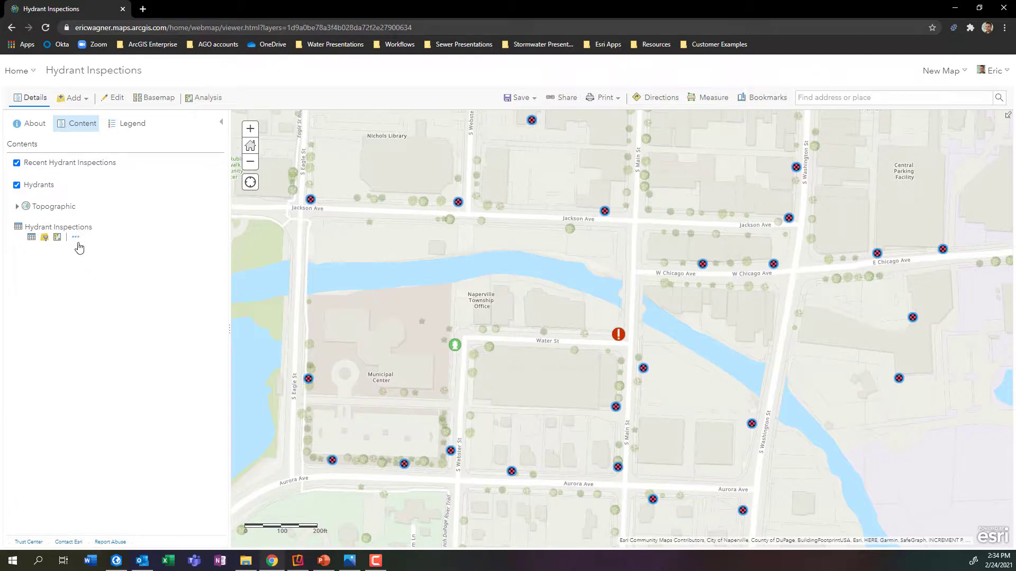
click(75, 237)
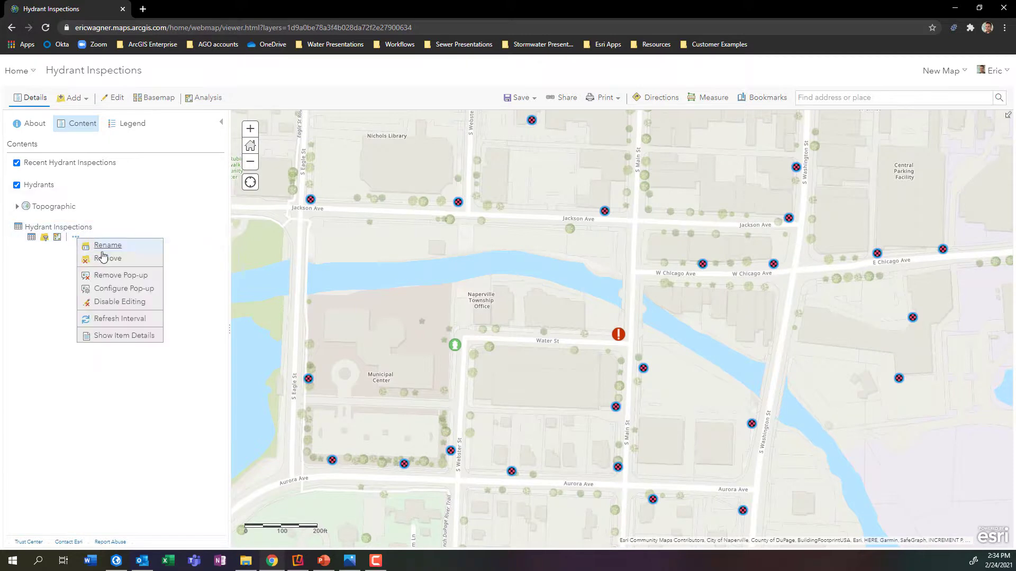
click(119, 318)
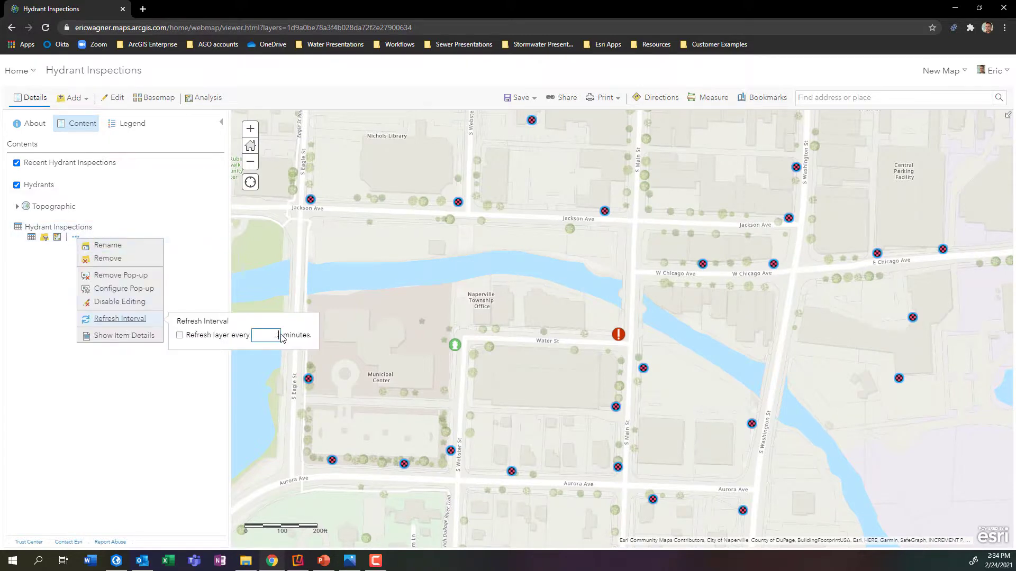
click(179, 335)
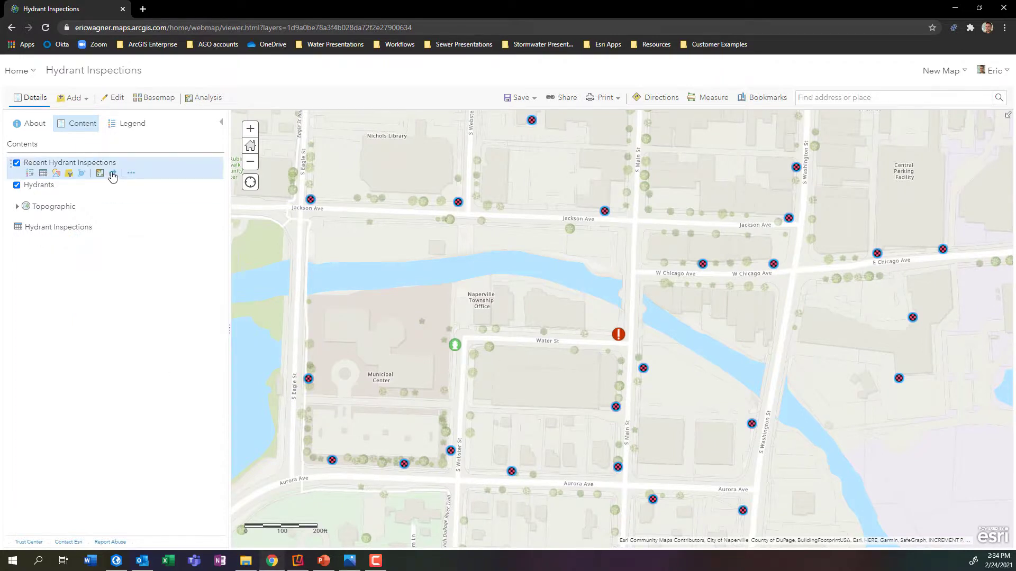
click(131, 173)
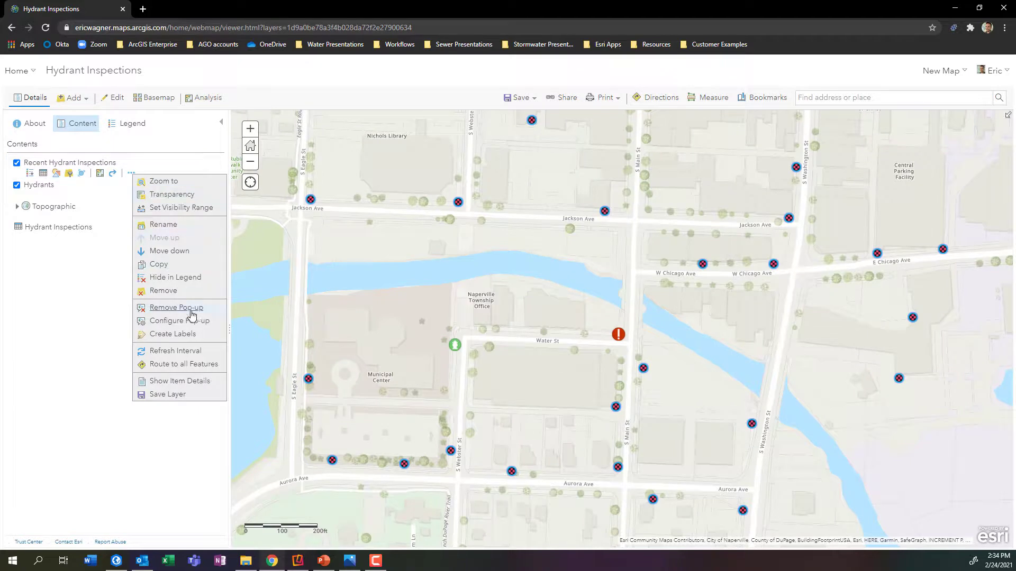
click(174, 350)
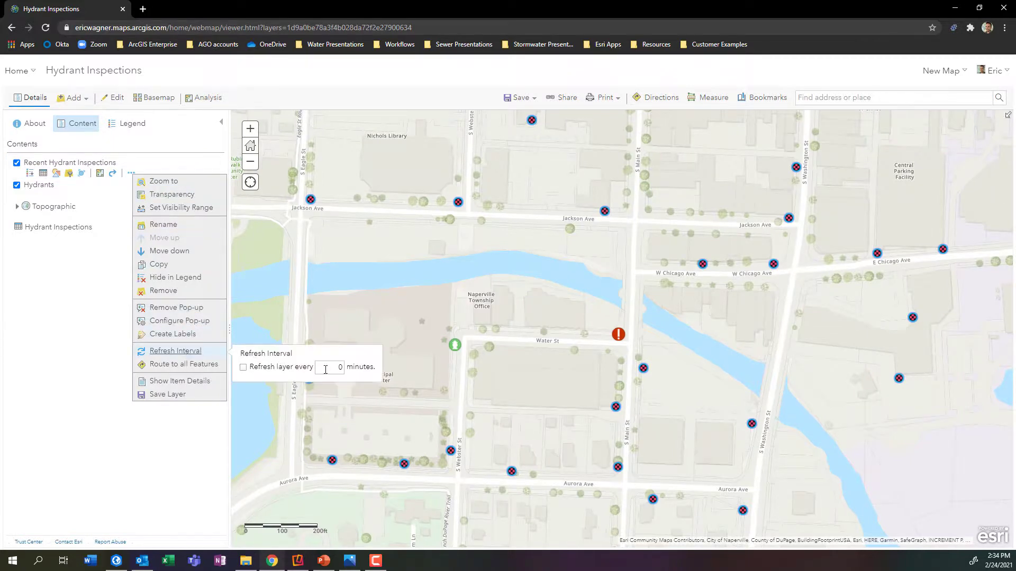
click(331, 367)
text(.5)
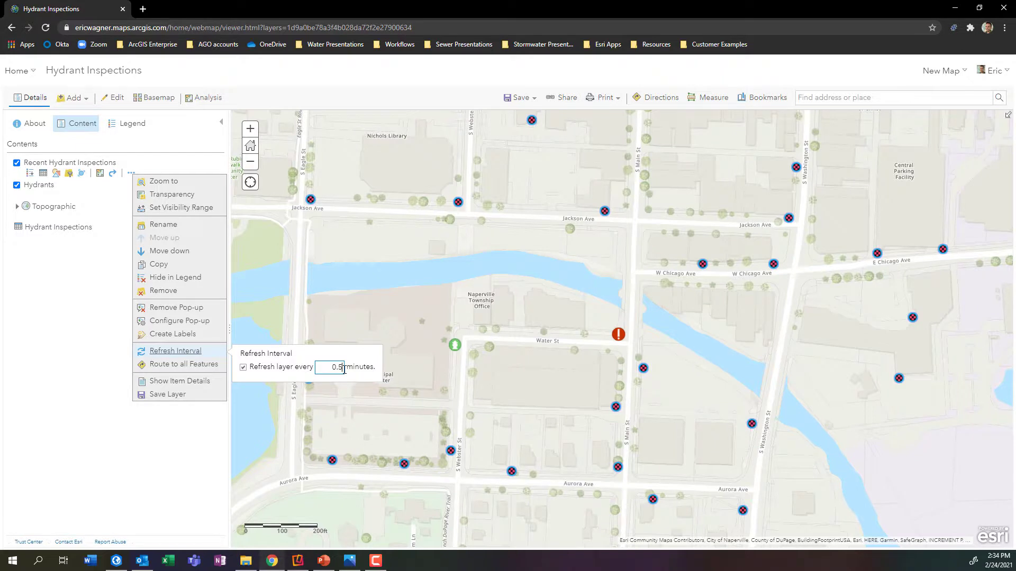
click(185, 442)
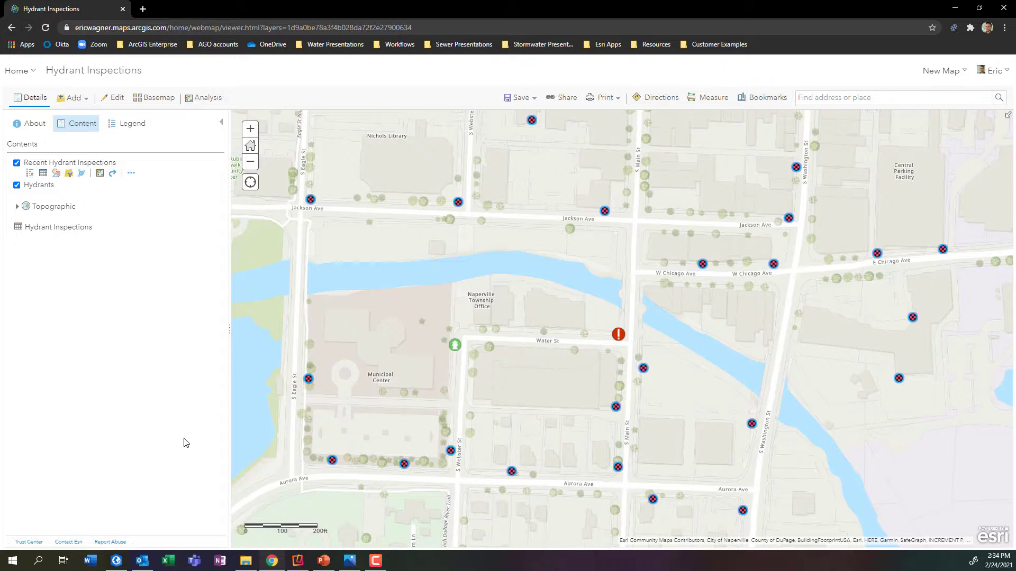
Step: Save the map as new item 'Hydrant Inspection Map' tagged 'Hydrant Inspection Map'
click(517, 98)
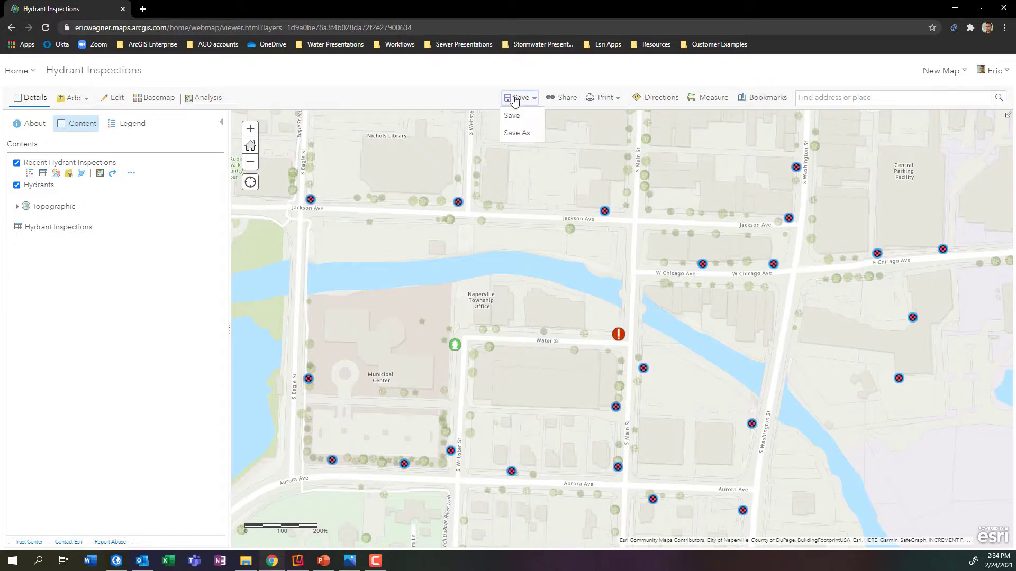
click(516, 133)
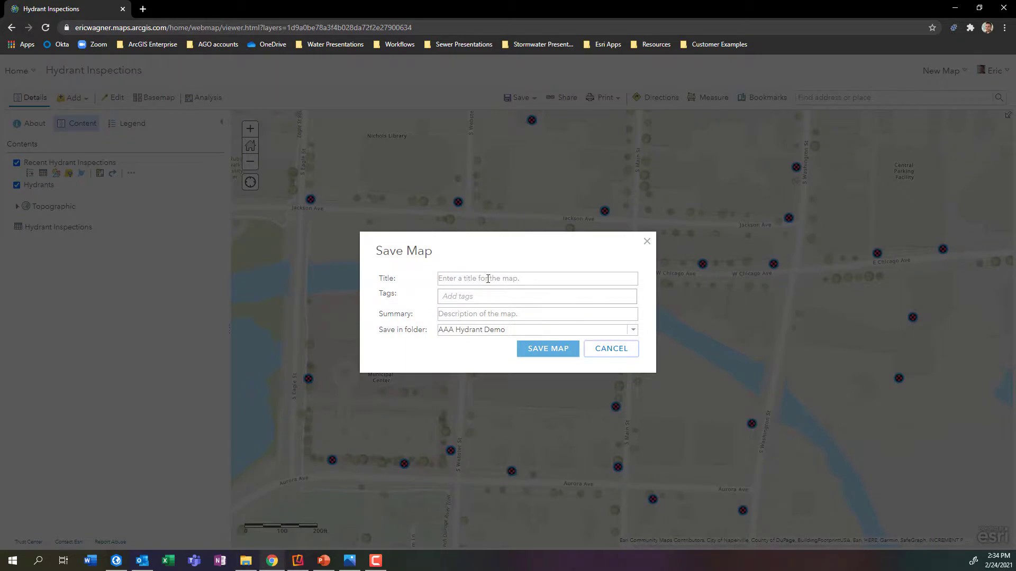
click(536, 278)
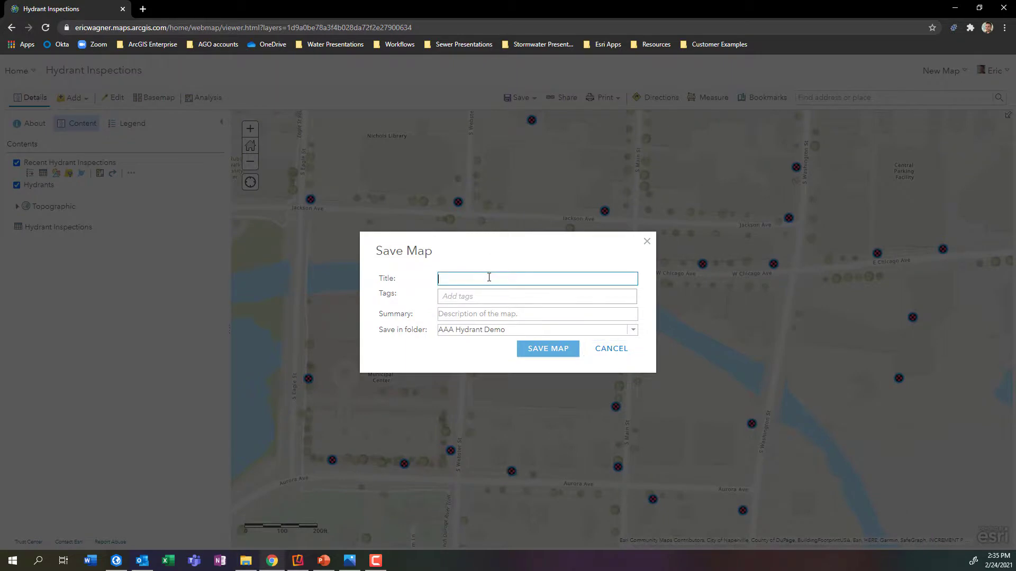
text(Hydrant Inspe)
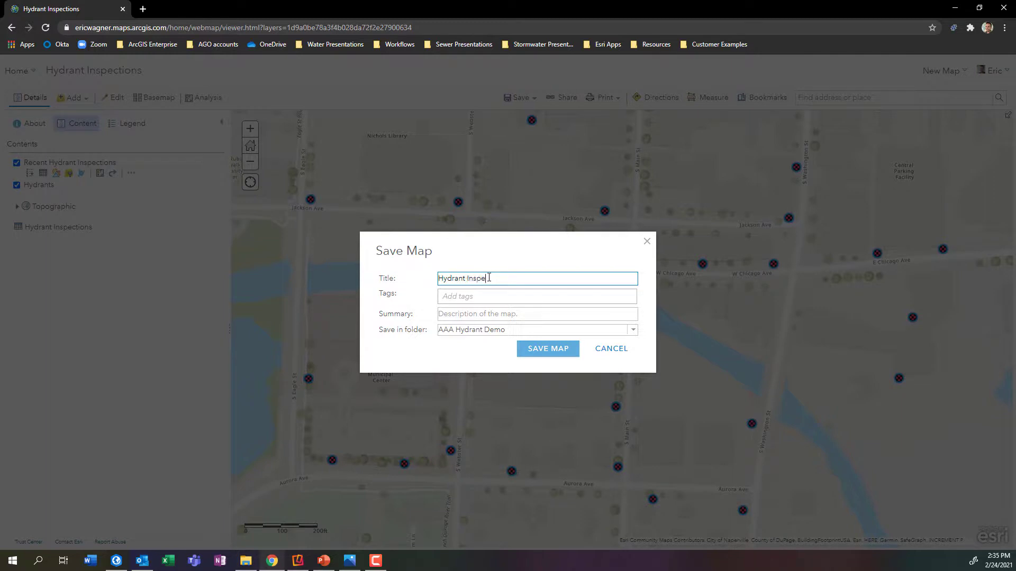
text(ction Maps)
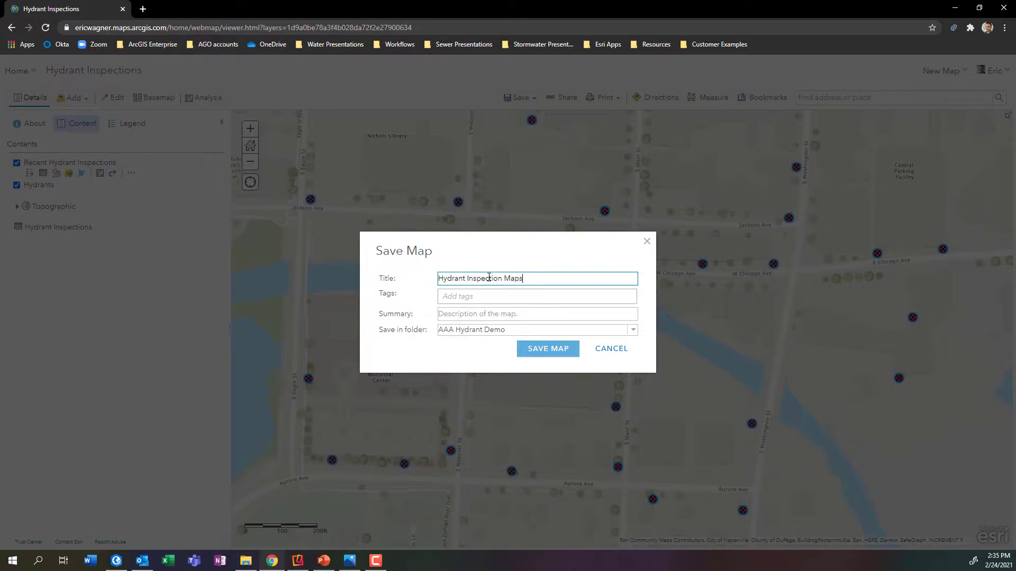
double_click(485, 278)
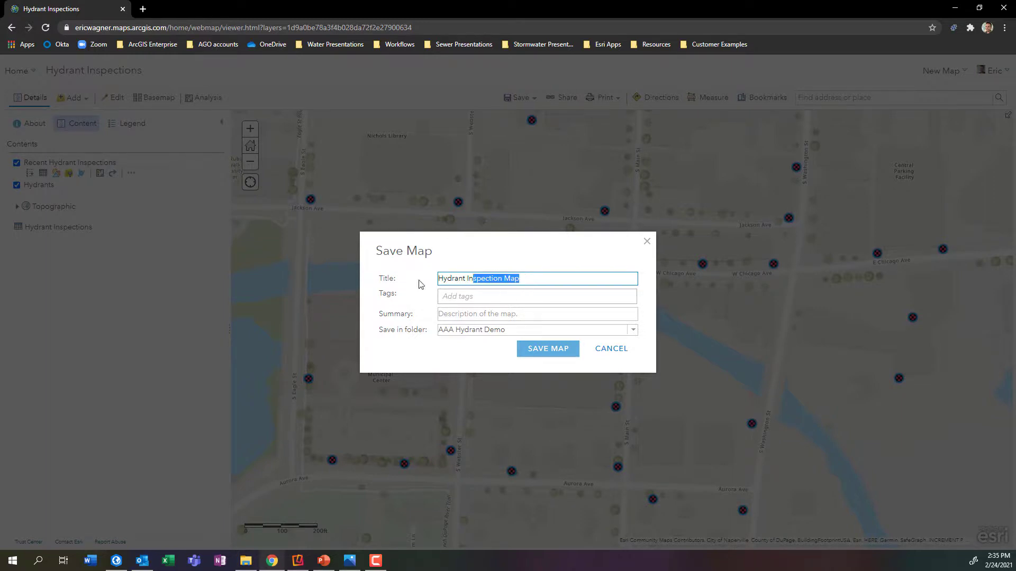
click(536, 296)
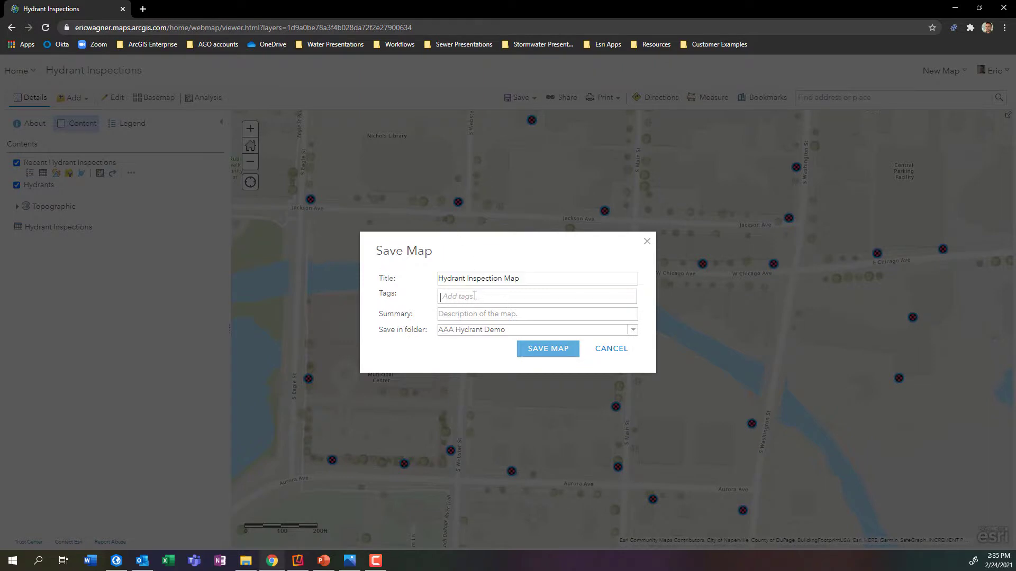
text(Hydrant Inspection Map)
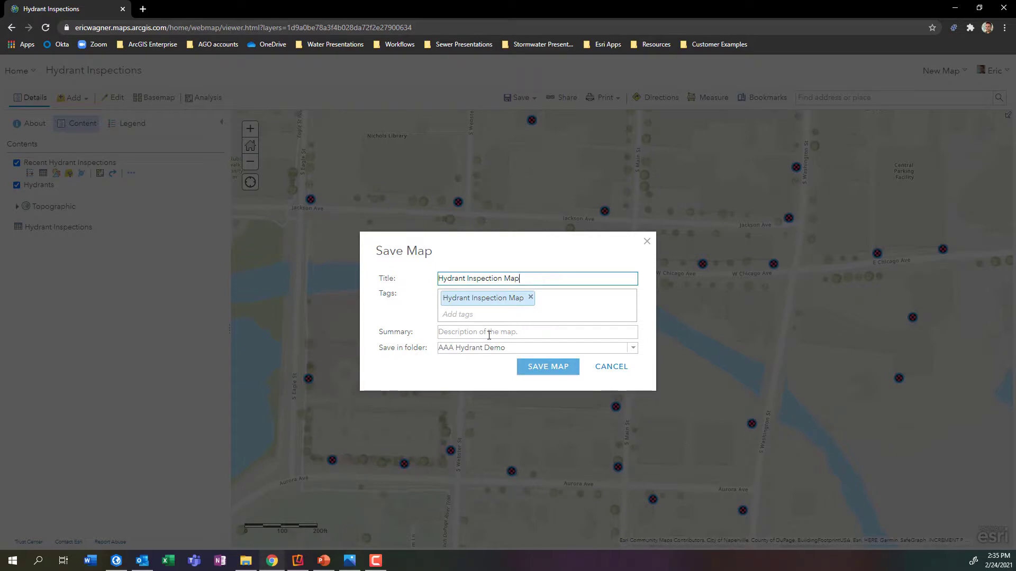
mouse_move(546, 366)
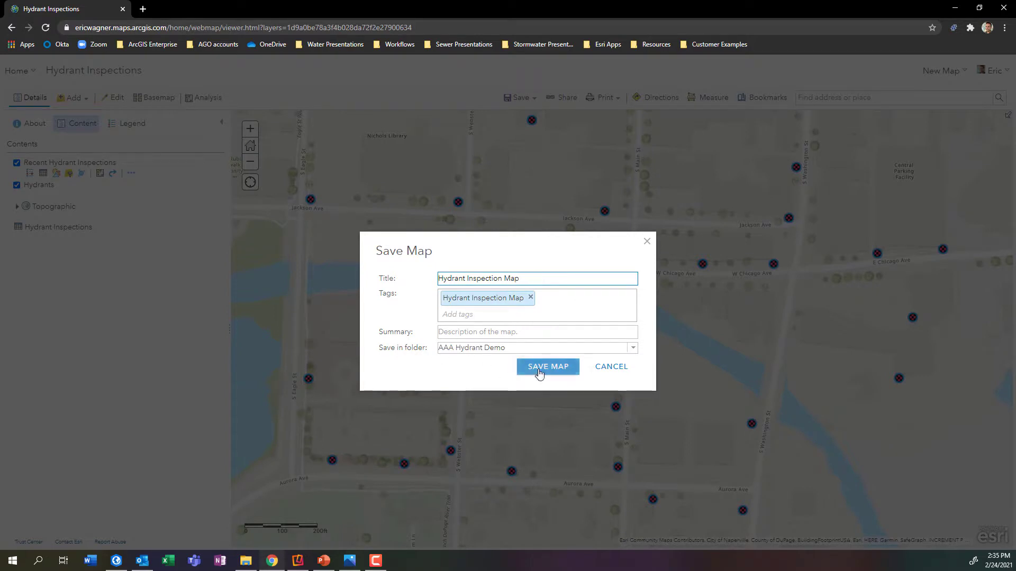
click(546, 367)
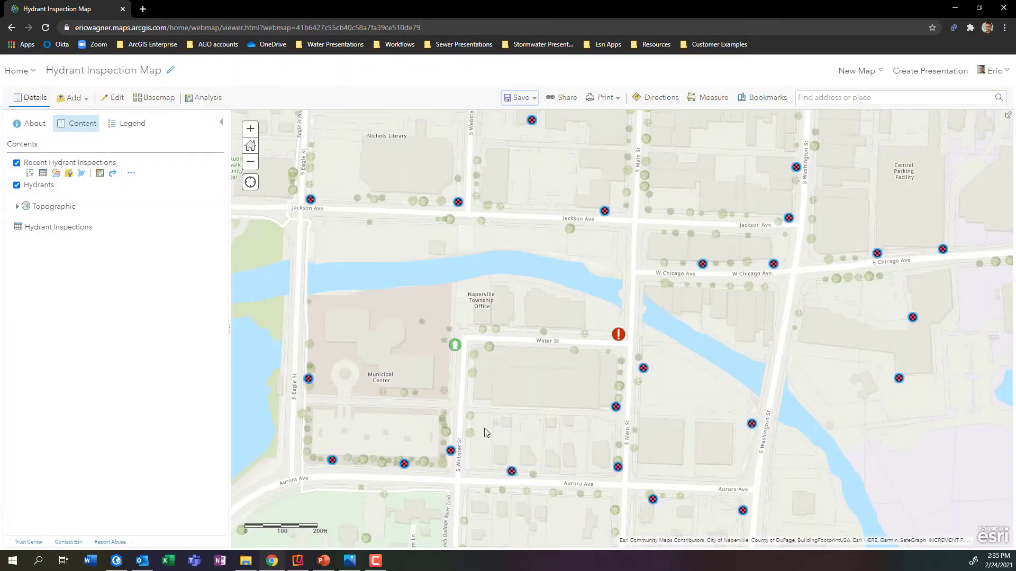